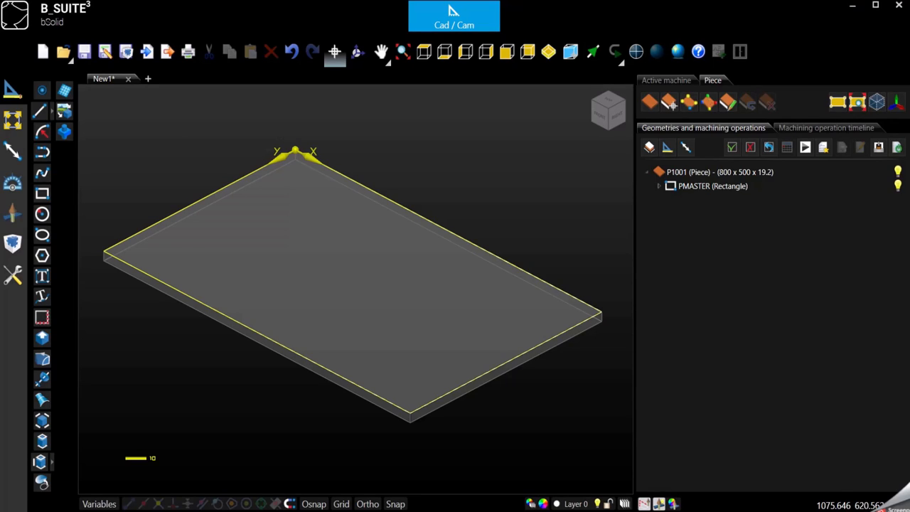
mouse_move(256, 373)
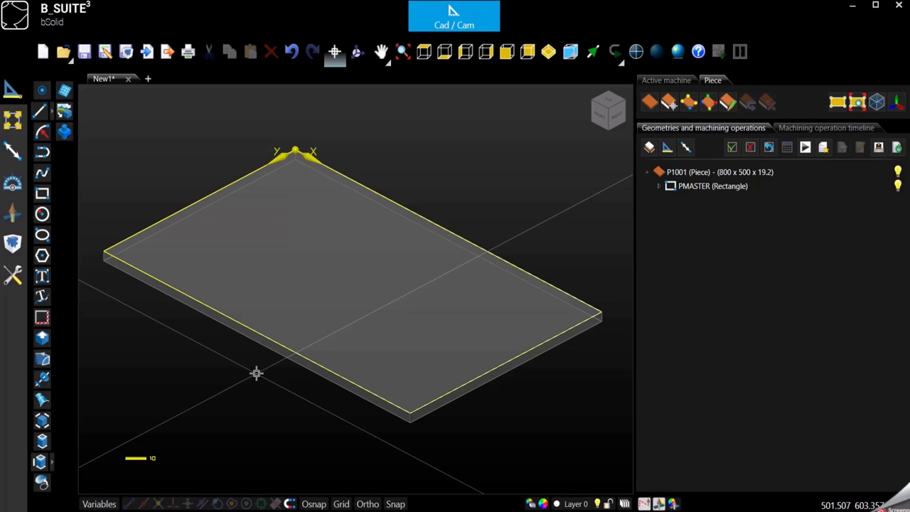
mouse_move(258, 377)
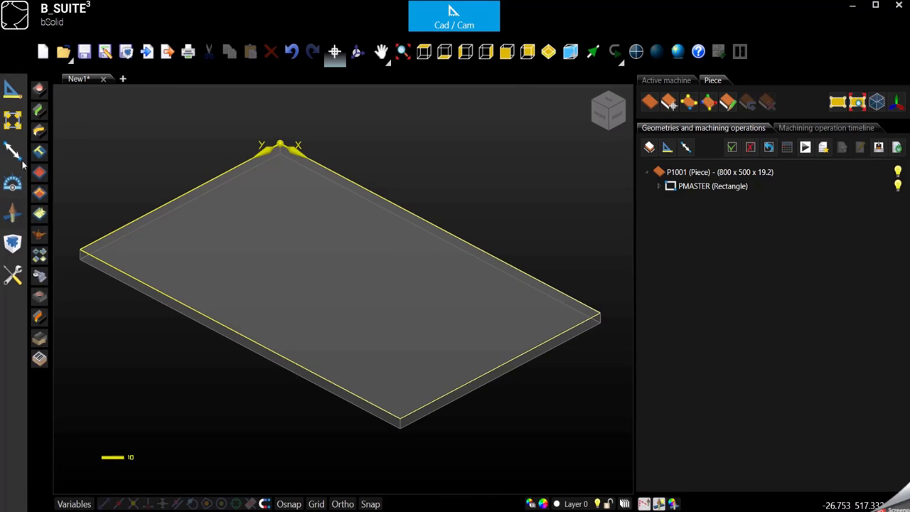
mouse_move(40, 88)
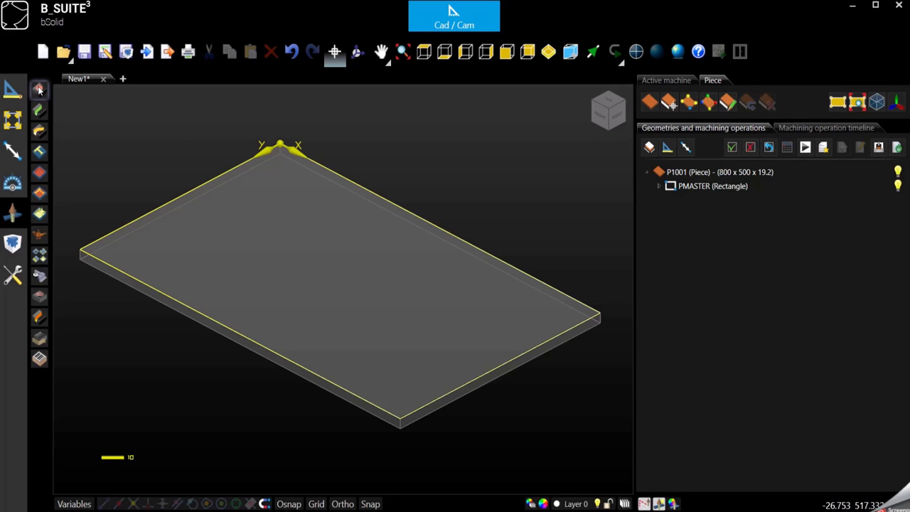
mouse_move(40, 89)
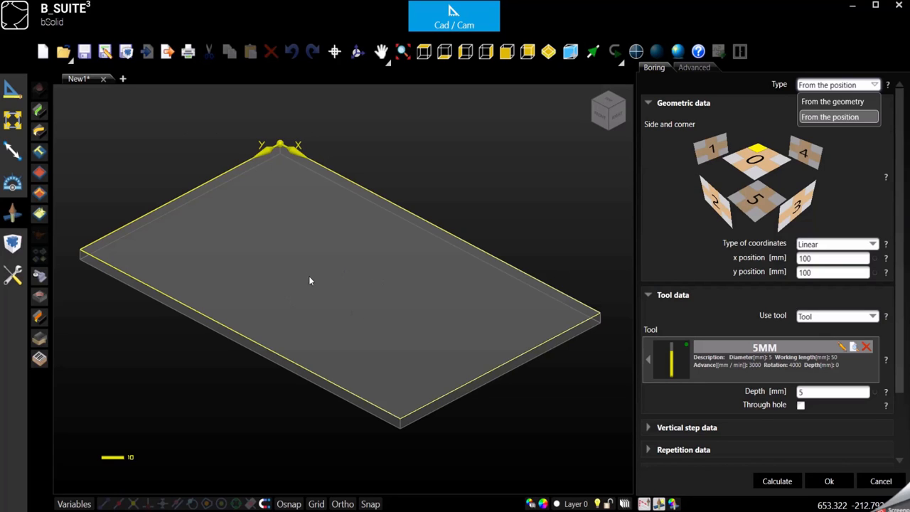
mouse_move(324, 276)
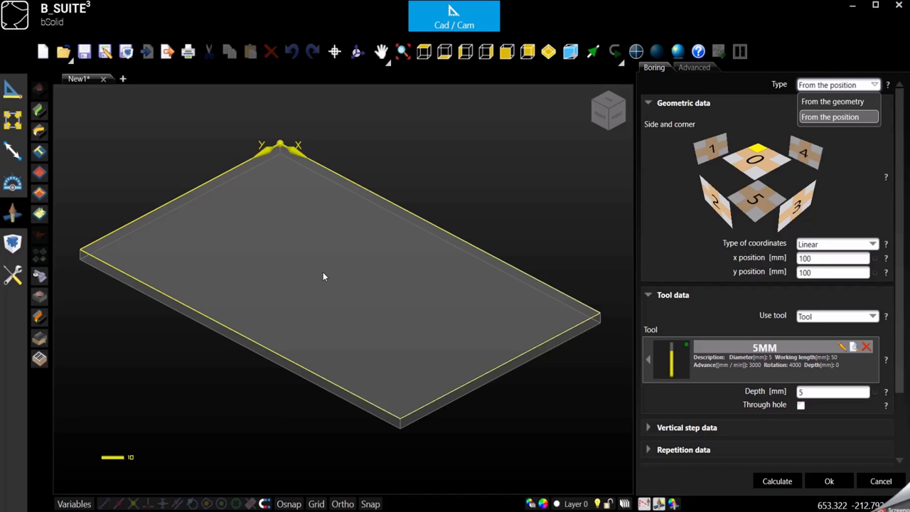
mouse_move(363, 267)
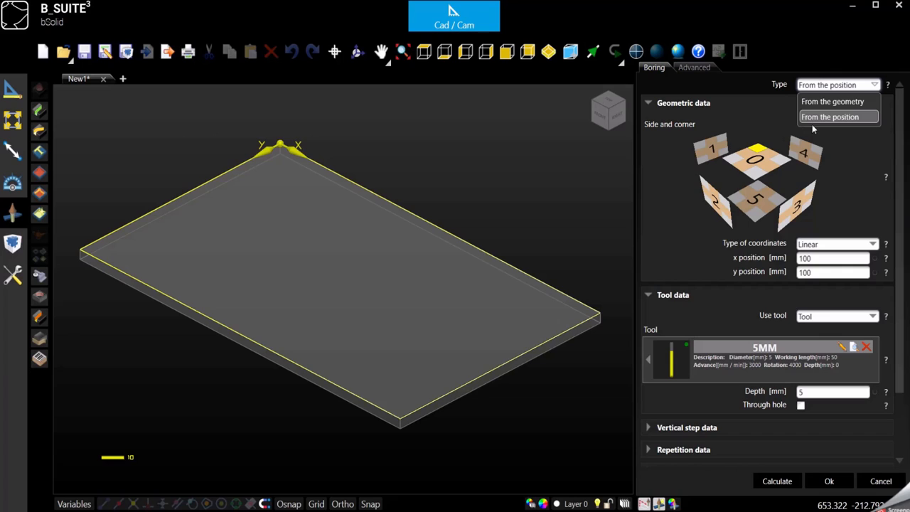
Set the boring Type to 'From the position' with the 5MM tool and choose the top face as drilling side
click(831, 116)
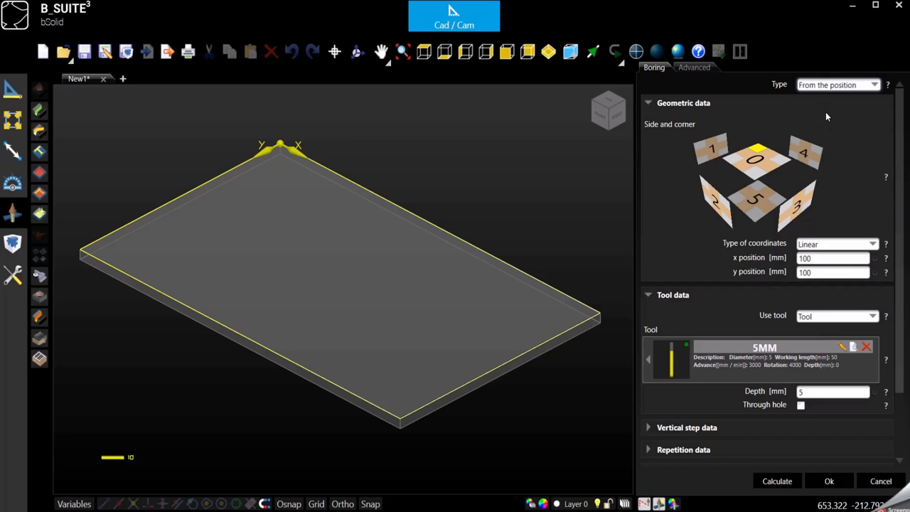
mouse_move(814, 102)
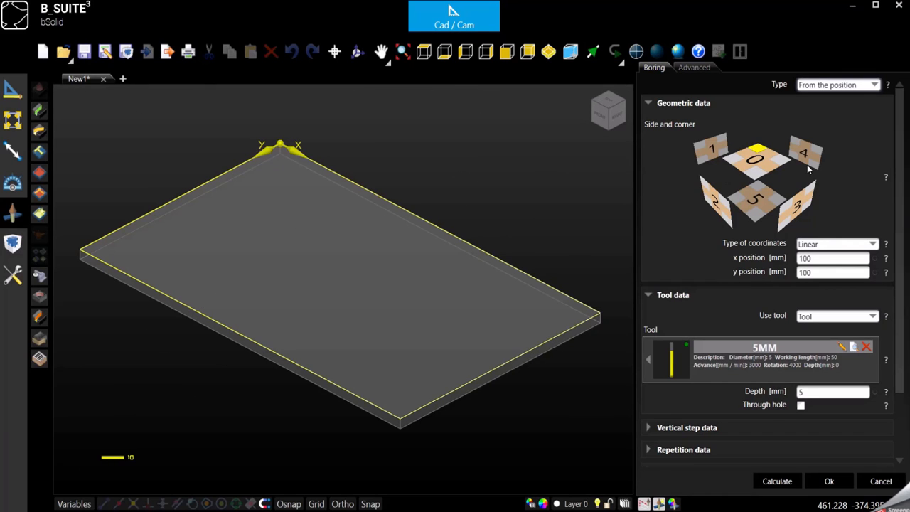
click(757, 202)
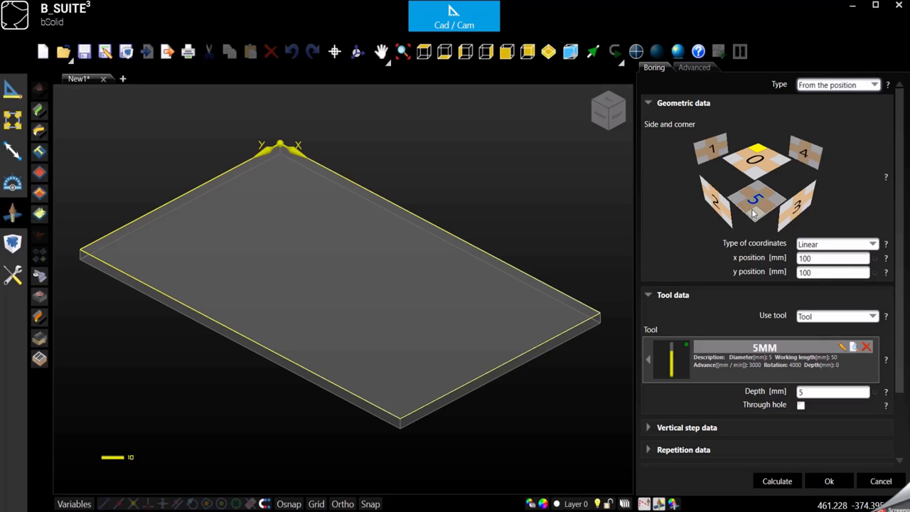
click(755, 159)
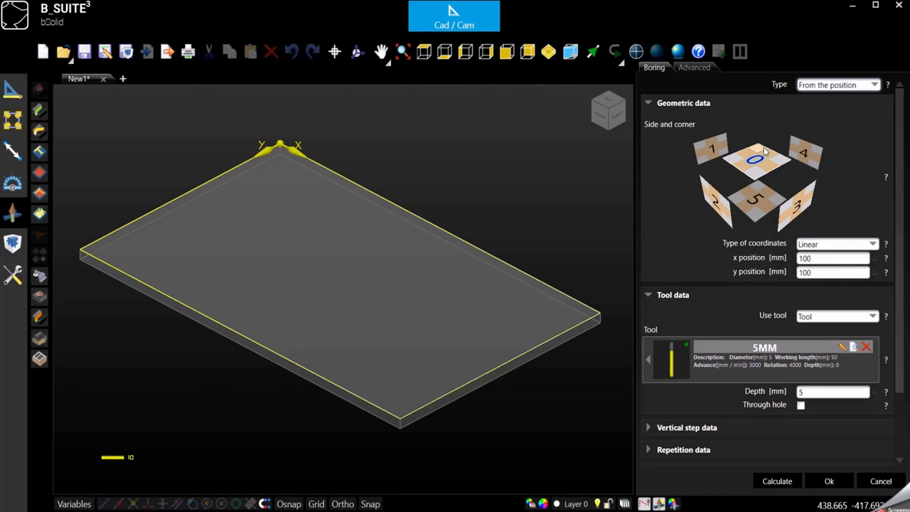
click(757, 160)
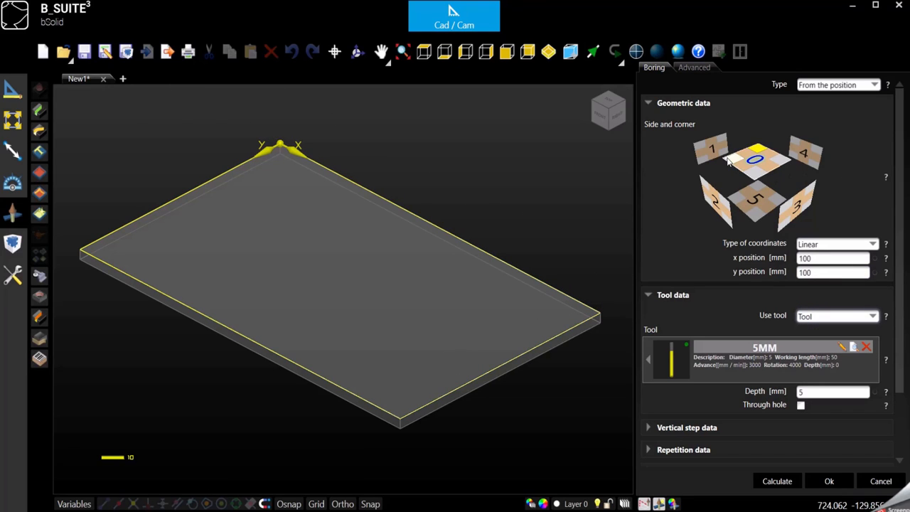
Drill into face 0 (top) and pick a reference corner to preview the hole
click(714, 146)
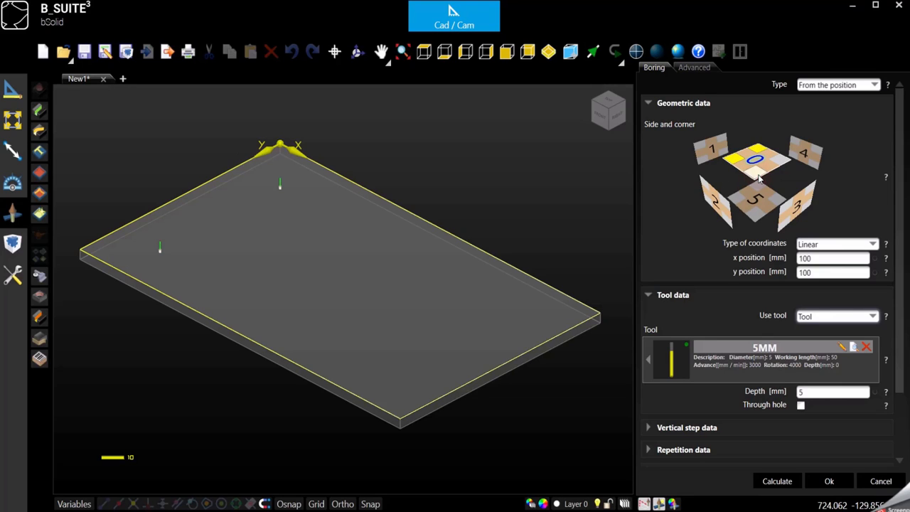
click(757, 159)
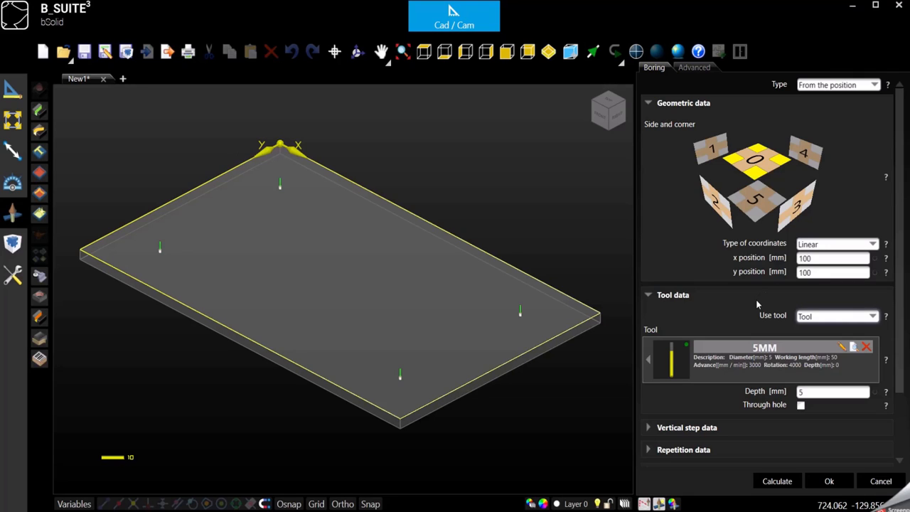
click(755, 159)
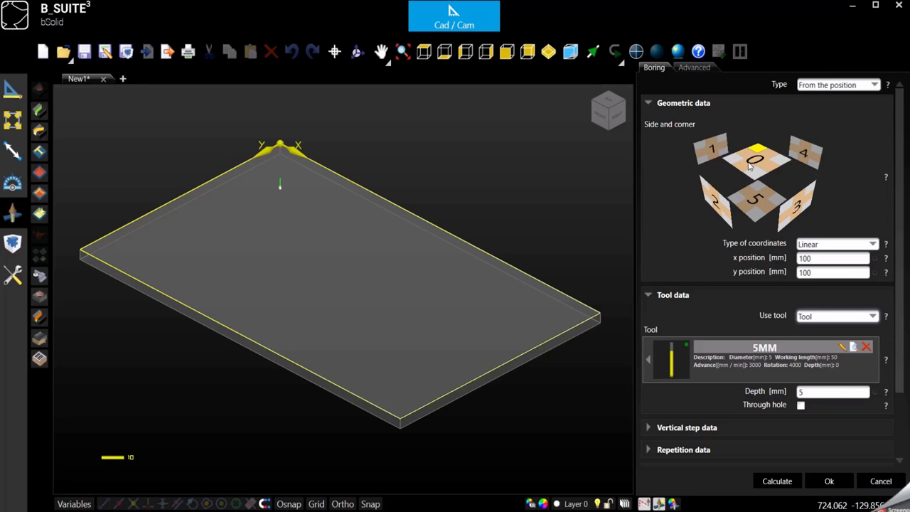
mouse_move(720, 187)
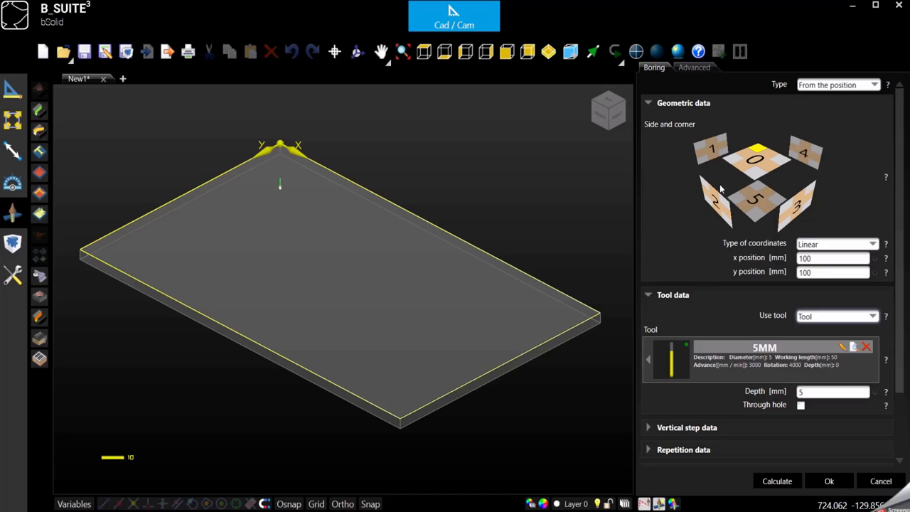
mouse_move(718, 221)
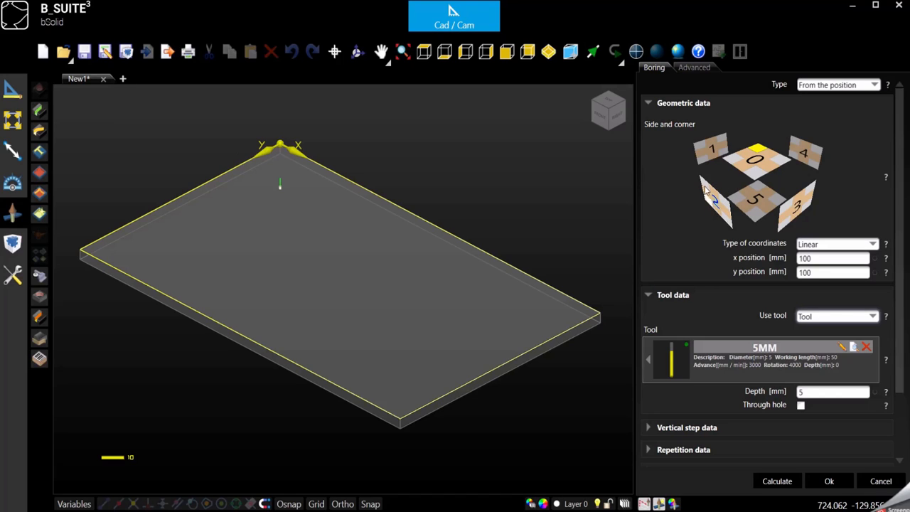
mouse_move(120, 324)
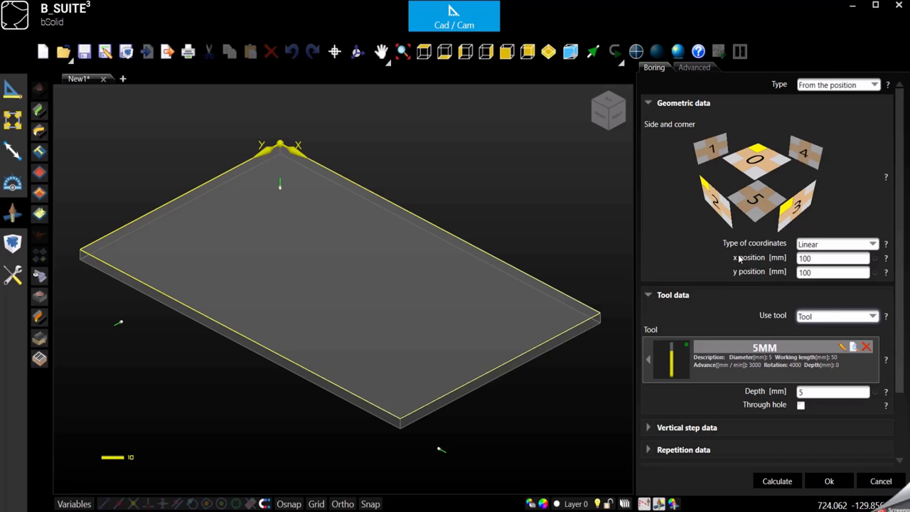
mouse_move(630, 384)
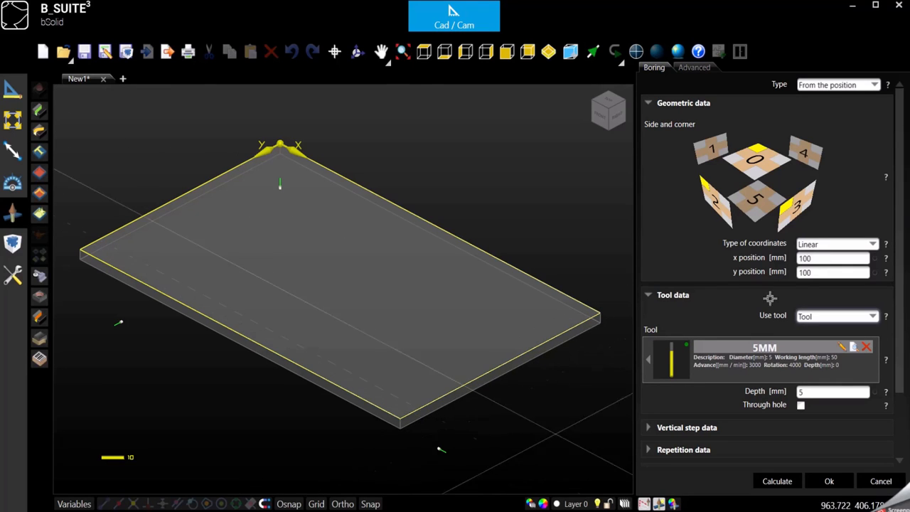
Reference the hole's x position from a corner and confirm the P1007 5MM boring
click(832, 258)
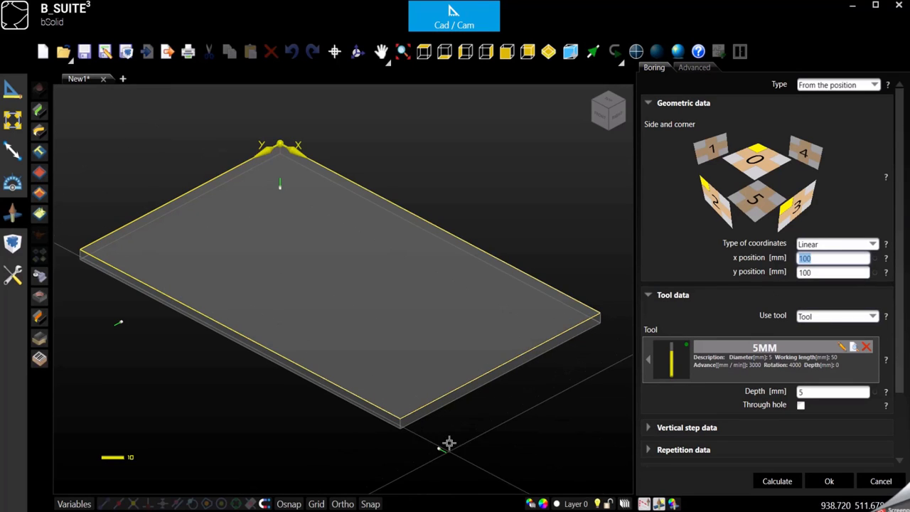
mouse_move(541, 424)
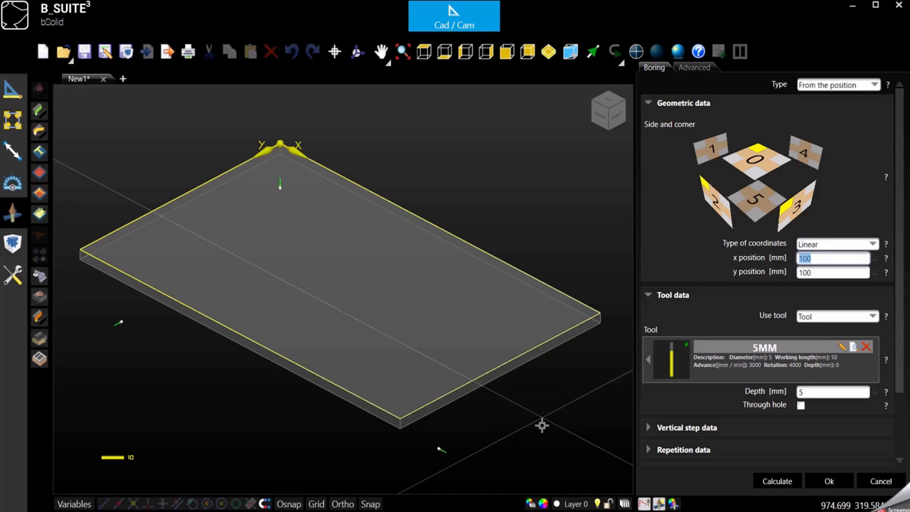
click(757, 159)
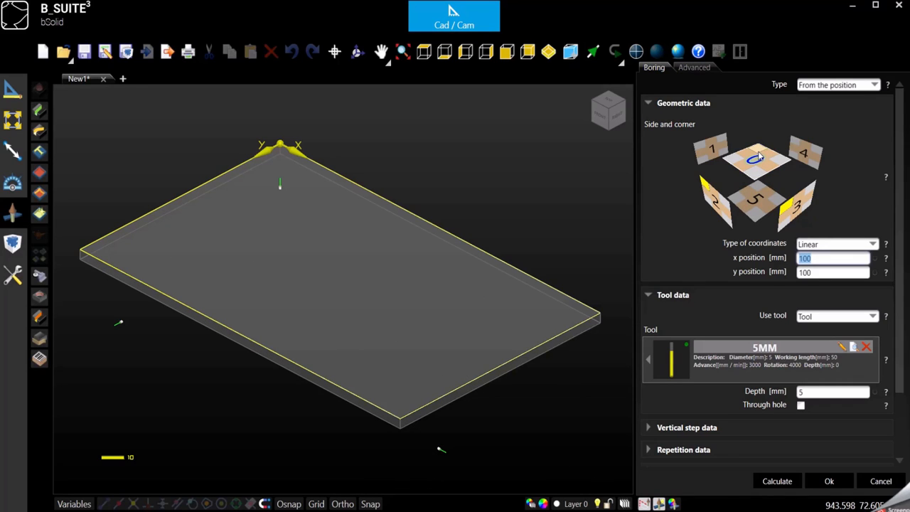
click(757, 159)
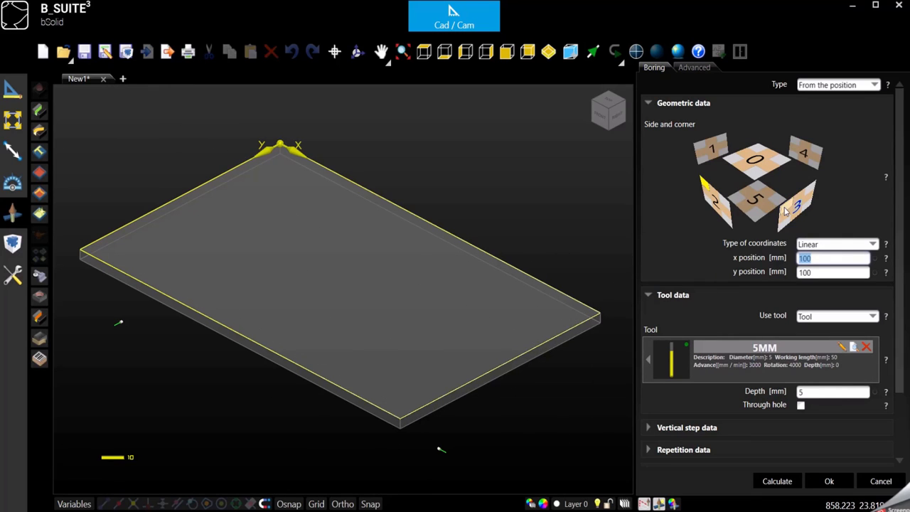
mouse_move(120, 390)
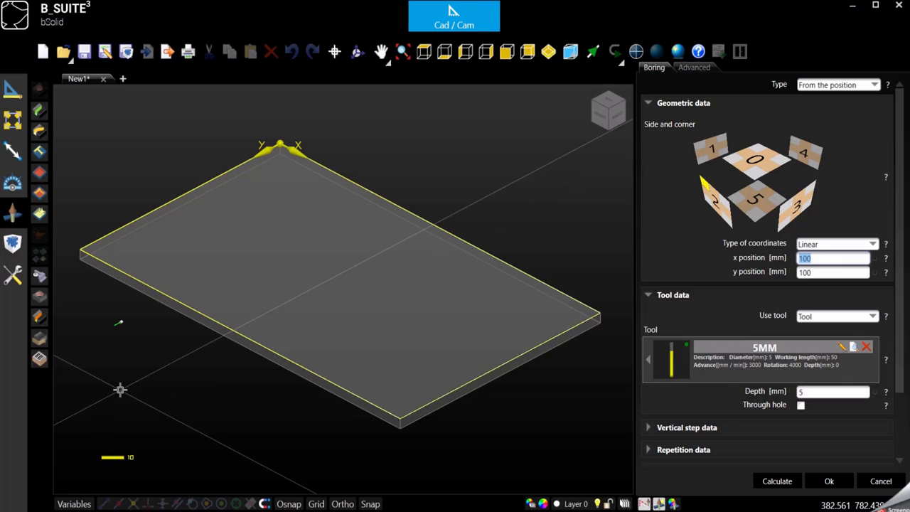
mouse_move(171, 341)
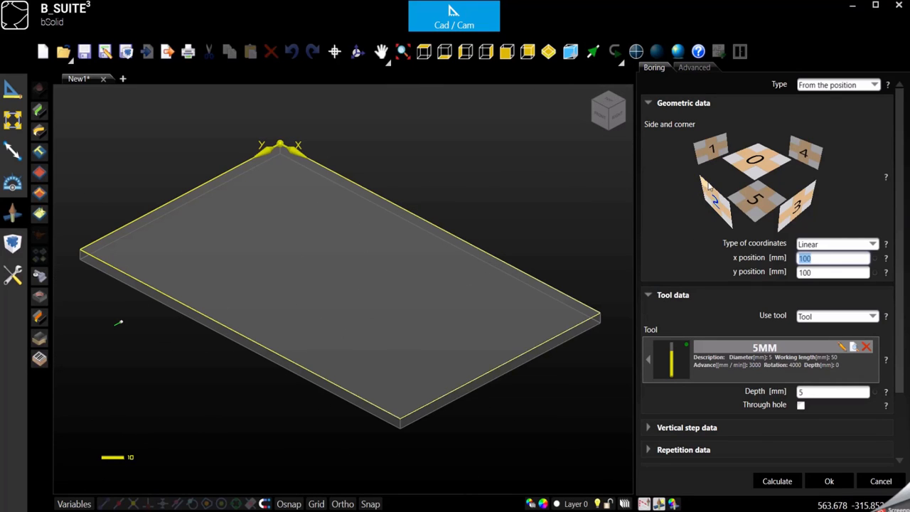
mouse_move(700, 182)
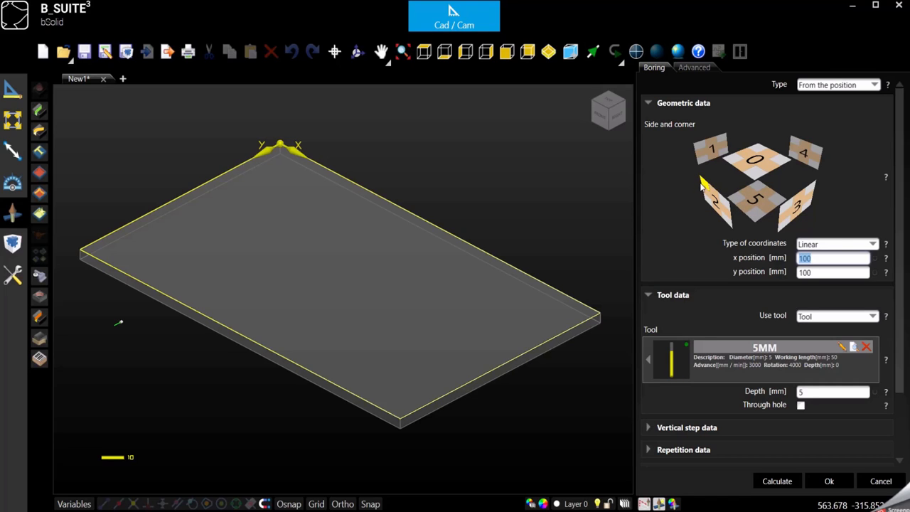
mouse_move(703, 202)
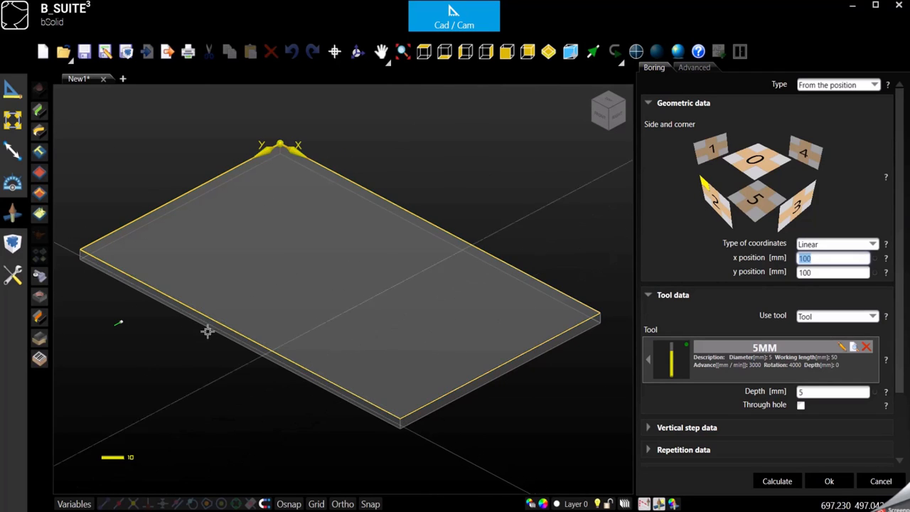
mouse_move(80, 253)
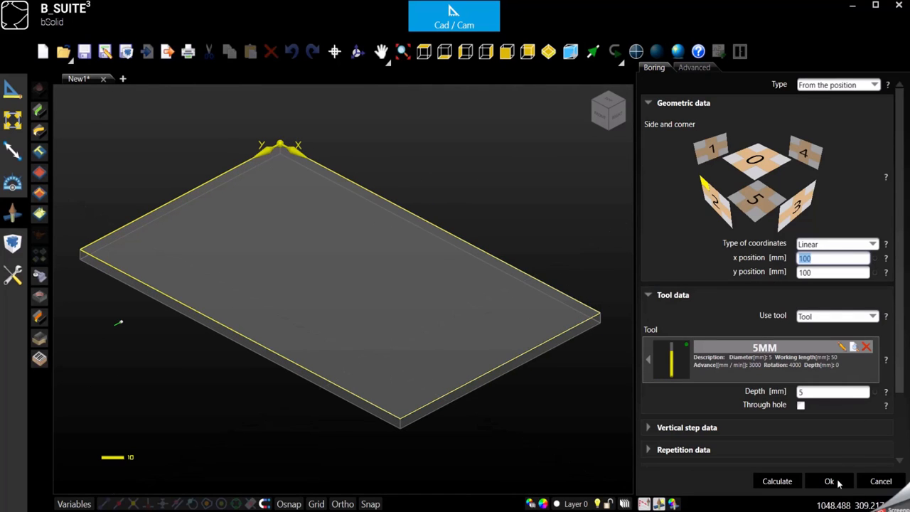
click(829, 481)
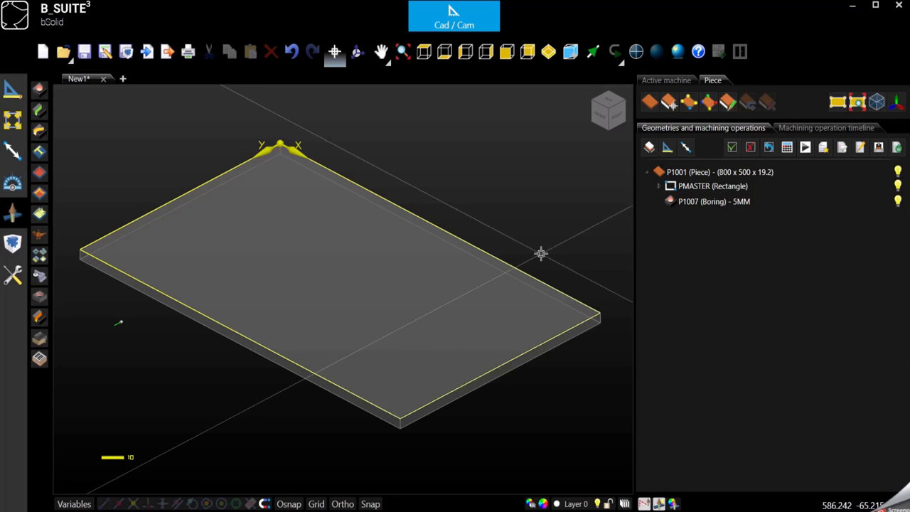
mouse_move(546, 250)
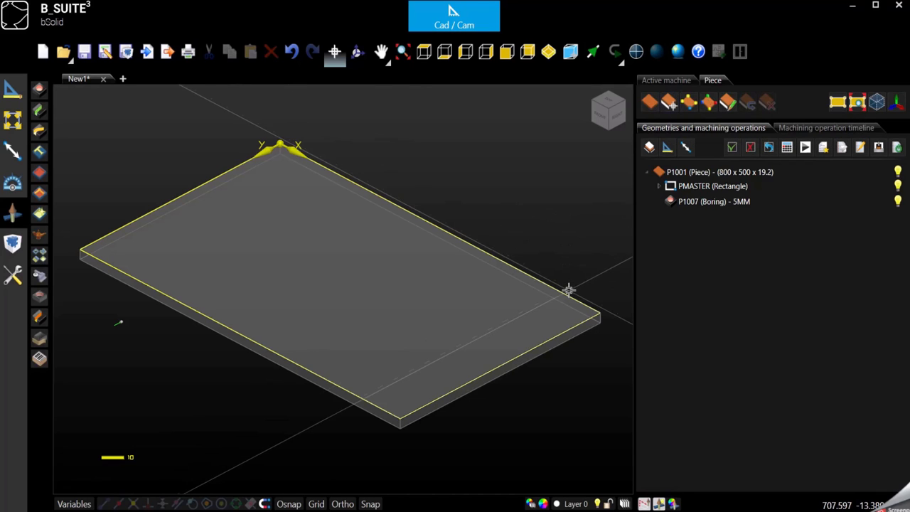
Select the PMASTER rectangle outline and enable face selection to view the panel edge-on
click(713, 184)
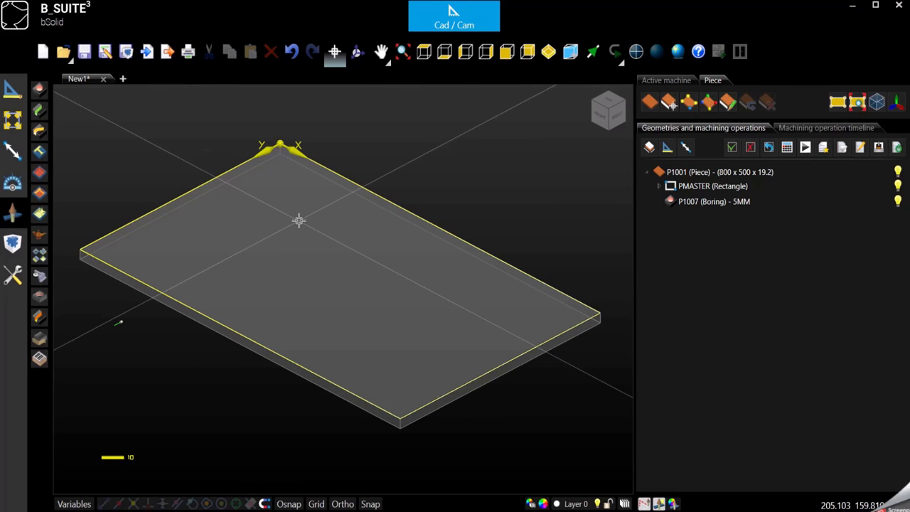
mouse_move(277, 154)
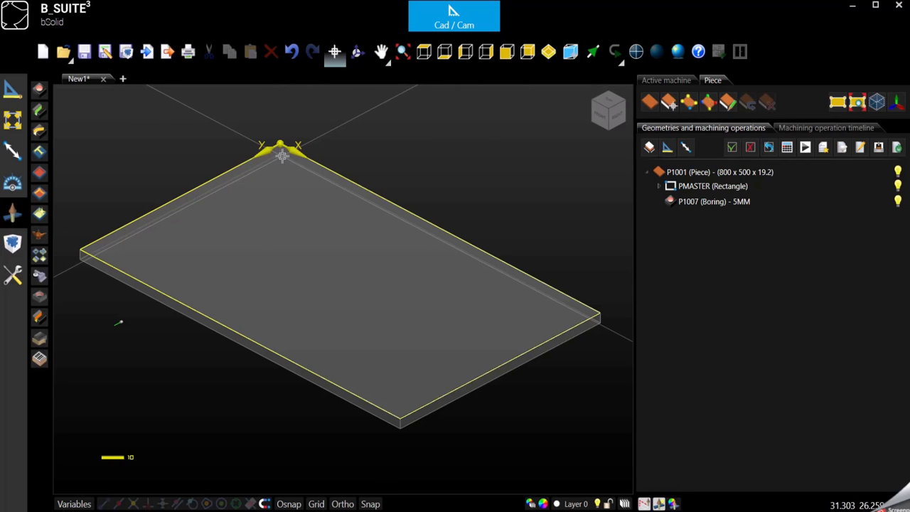
click(713, 185)
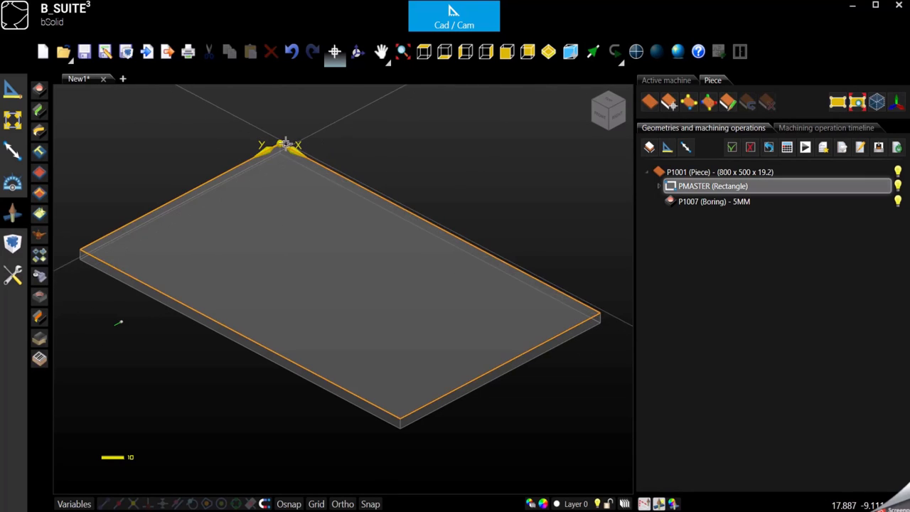
mouse_move(570, 293)
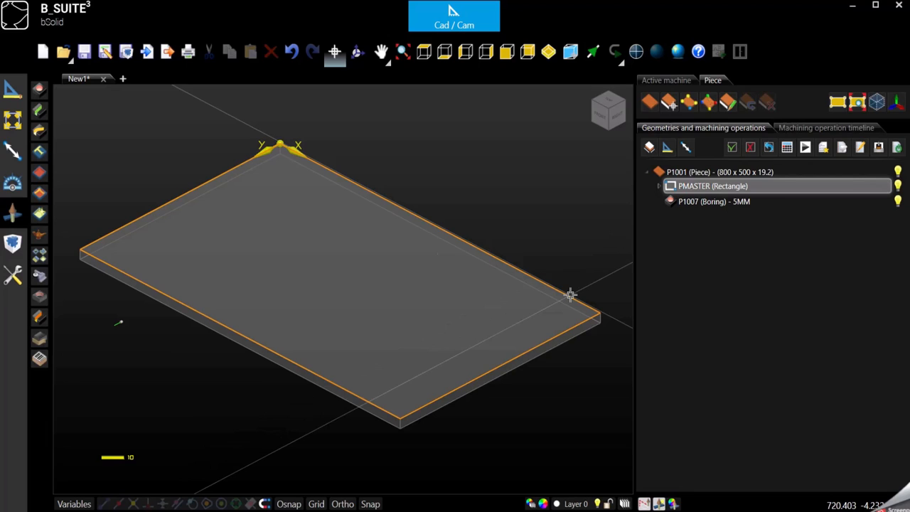
mouse_move(143, 213)
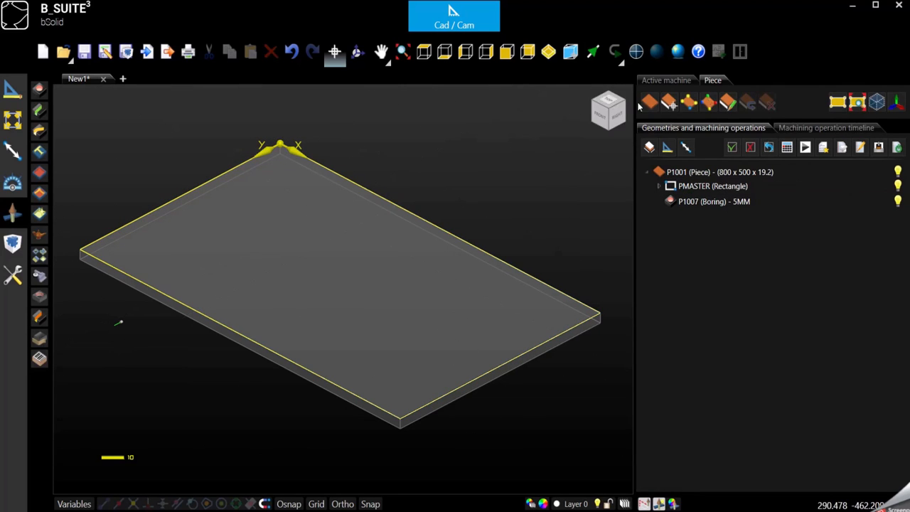
mouse_move(669, 102)
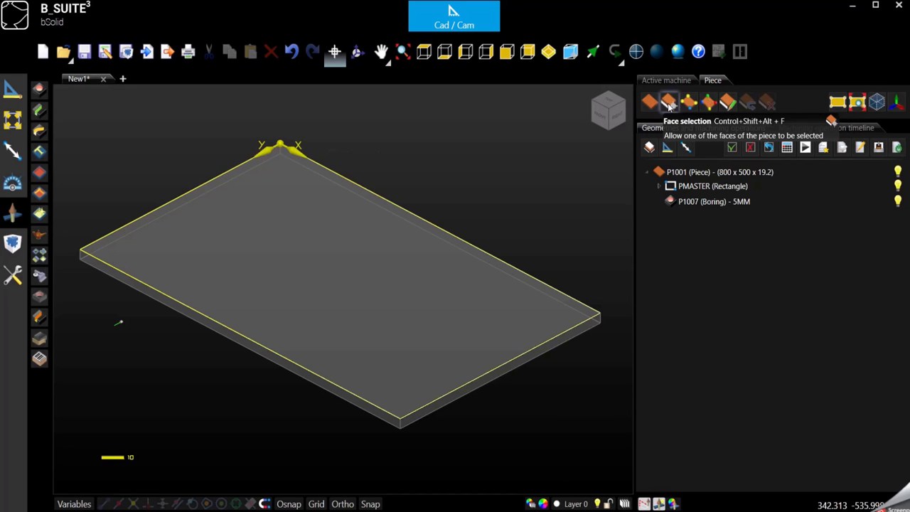
click(182, 310)
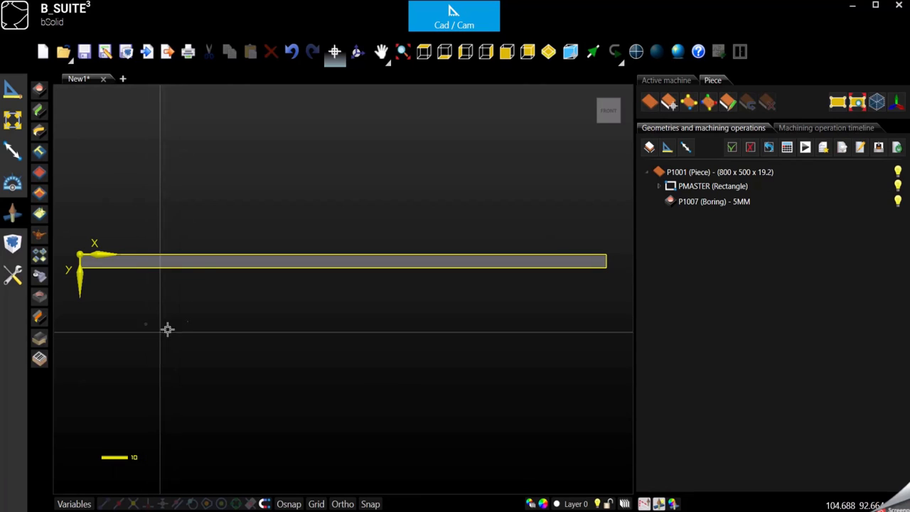
Reopen the P1007 boring, set its y position to pz/2 and check it from top and isometric views
click(714, 202)
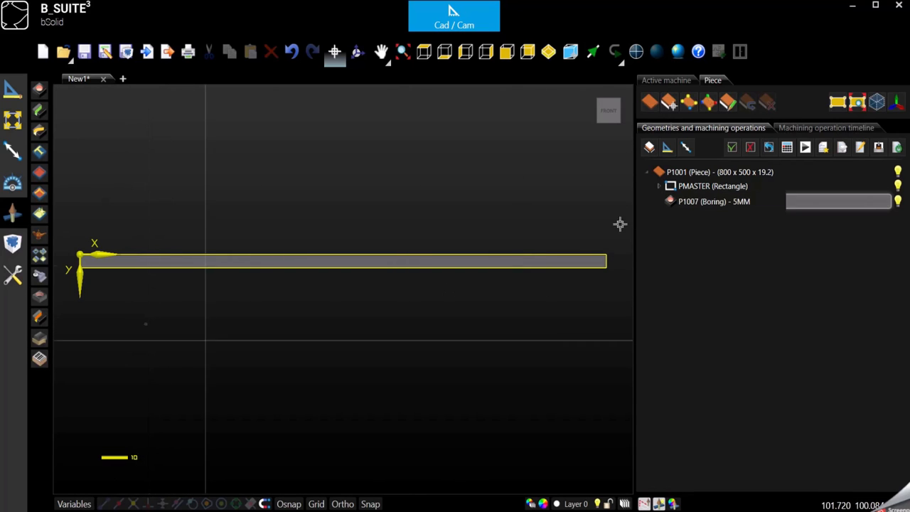
click(711, 202)
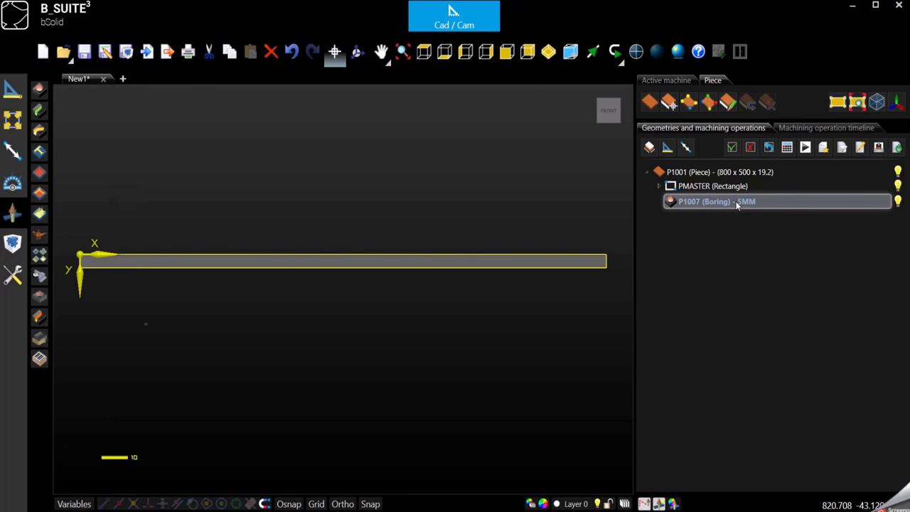
double_click(706, 202)
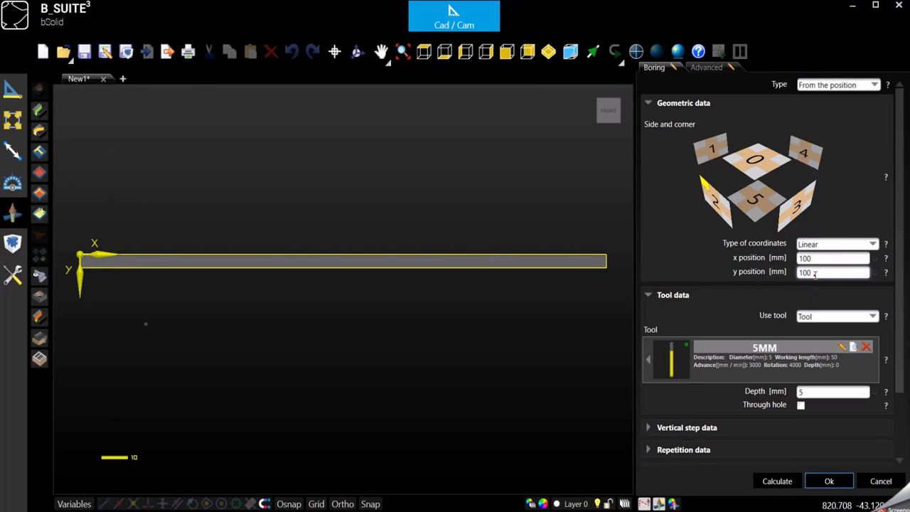
click(832, 271)
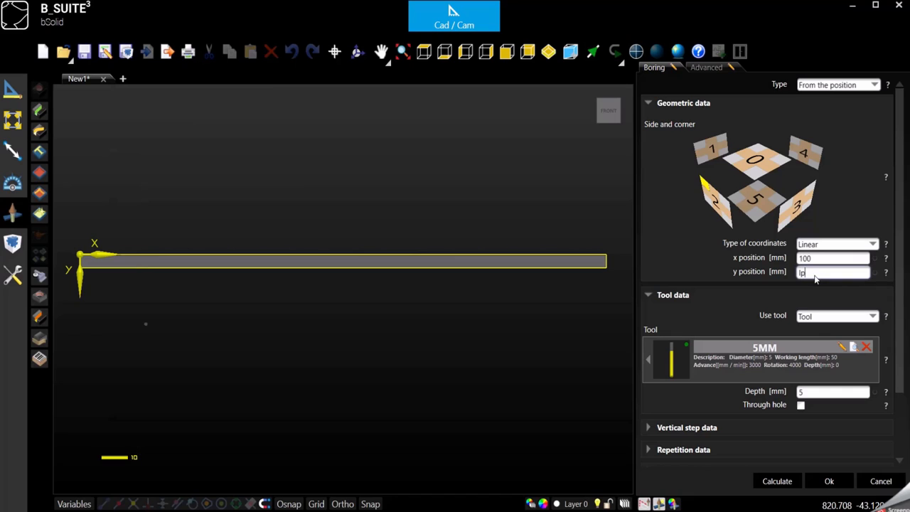
text(pz/2)
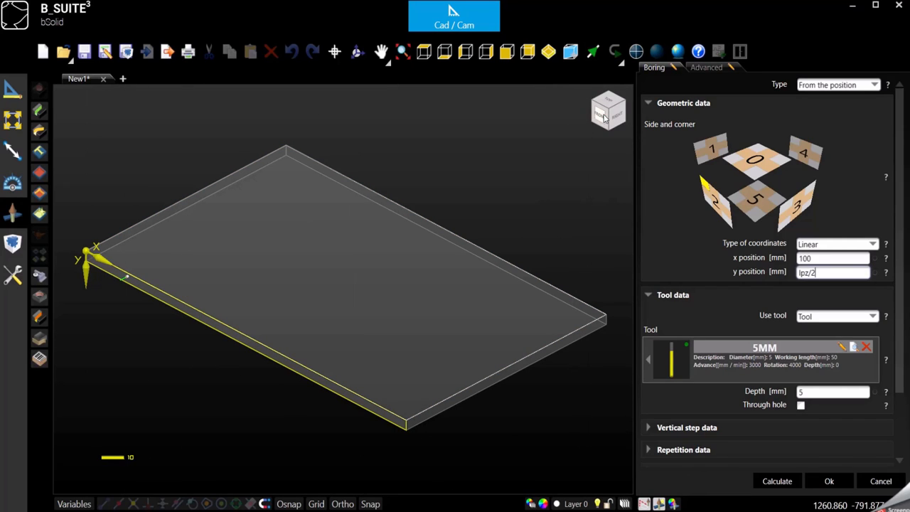
click(609, 111)
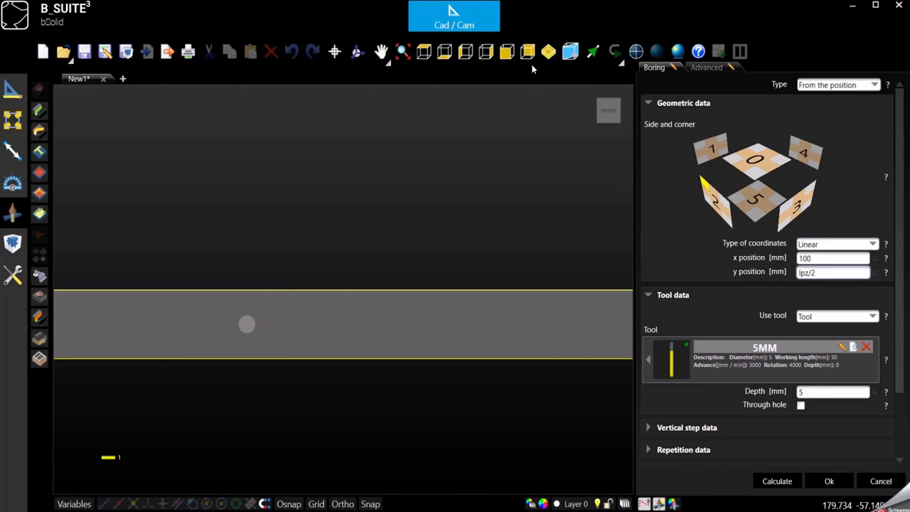
click(548, 52)
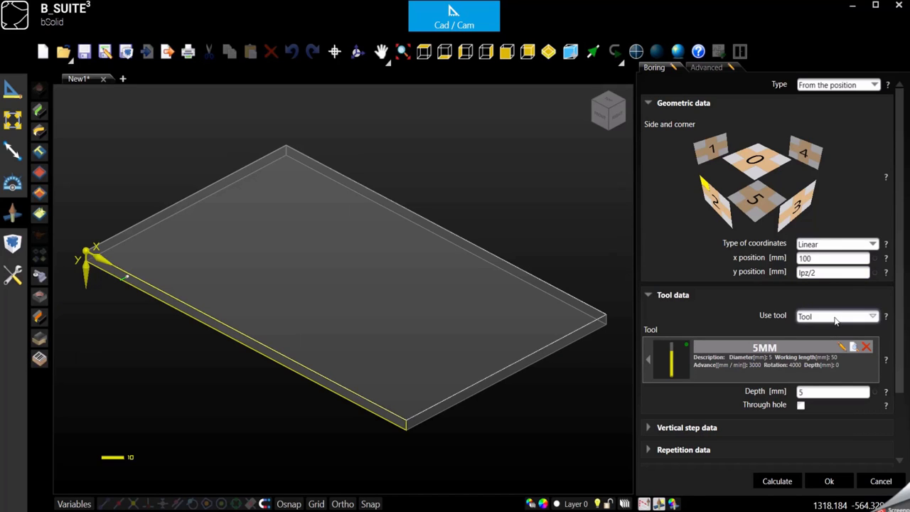
scroll(down, 3)
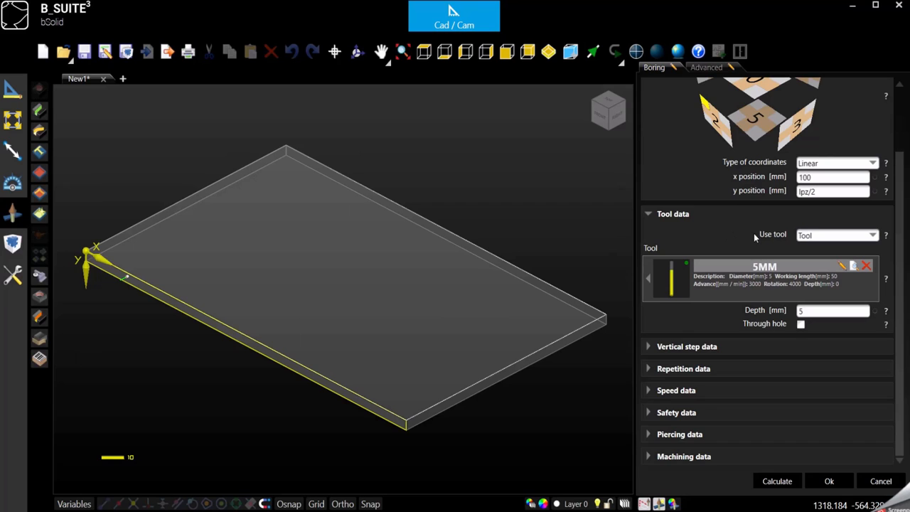
mouse_move(681, 330)
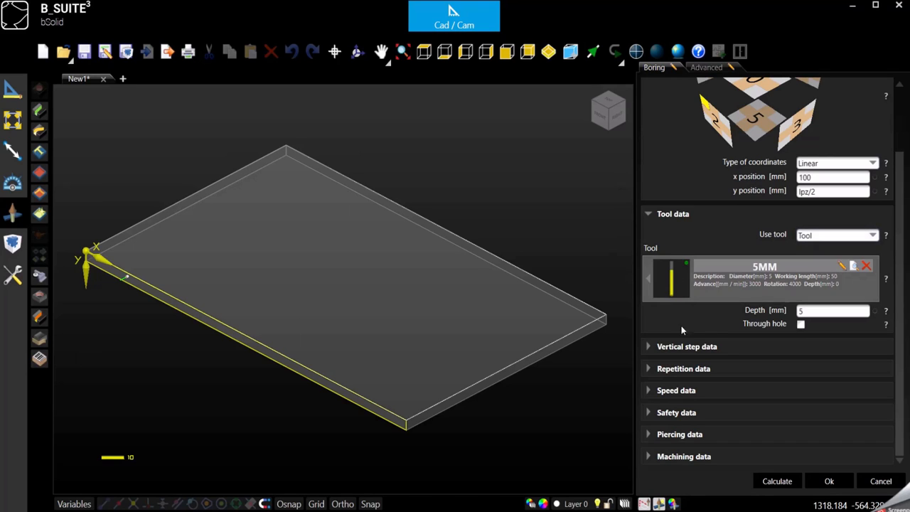
mouse_move(148, 305)
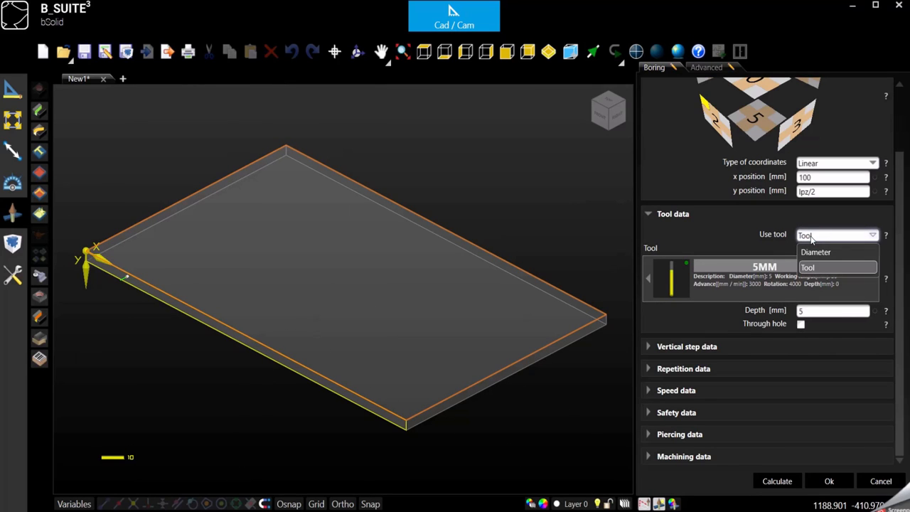
click(817, 252)
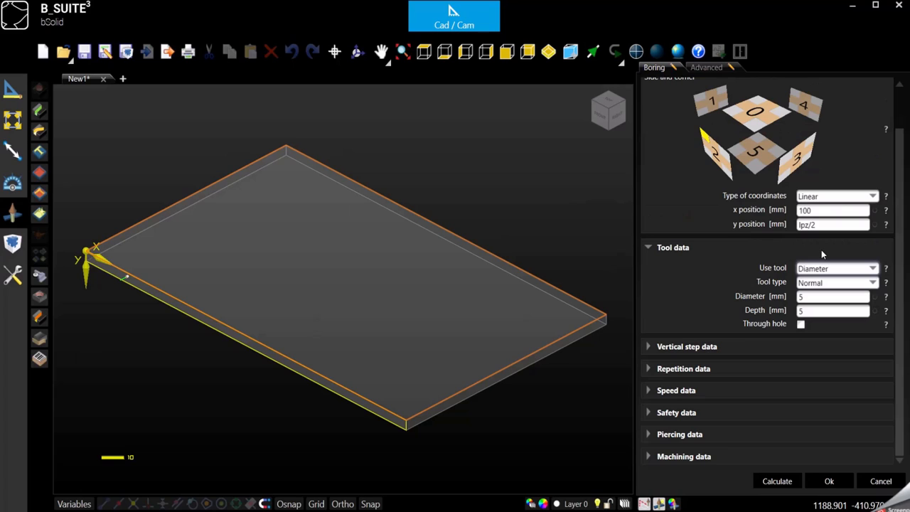
click(832, 298)
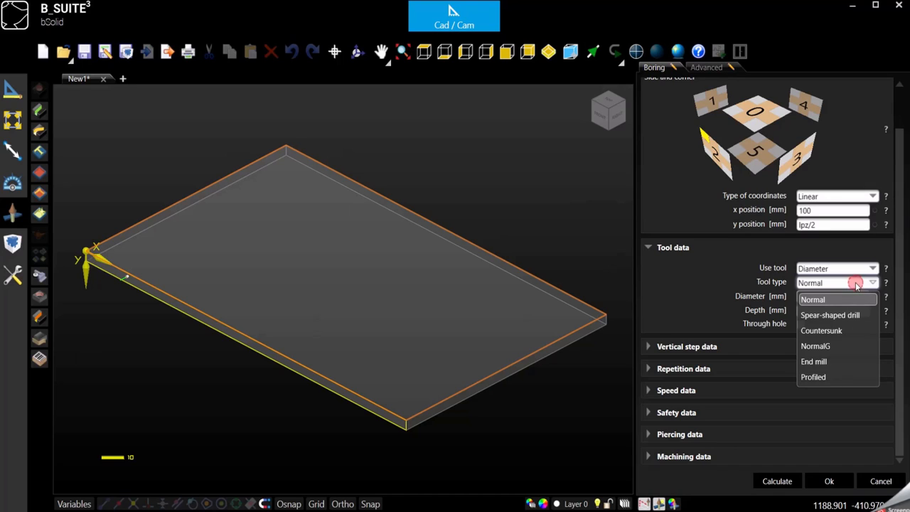
click(812, 299)
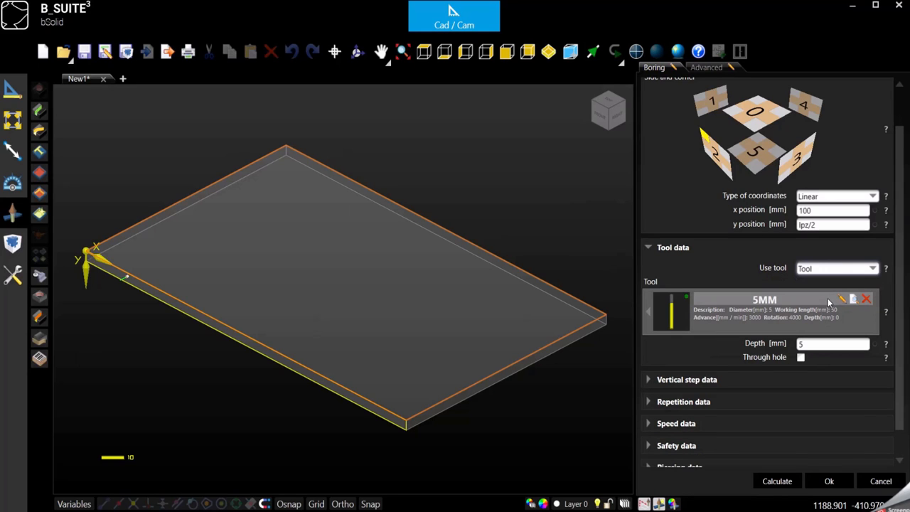
Browse the tool library and assign the 8MM drill to the boring instead of 5MM
click(842, 299)
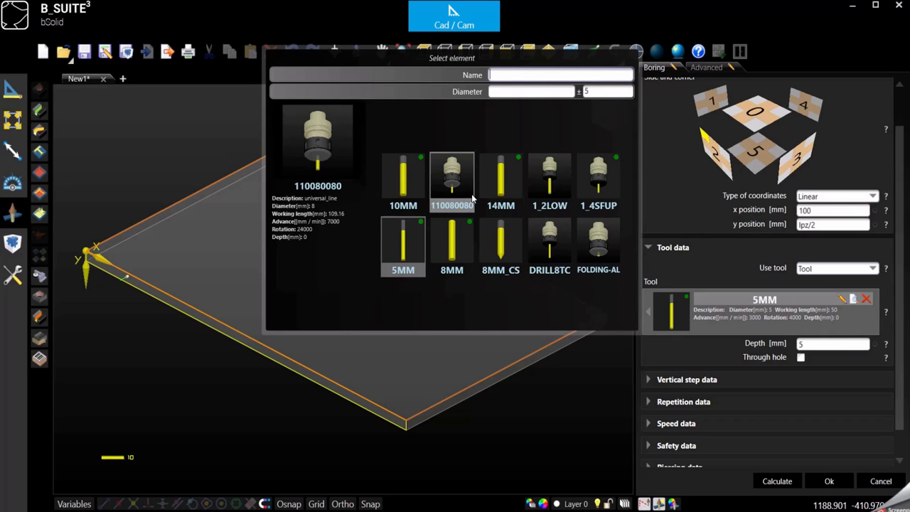
click(597, 245)
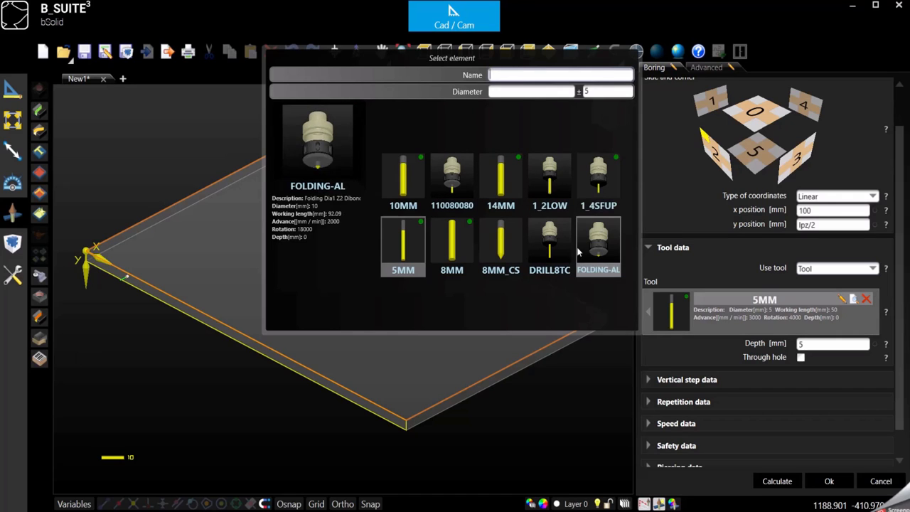
click(549, 245)
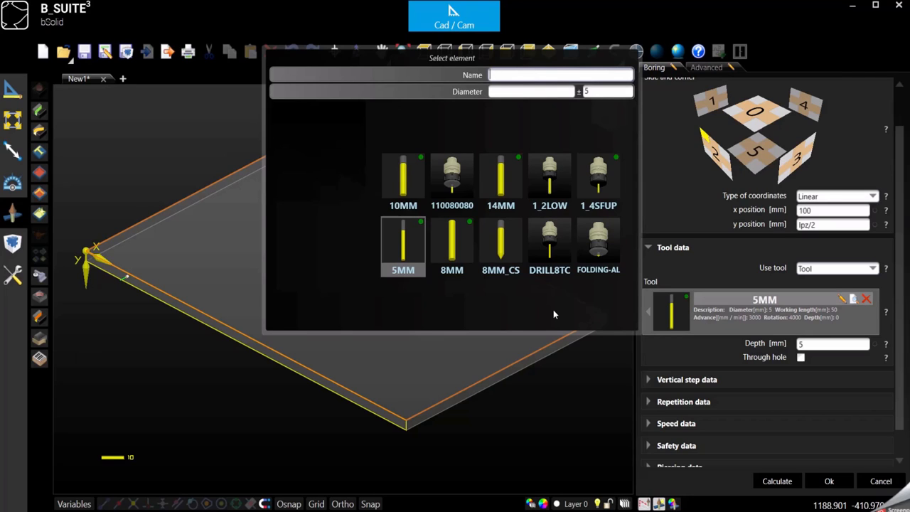
click(560, 74)
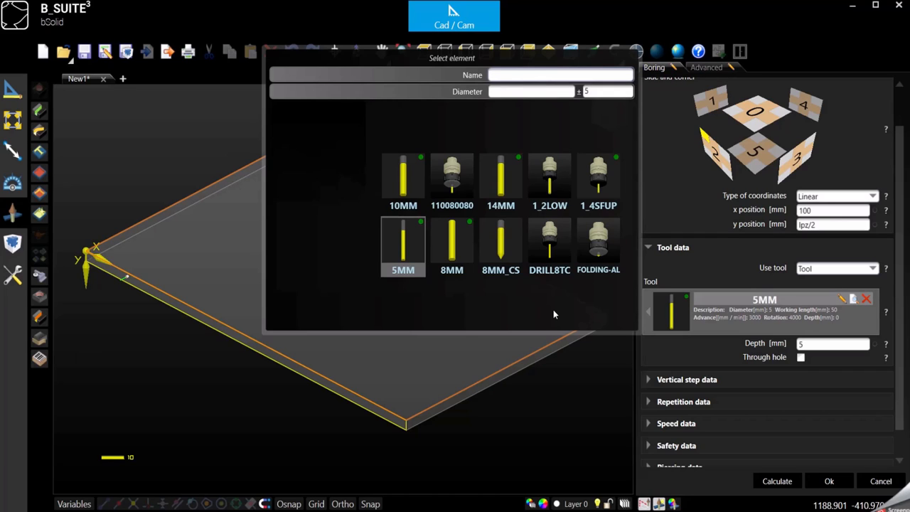
click(561, 73)
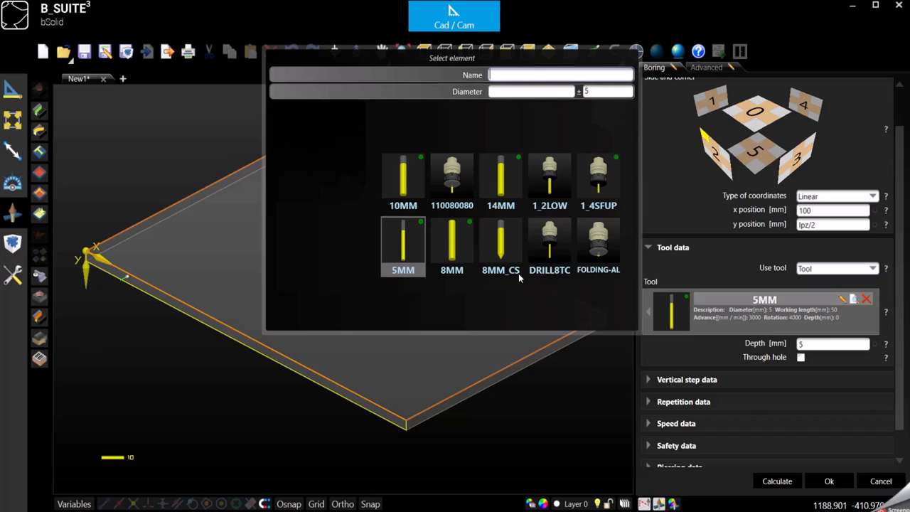
click(549, 178)
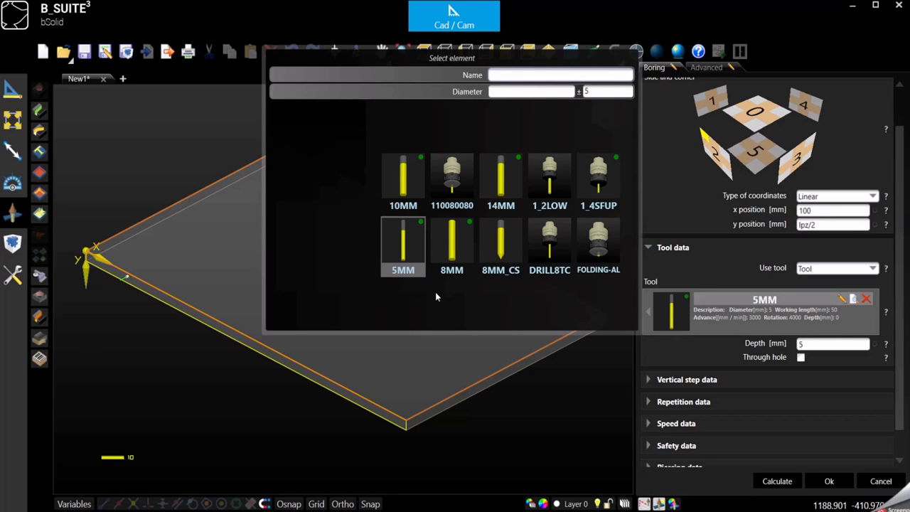
mouse_move(461, 301)
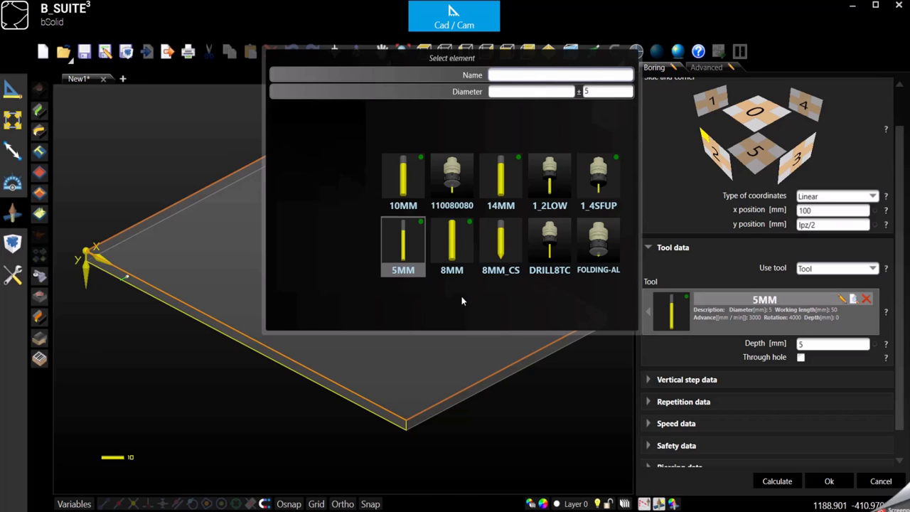
mouse_move(447, 253)
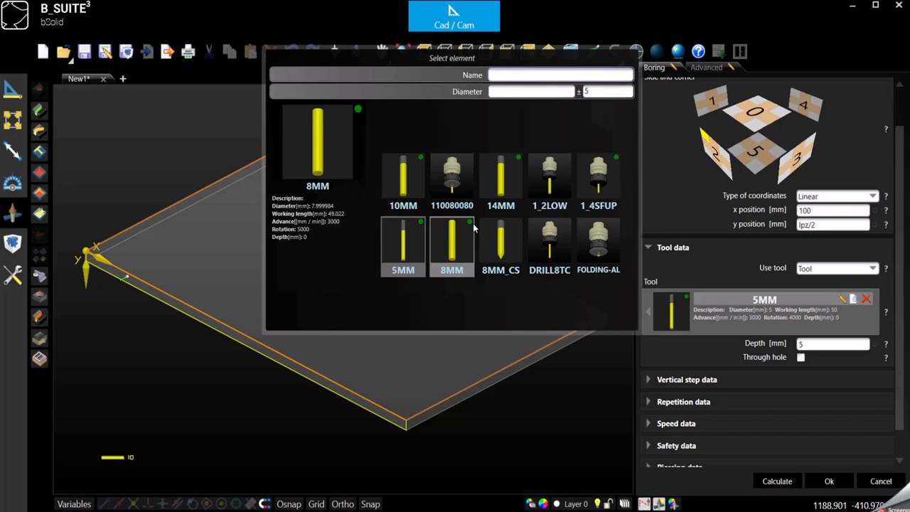
mouse_move(467, 228)
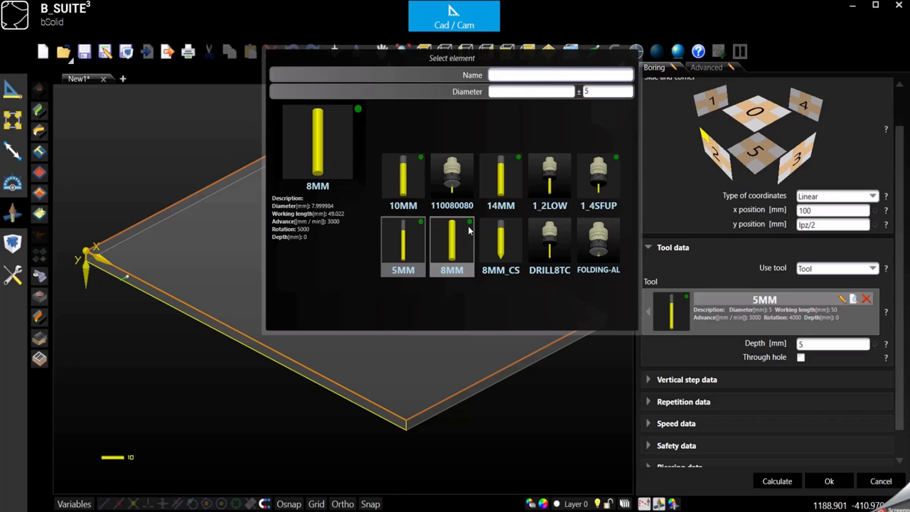
mouse_move(467, 190)
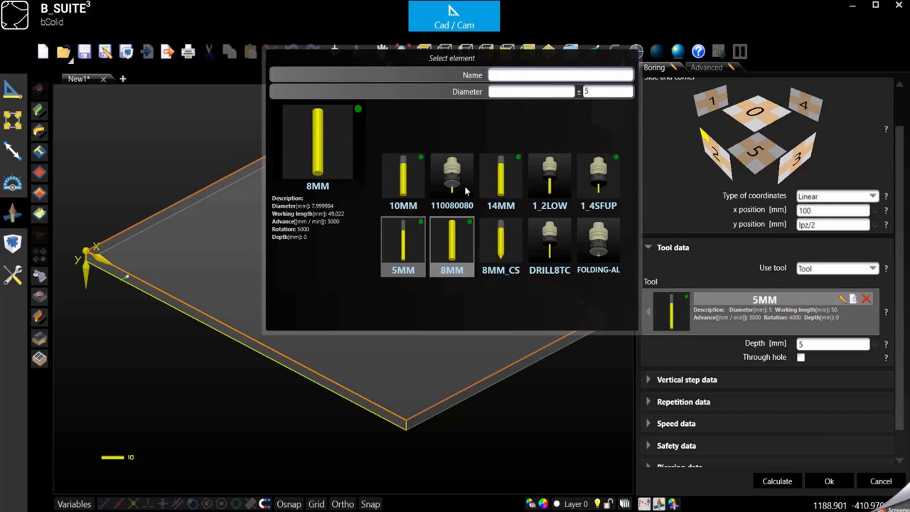
click(549, 177)
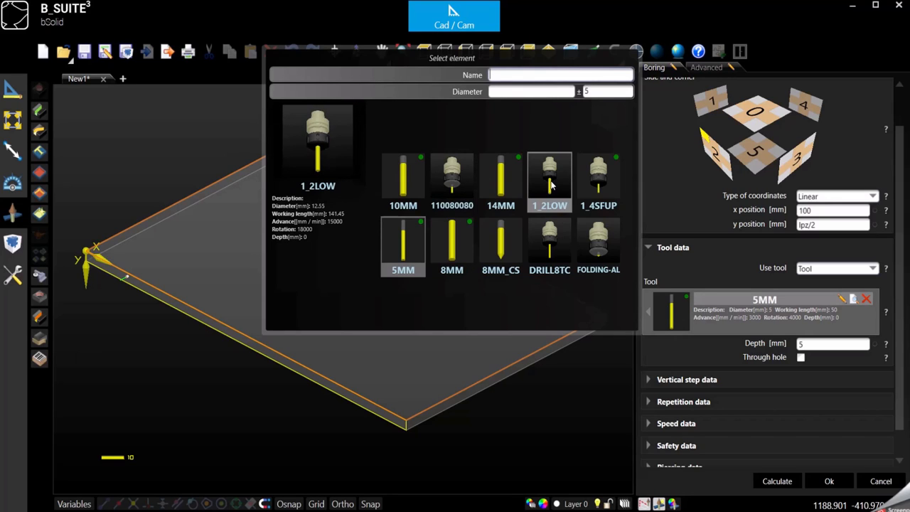
click(501, 244)
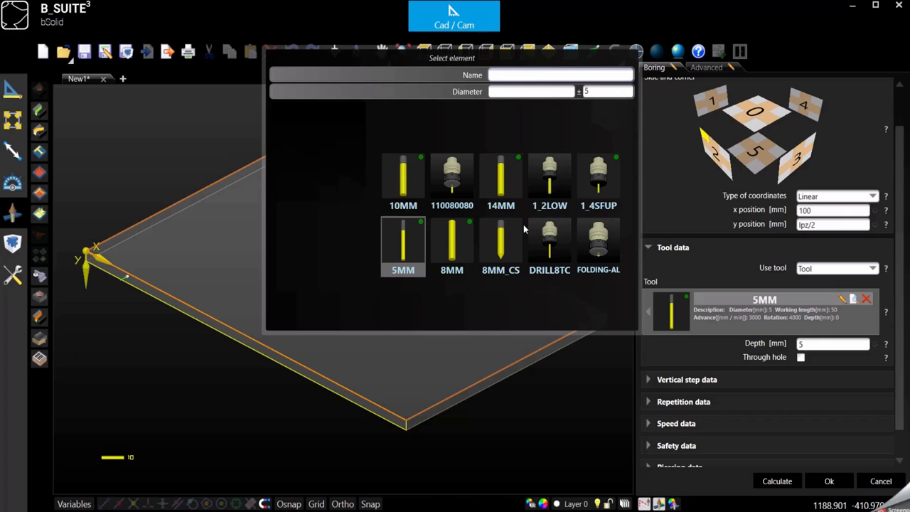
click(453, 245)
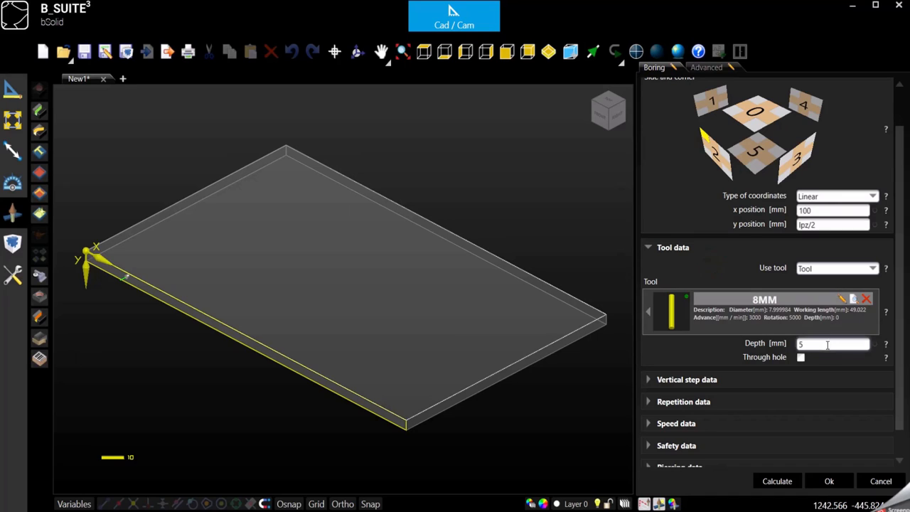
Set the boring depth to 20 mm and confirm it as P1007 (Boring) - 8MM
click(832, 343)
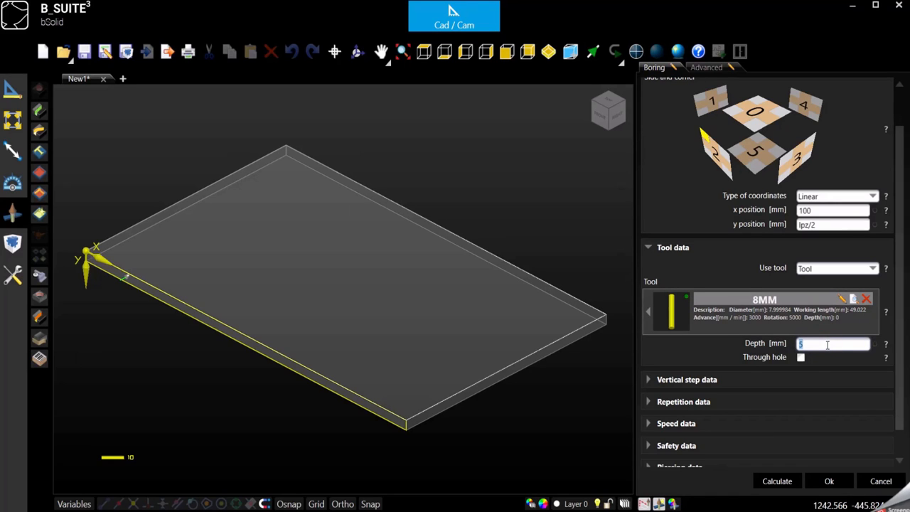
text(20)
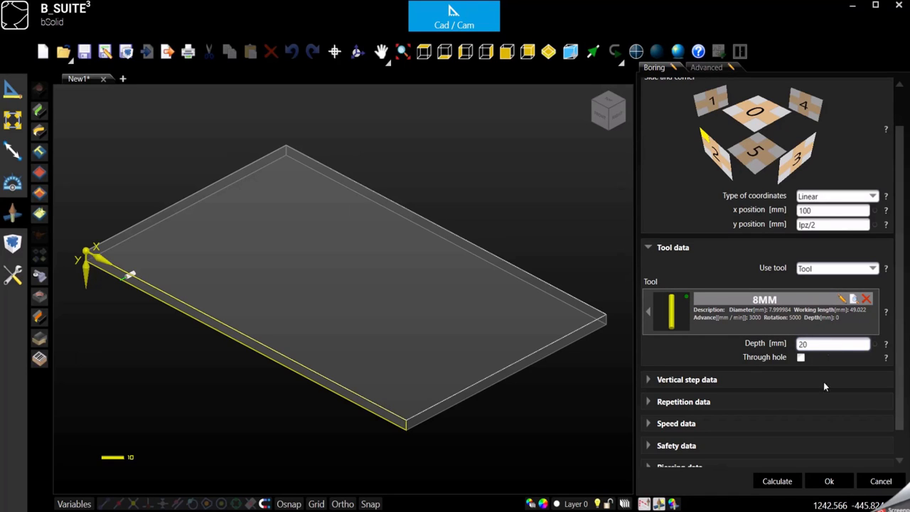
click(830, 480)
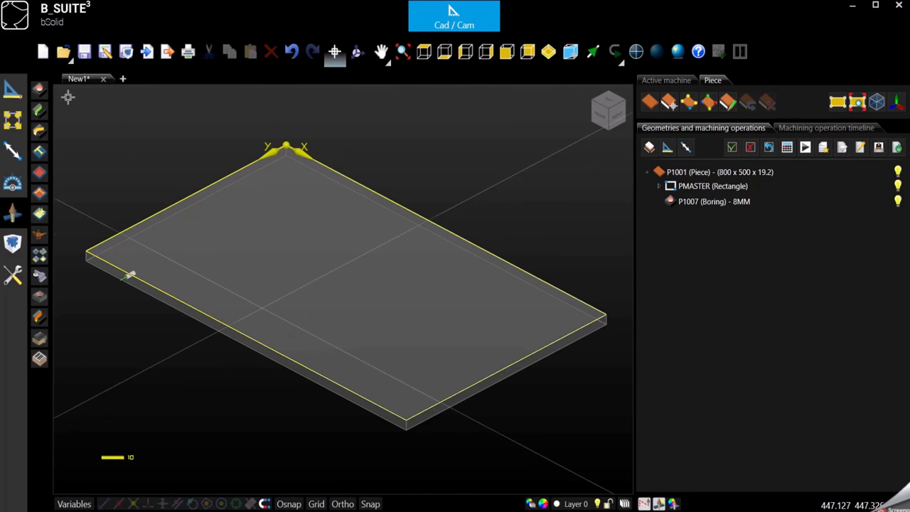
mouse_move(40, 88)
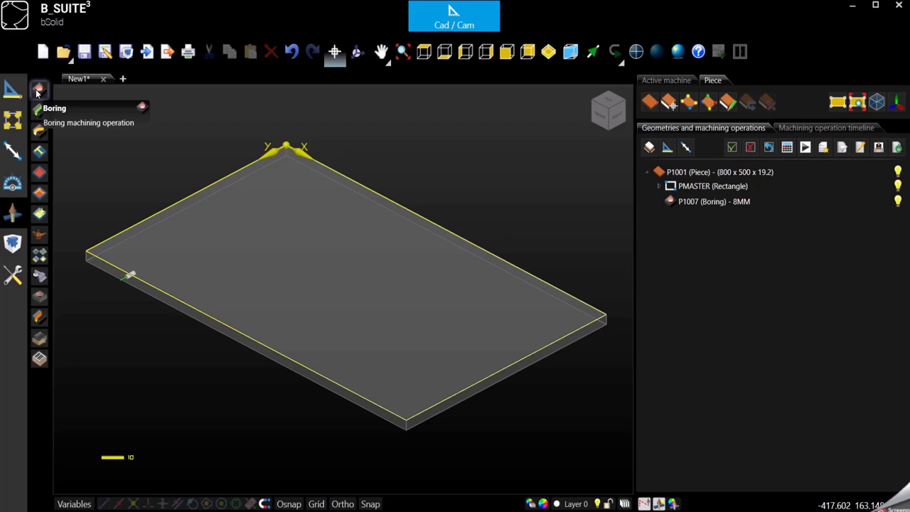
Start a new 5MM boring at x 100, y 100 with a 10 mm depth
click(40, 90)
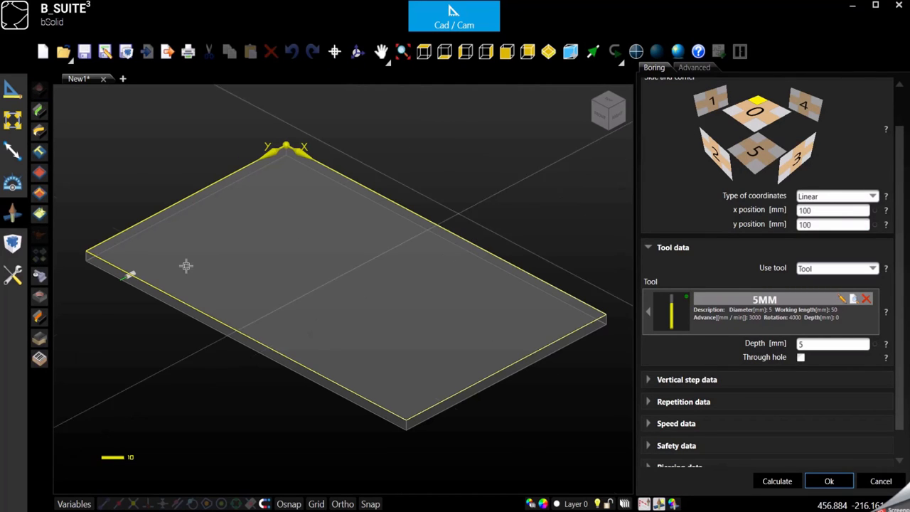
mouse_move(290, 179)
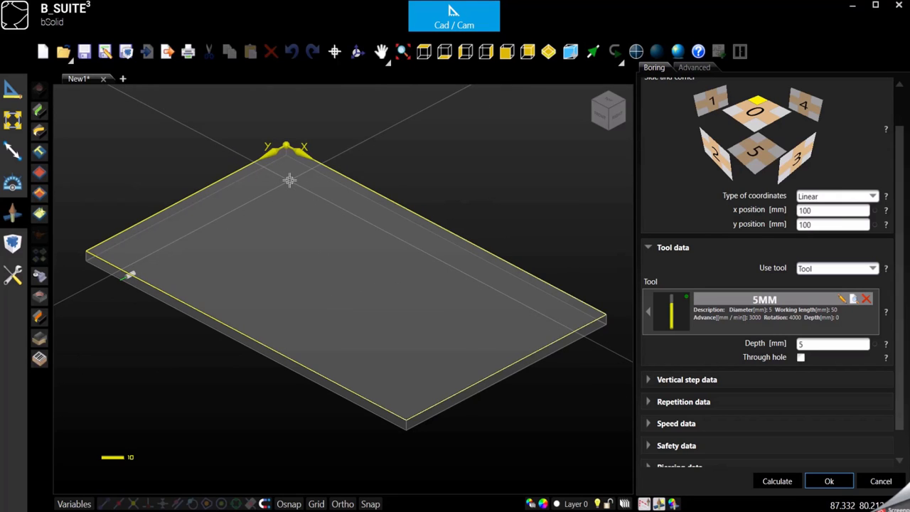
mouse_move(397, 350)
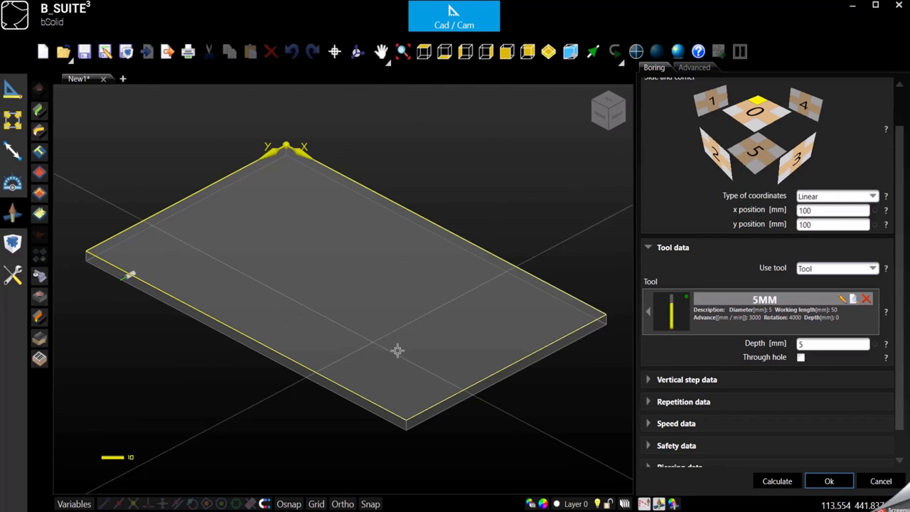
mouse_move(404, 347)
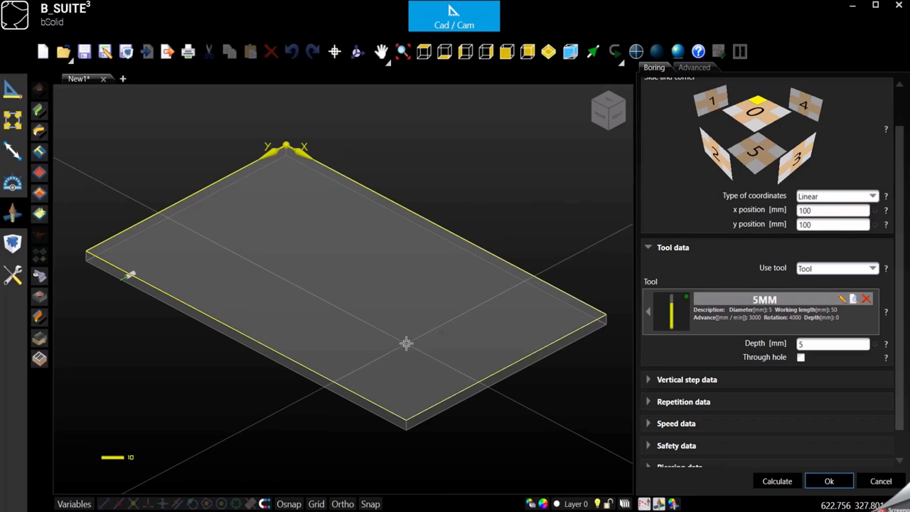
mouse_move(591, 250)
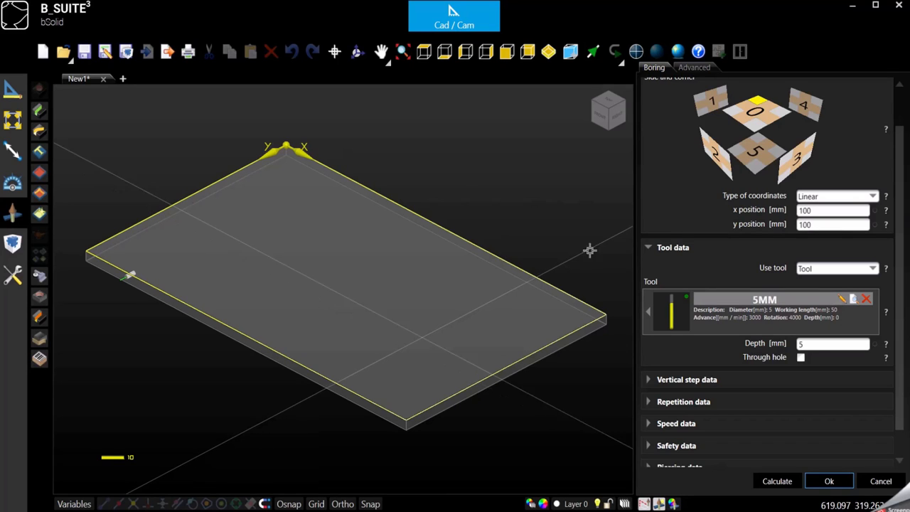
mouse_move(600, 279)
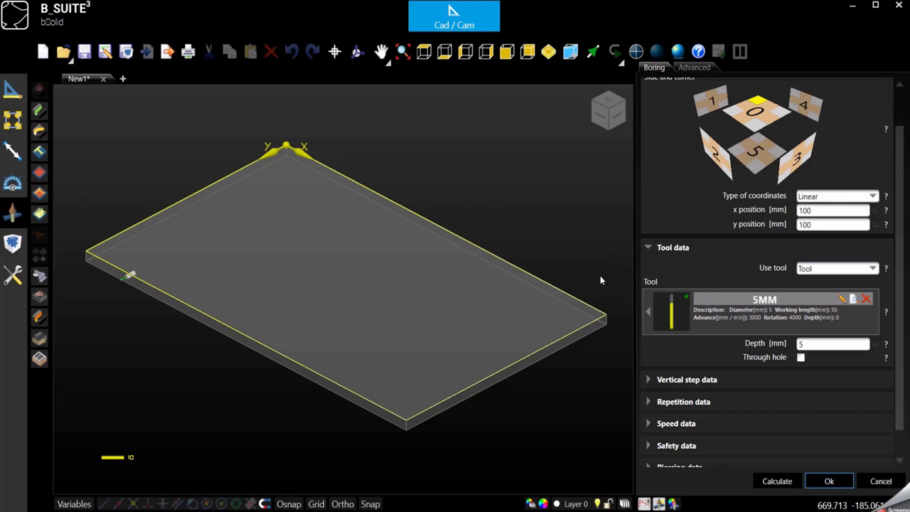
mouse_move(305, 192)
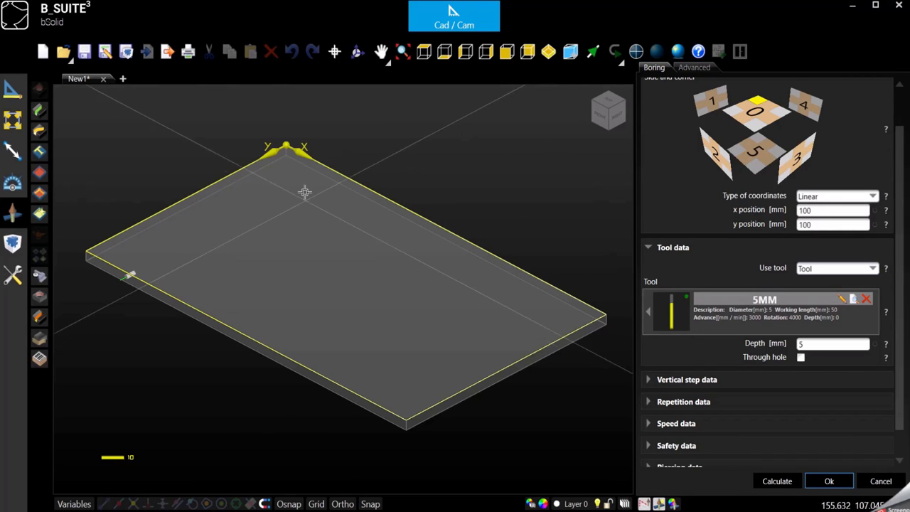
click(833, 211)
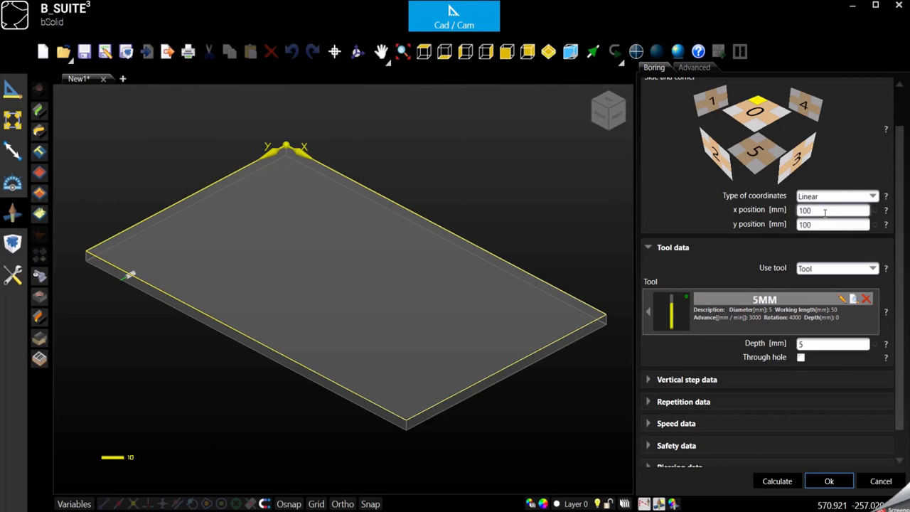
click(832, 210)
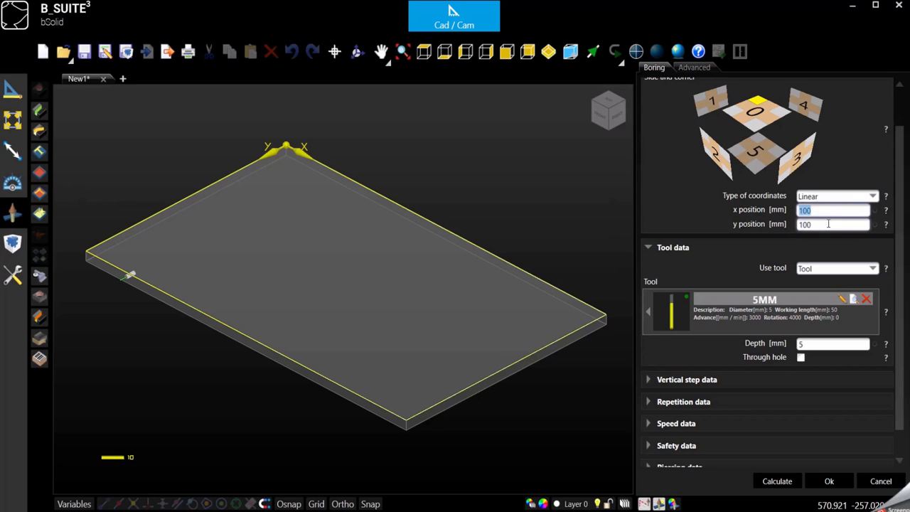
click(832, 224)
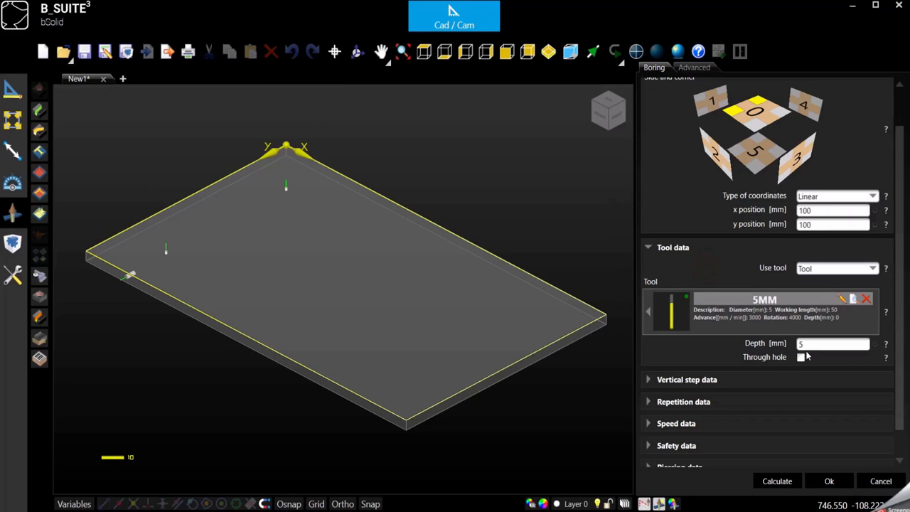
click(832, 343)
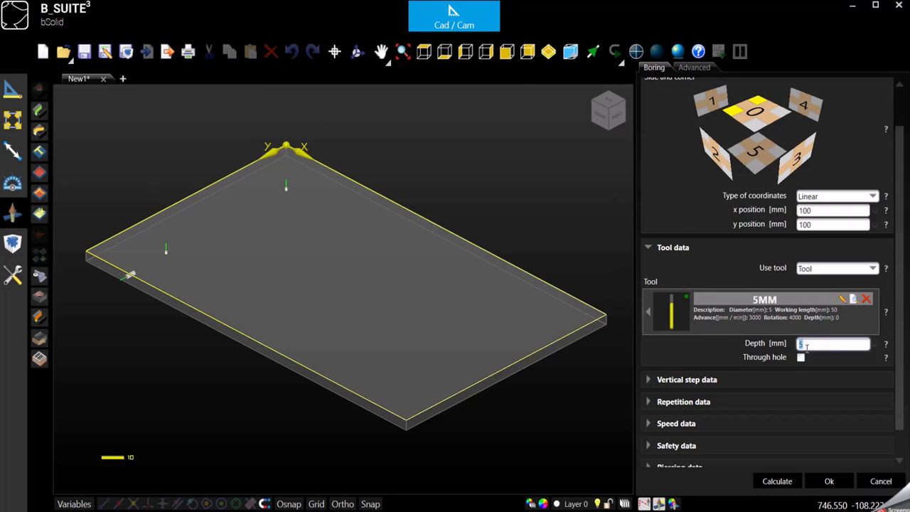
text(10)
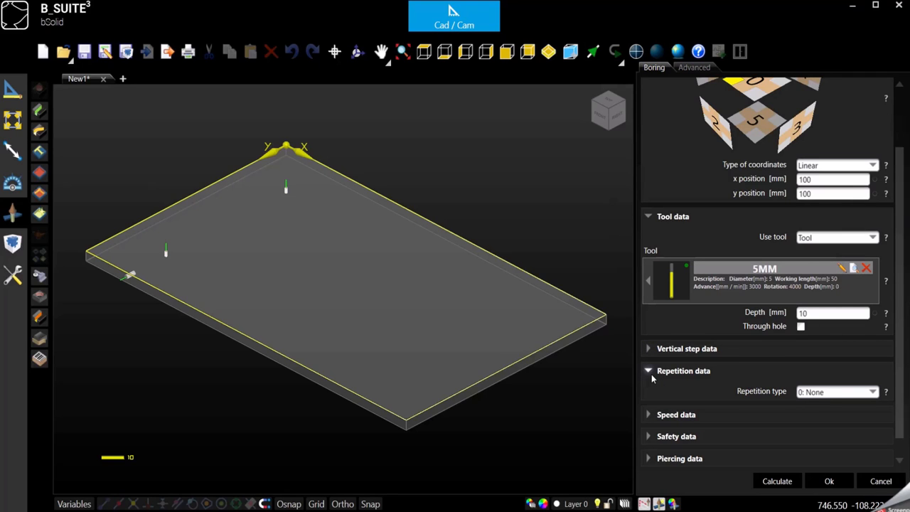
mouse_move(785, 397)
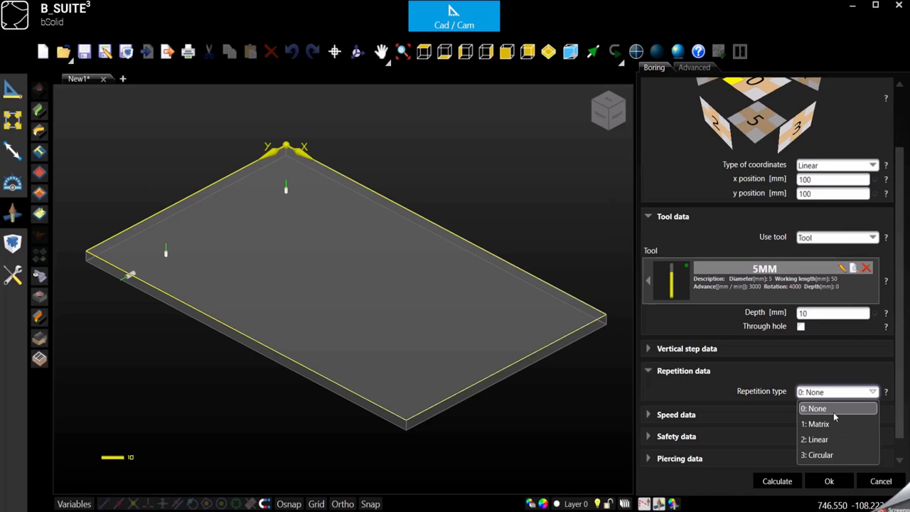
mouse_move(815, 424)
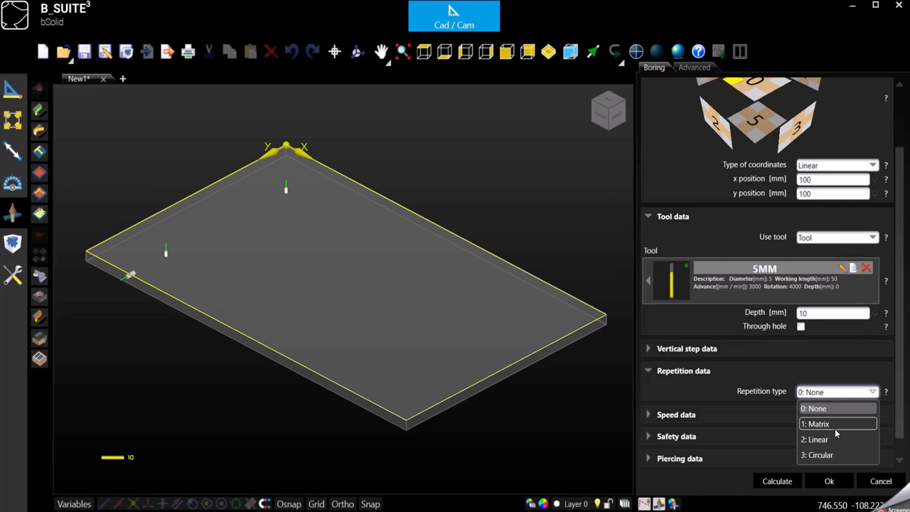
mouse_move(836, 440)
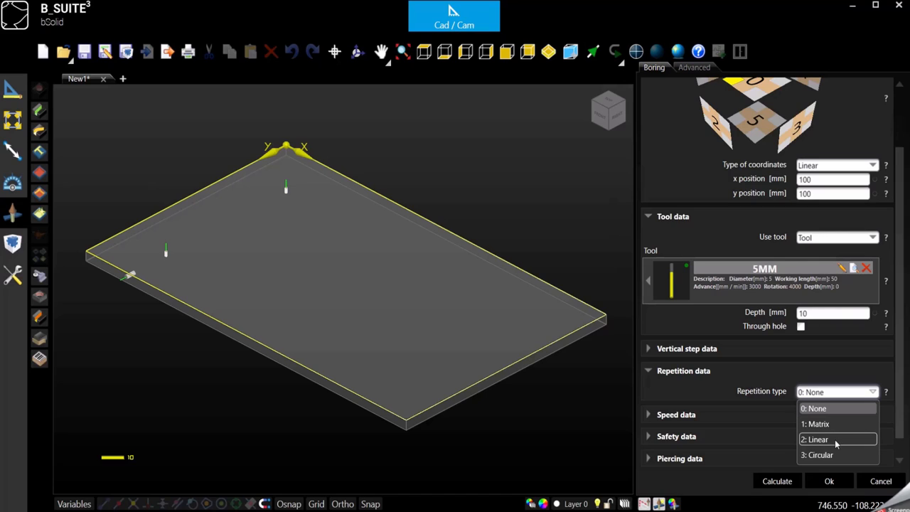
mouse_move(834, 443)
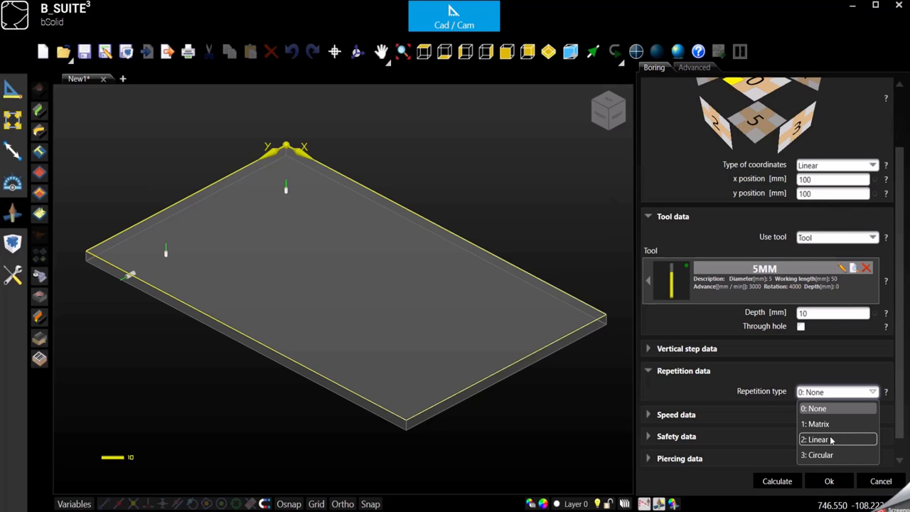
mouse_move(825, 441)
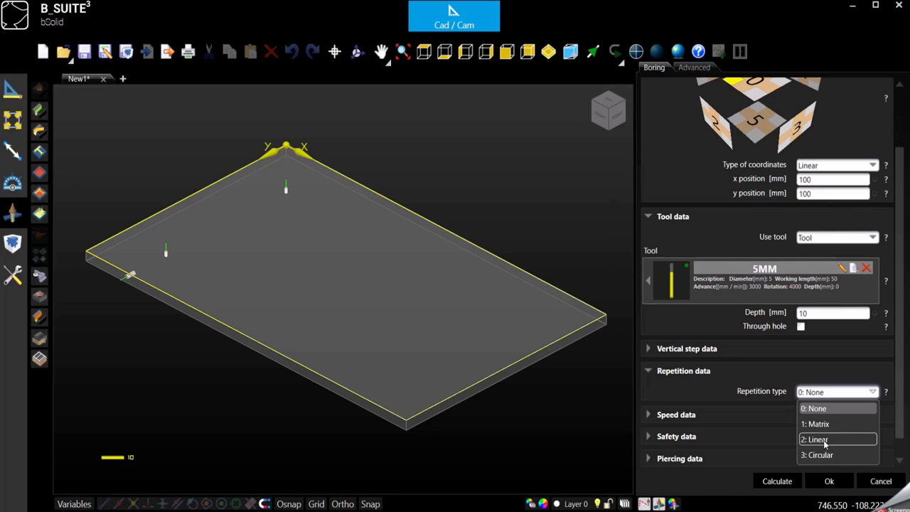
Switch to linear repetition, try counts of 1 and 10, then reset the count to 0
click(814, 438)
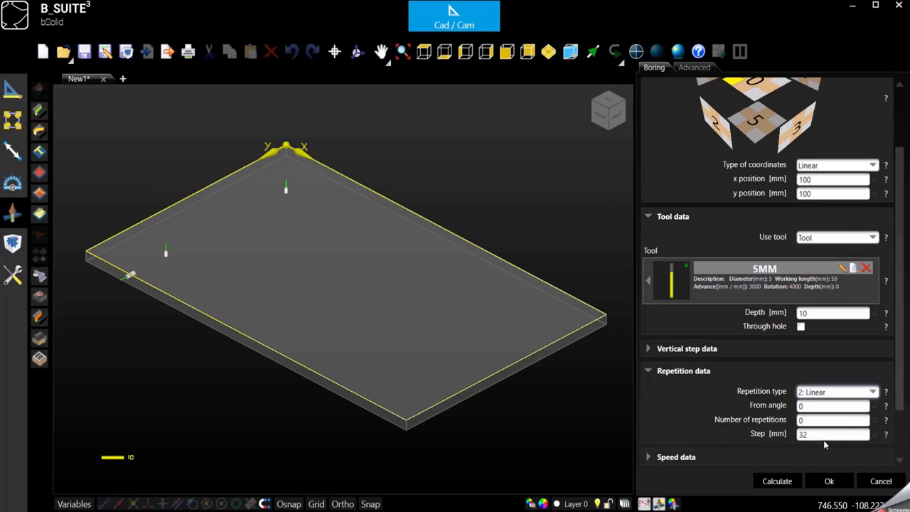
click(834, 418)
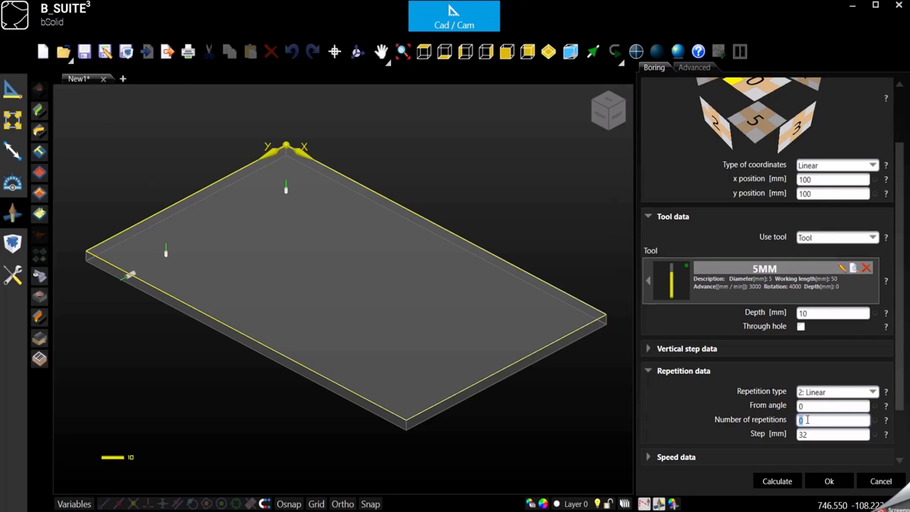
text(1)
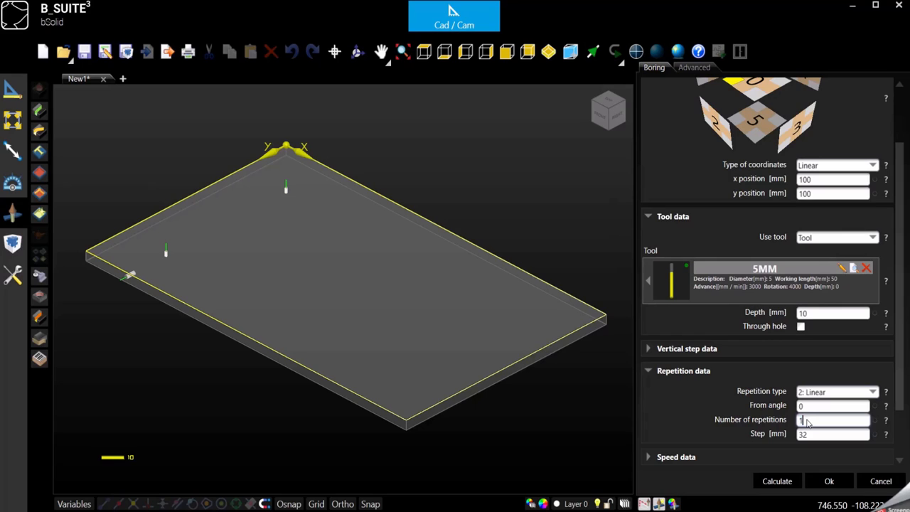
text(10)
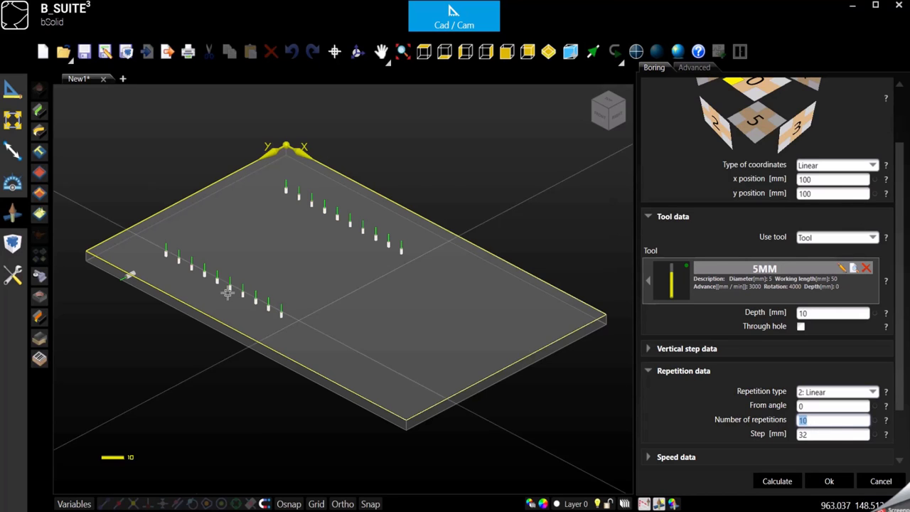
mouse_move(313, 316)
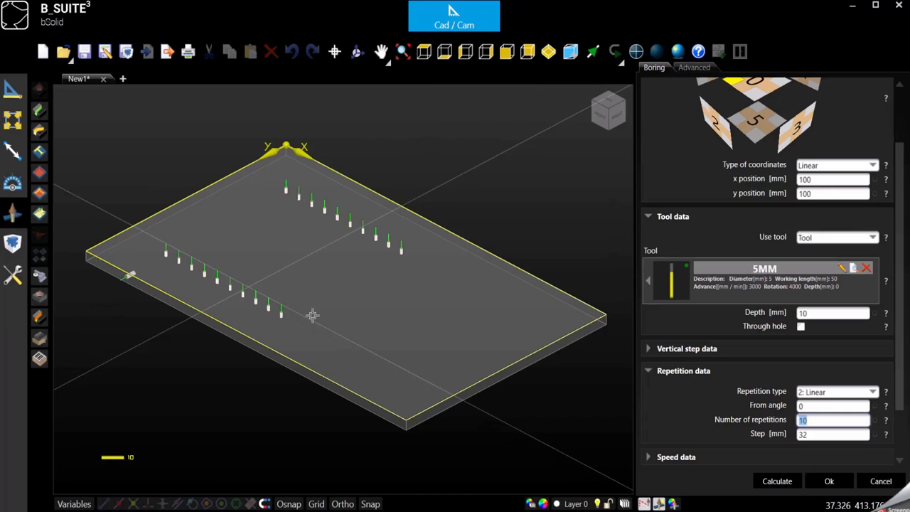
mouse_move(383, 363)
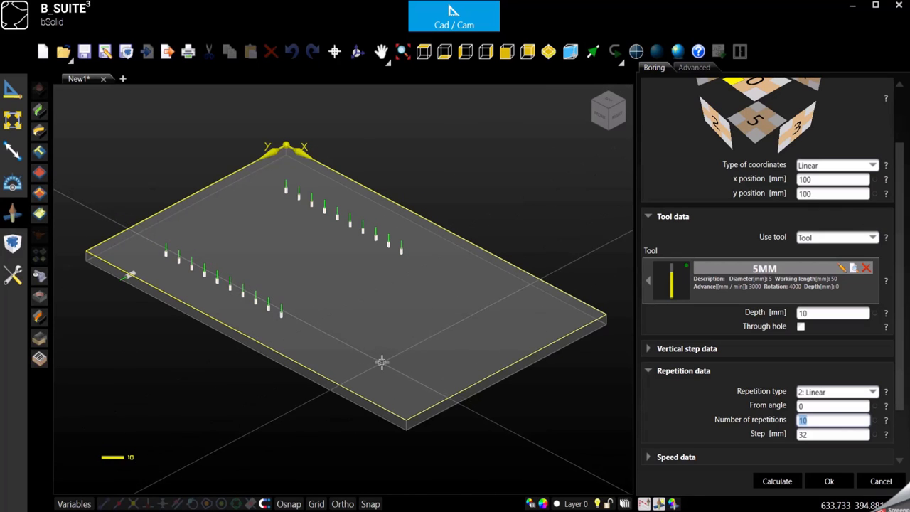
mouse_move(168, 262)
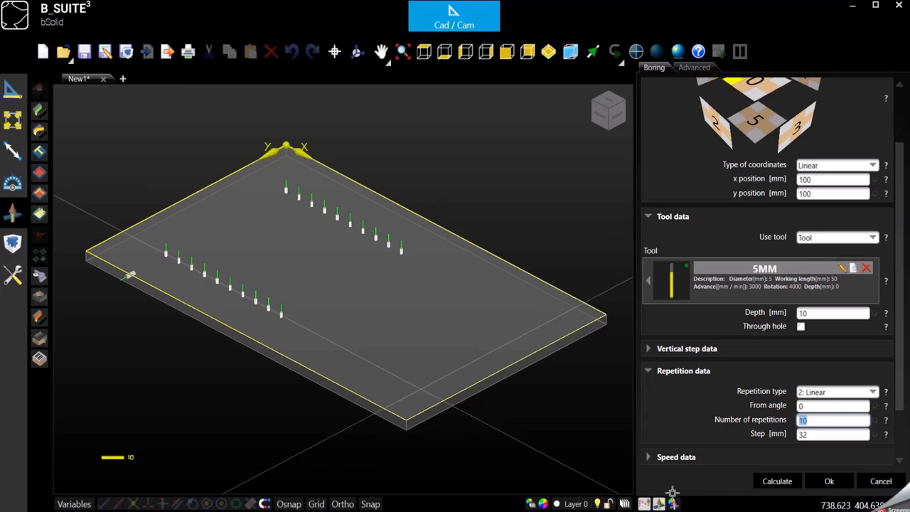
click(834, 434)
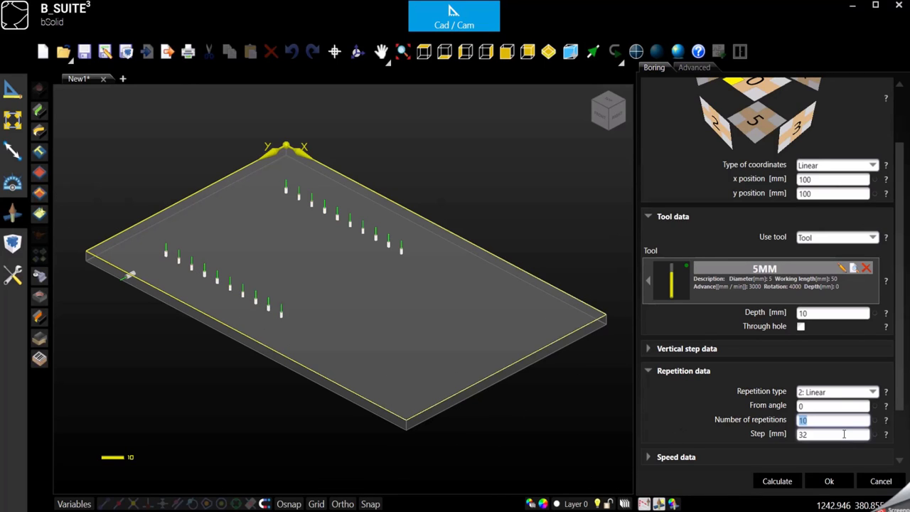
text(0)
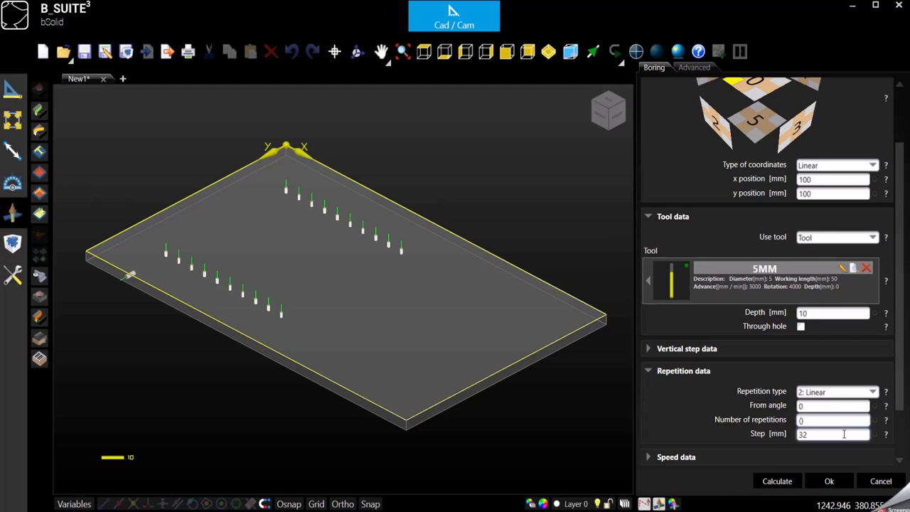
click(832, 420)
text((lpx)
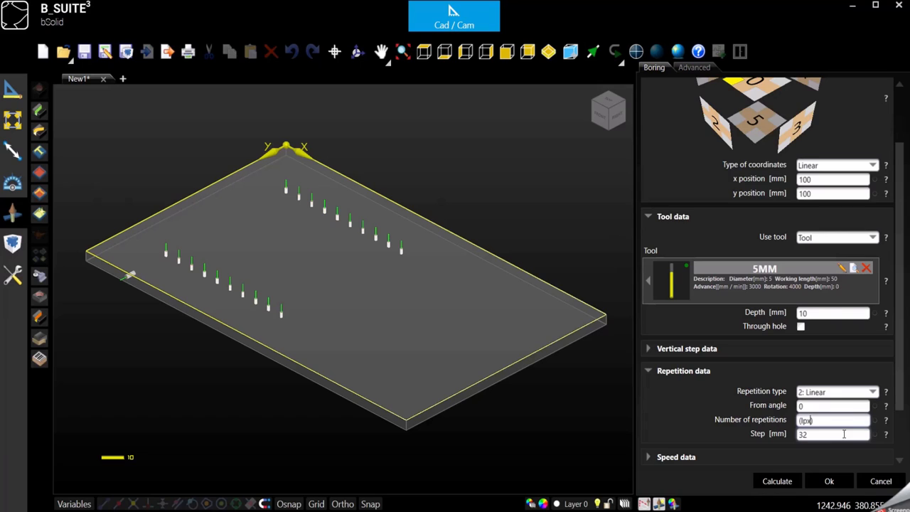
Set repetitions to (lpx-200)/64+1 with a 64 mm step and confirm the 5MM hole row
text(-200))
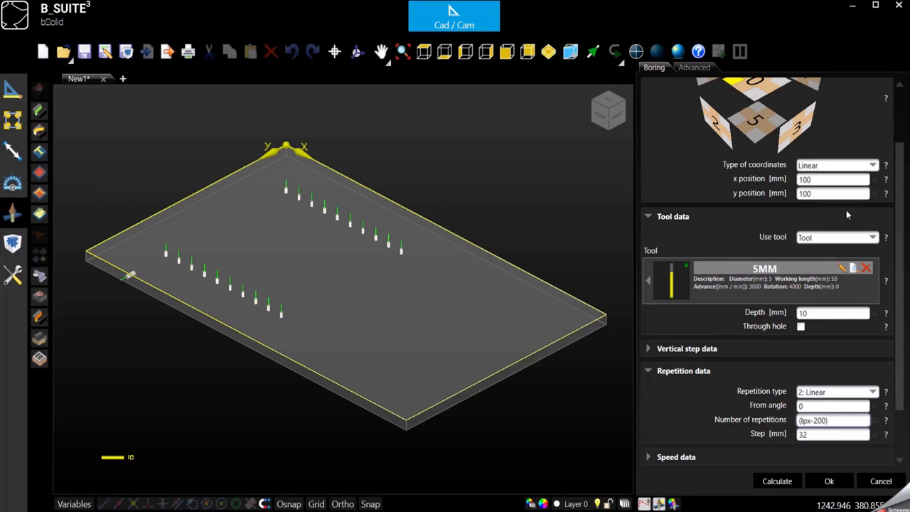
click(832, 179)
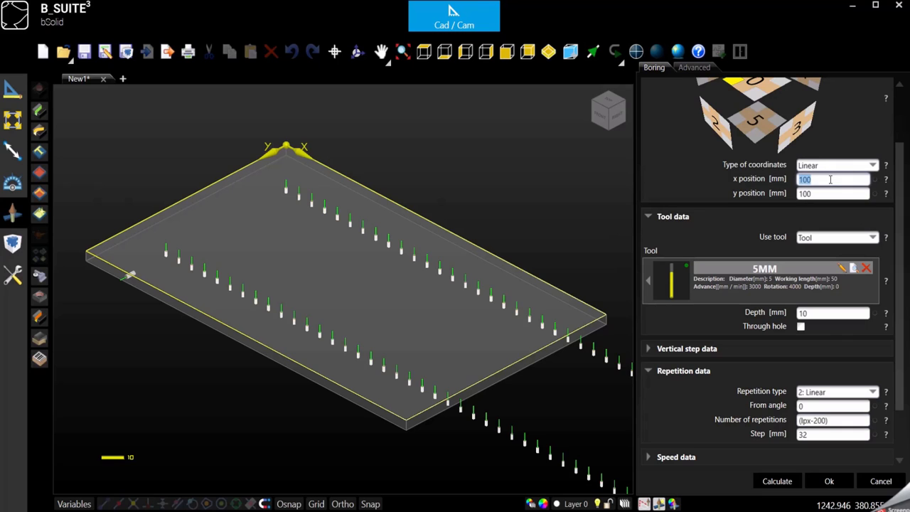
click(832, 193)
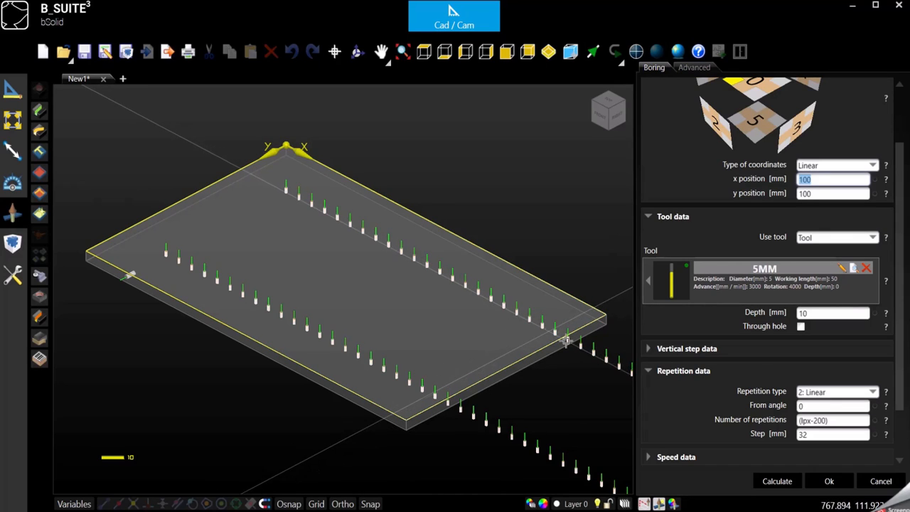
click(833, 420)
text(/32+1)
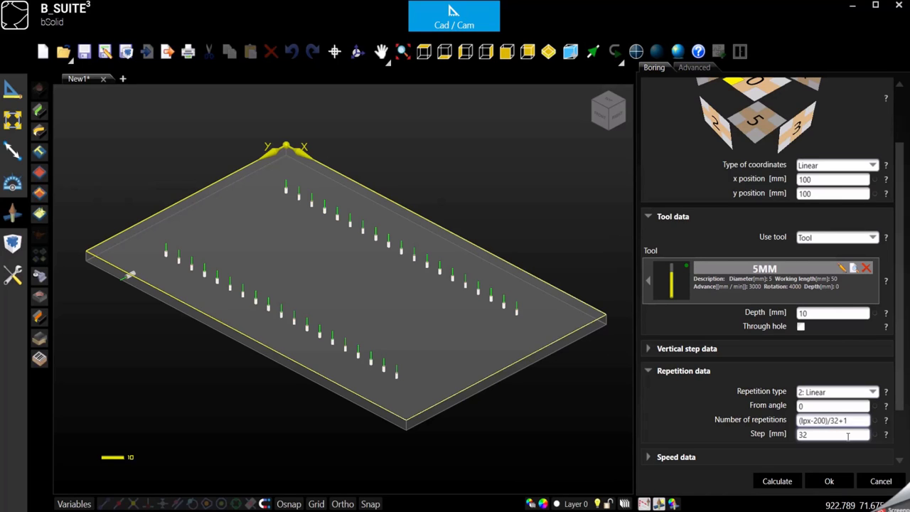
click(834, 434)
text(64)
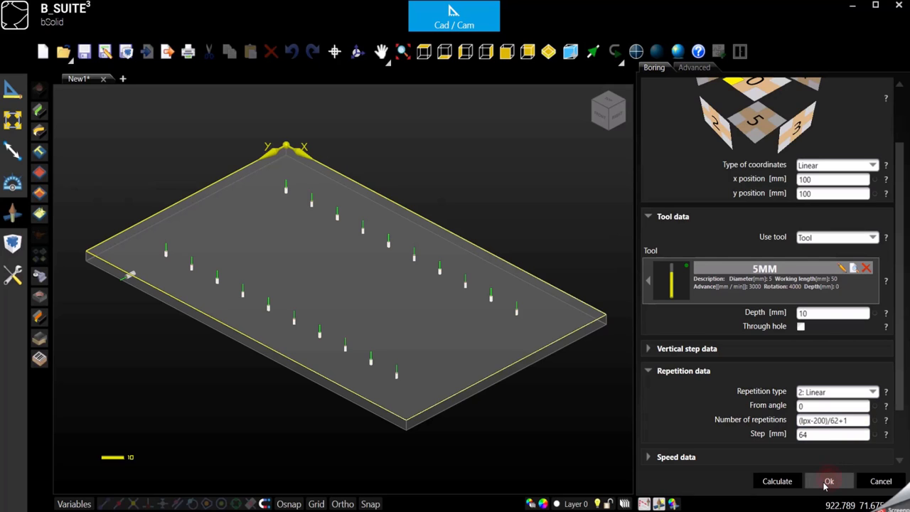
click(828, 481)
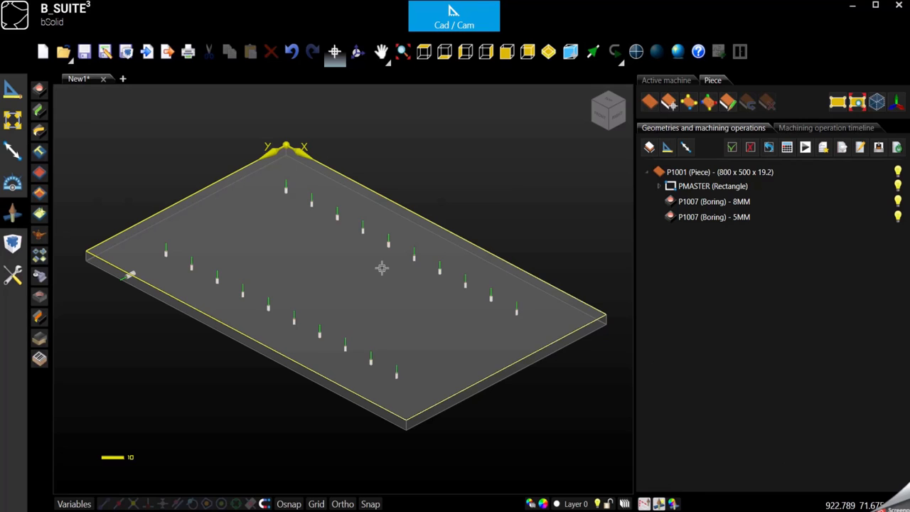
mouse_move(303, 243)
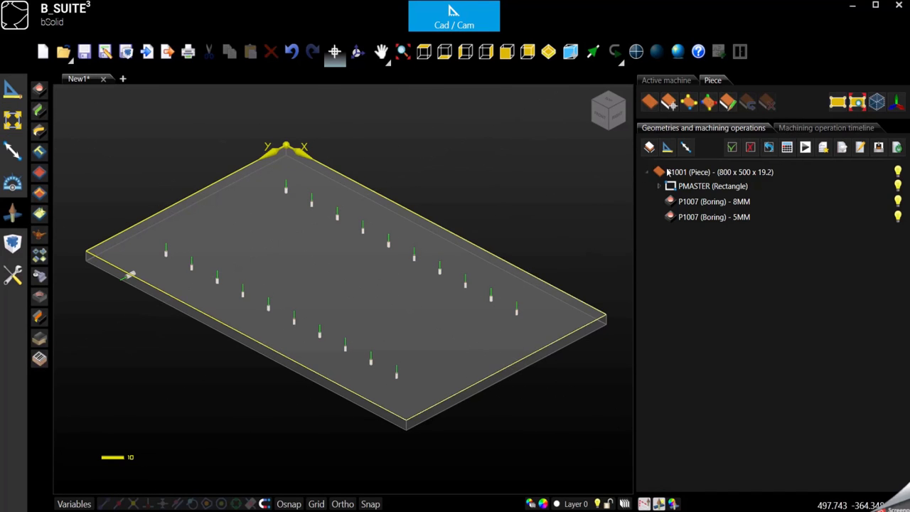
Set the P1001 piece length to 1500 mm and confirm it
double_click(719, 172)
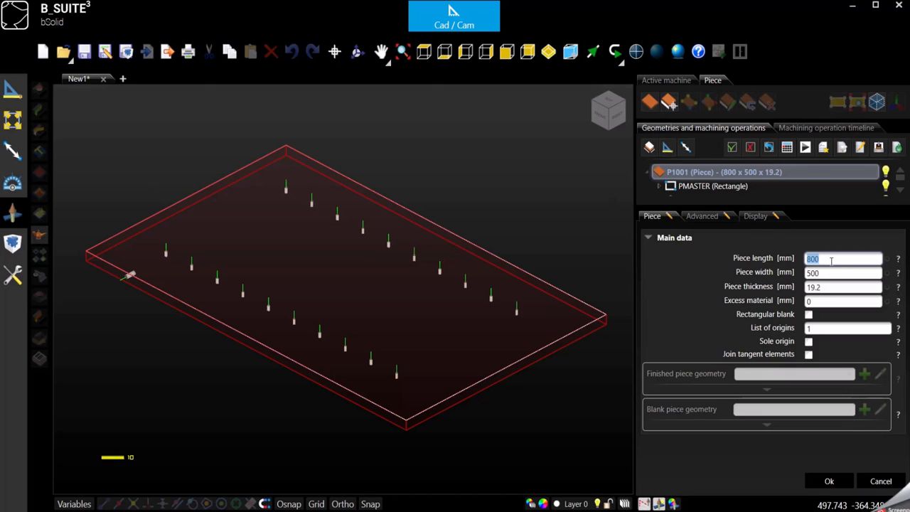
text(1500)
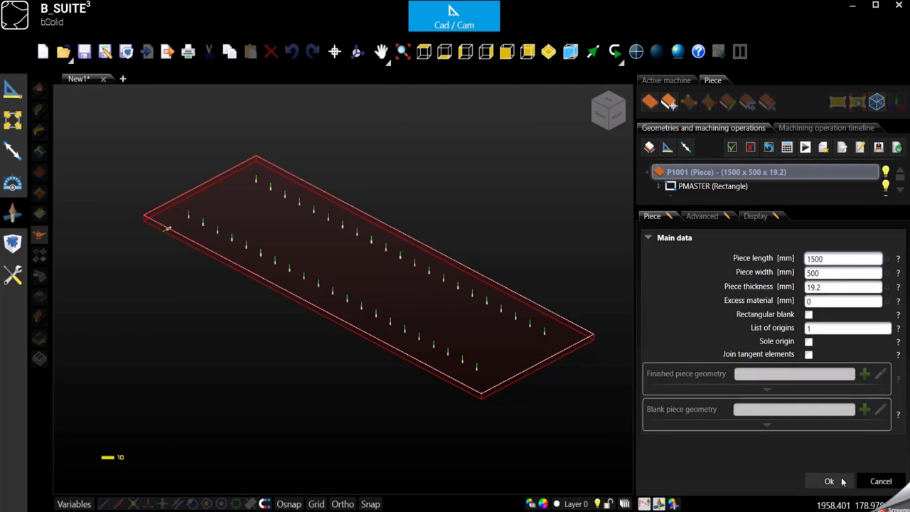
click(829, 481)
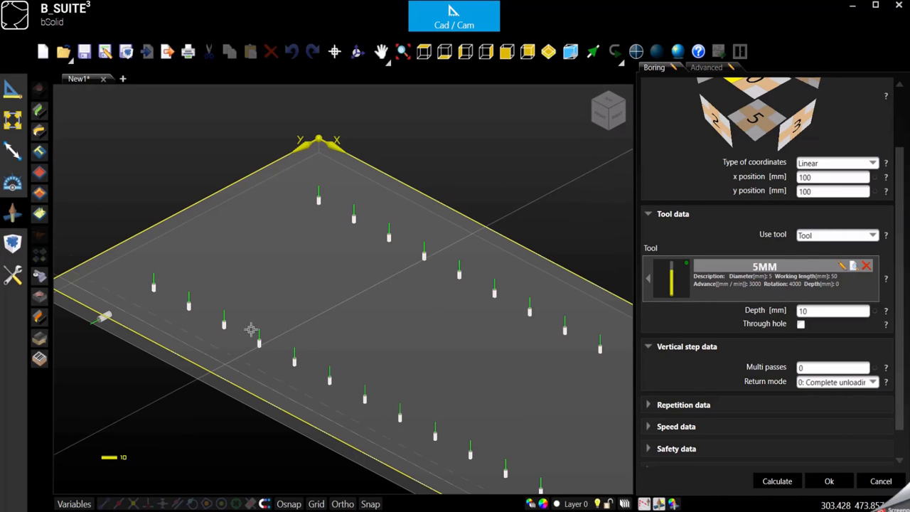
mouse_move(199, 343)
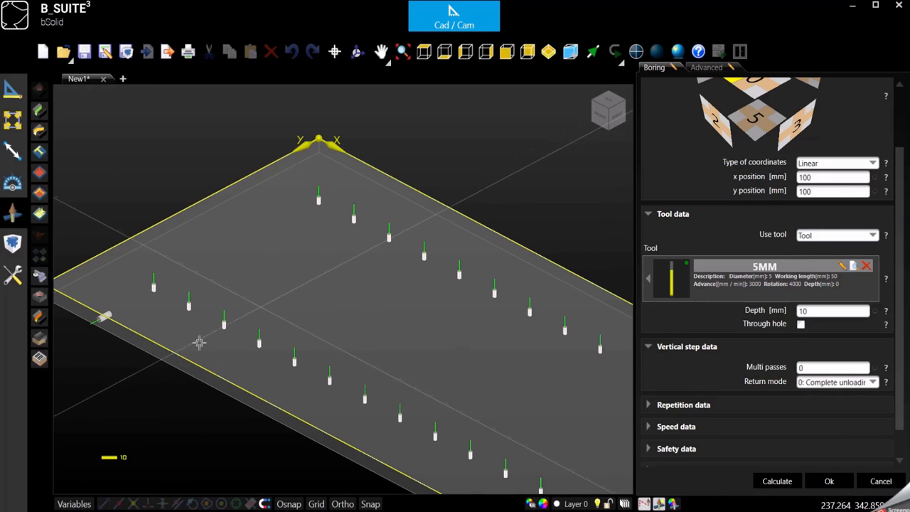
mouse_move(208, 341)
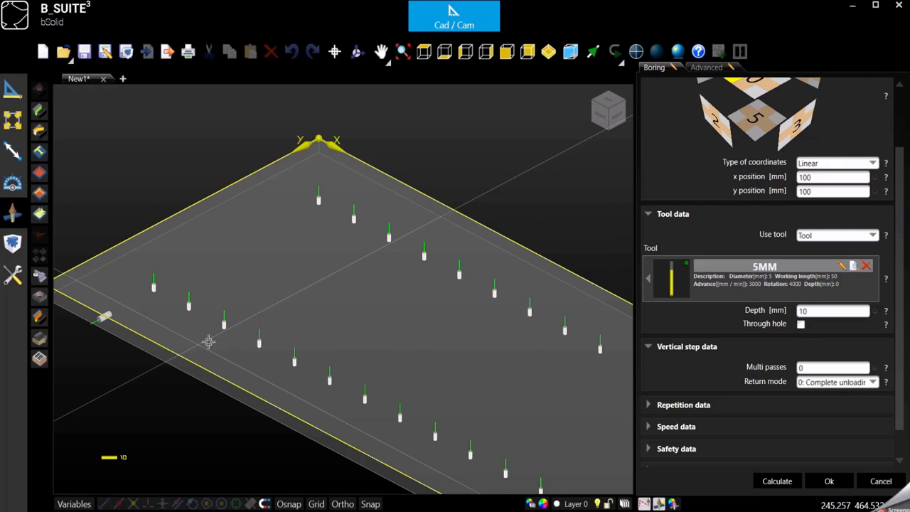
mouse_move(691, 332)
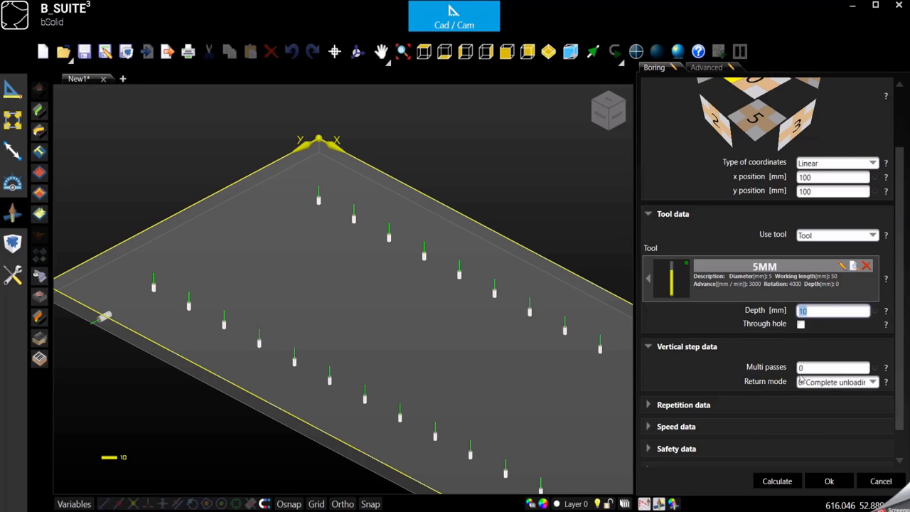
Set the 5MM boring's Multi passes value to 2 in Vertical step data
click(833, 367)
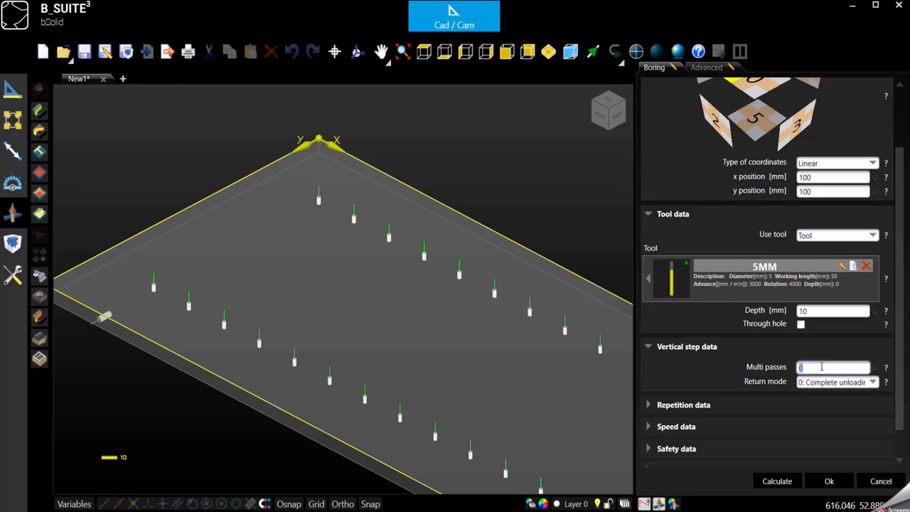
text(2)
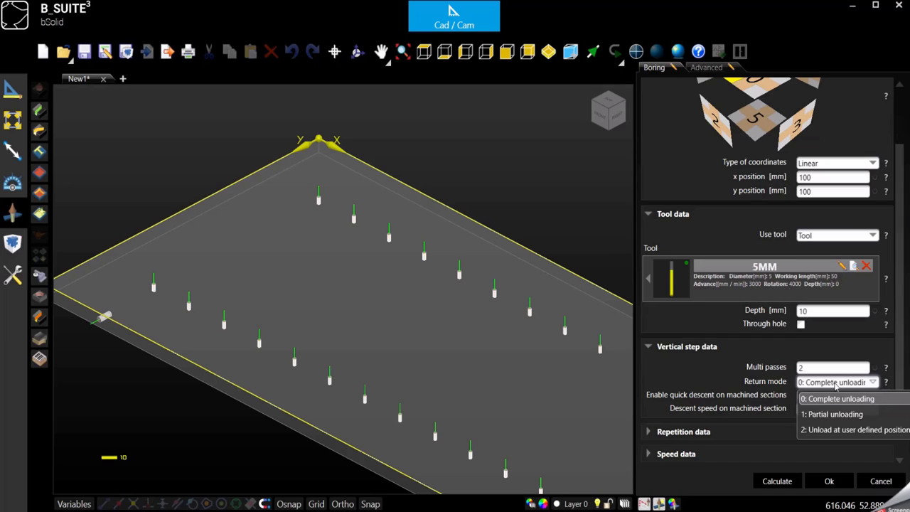
mouse_move(605, 343)
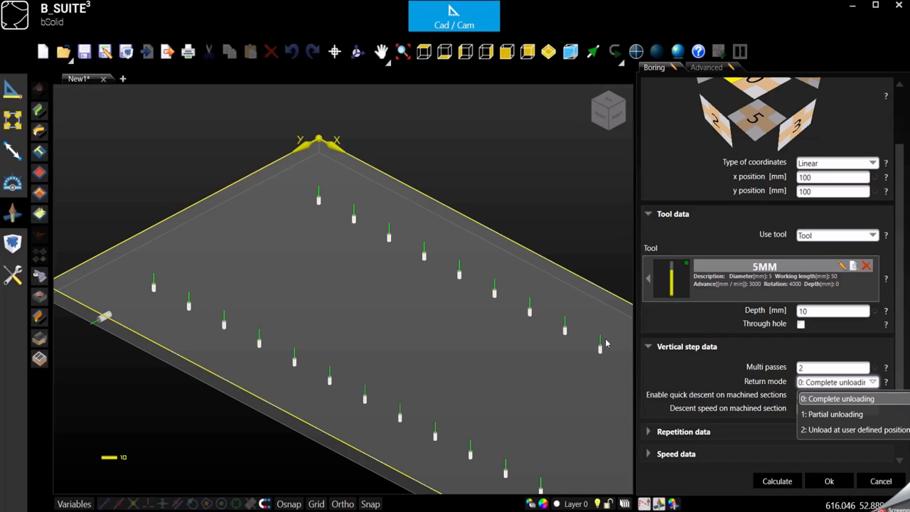
mouse_move(603, 350)
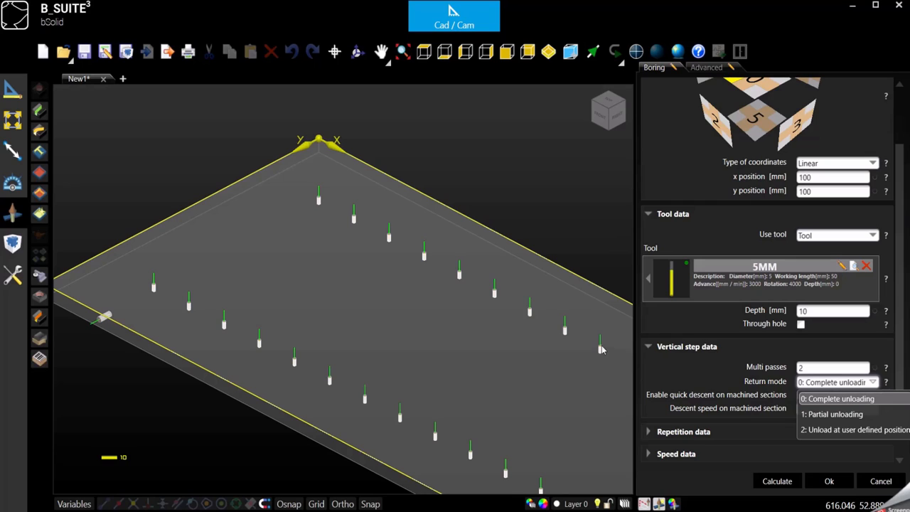
mouse_move(598, 352)
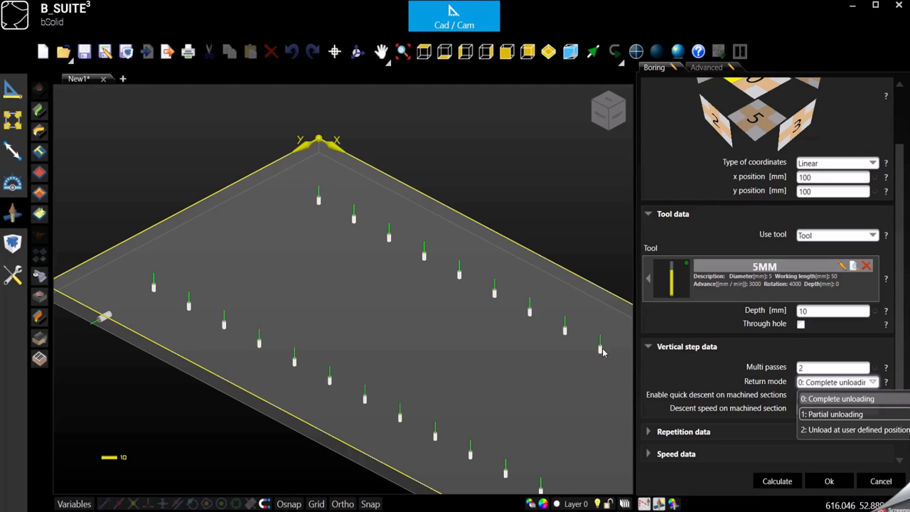
mouse_move(606, 360)
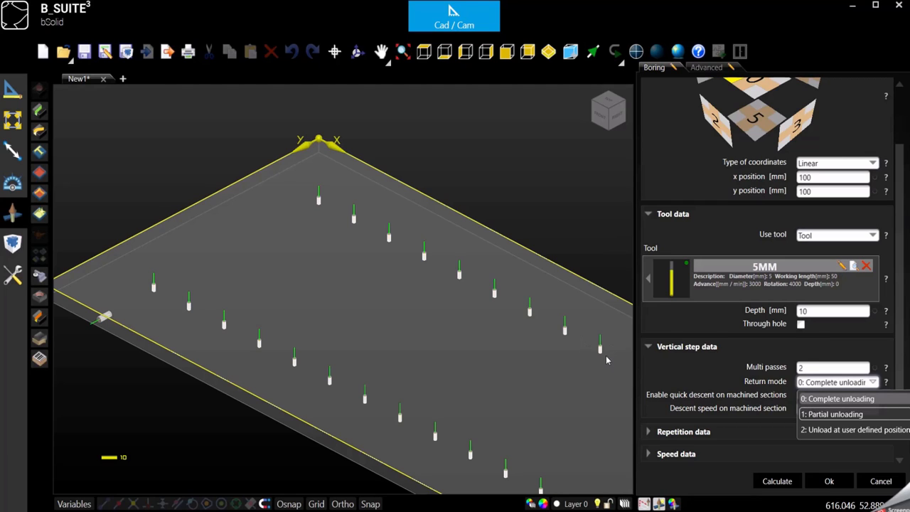
mouse_move(604, 353)
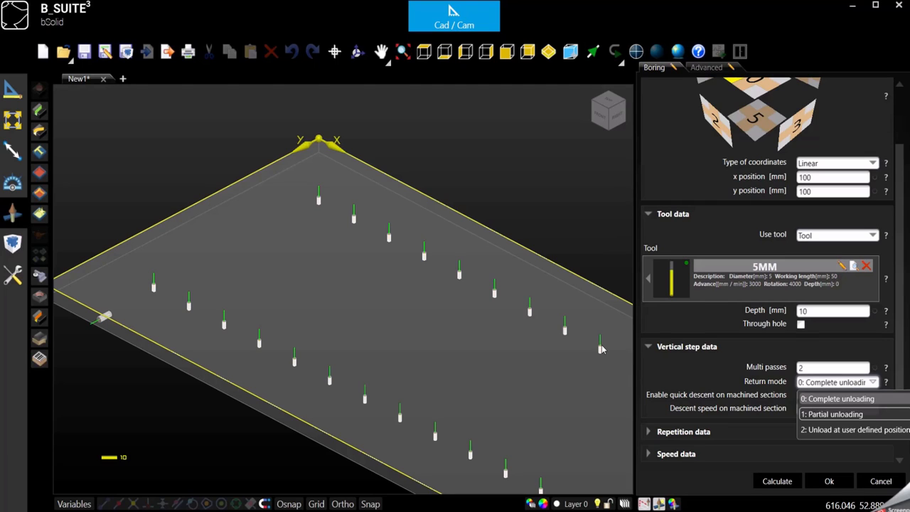
mouse_move(603, 283)
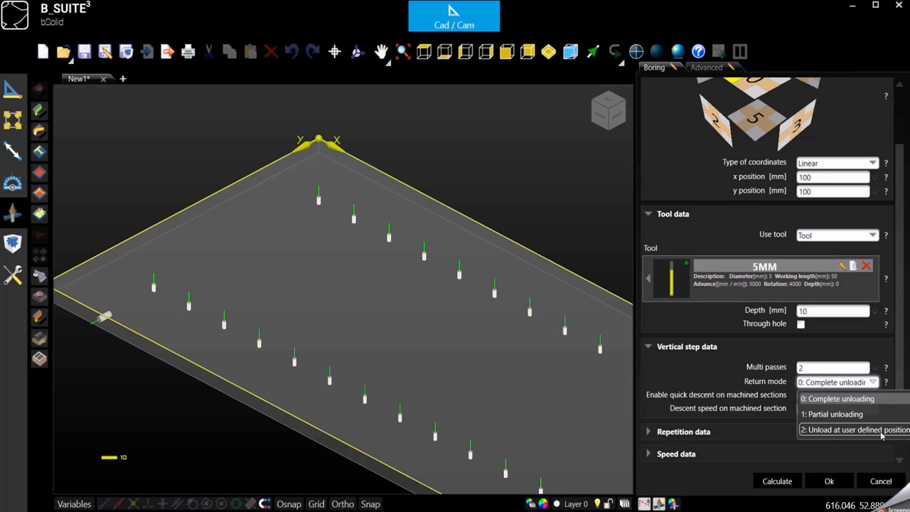
Choose a user-defined unload position and set it to 3 mm
click(854, 430)
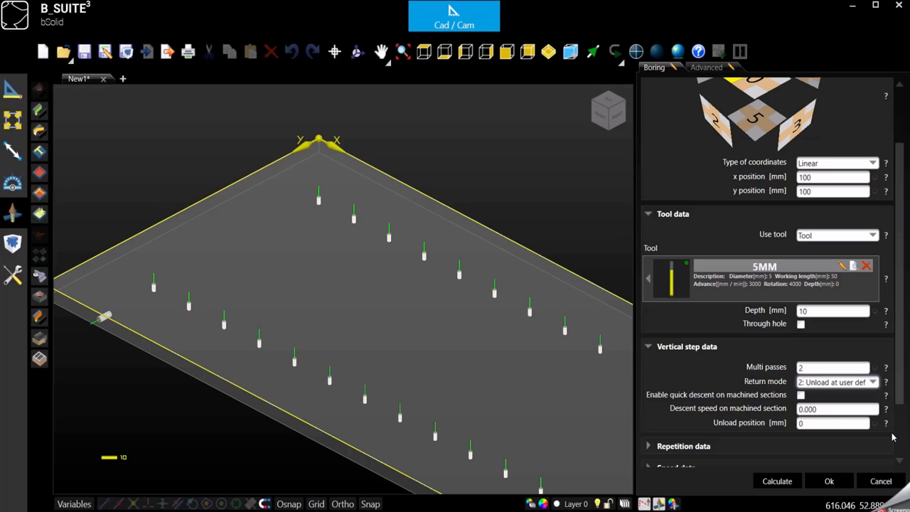
click(832, 423)
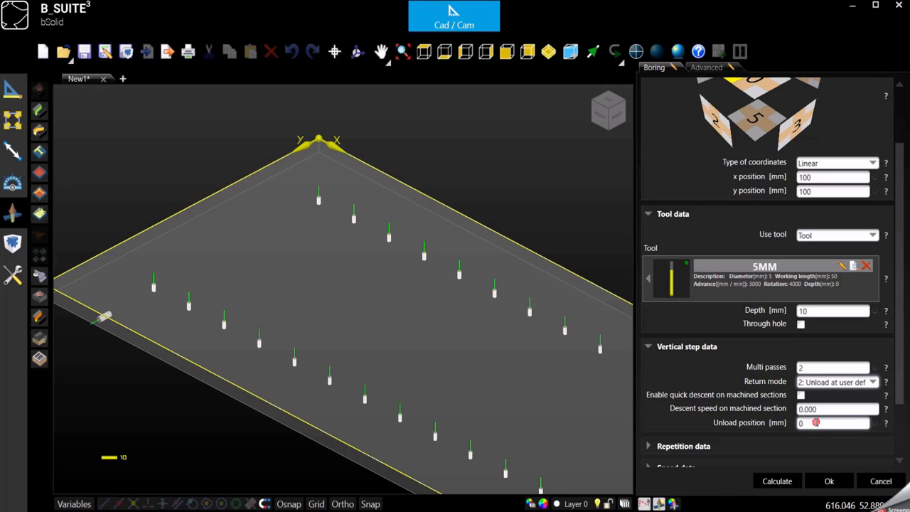
click(832, 423)
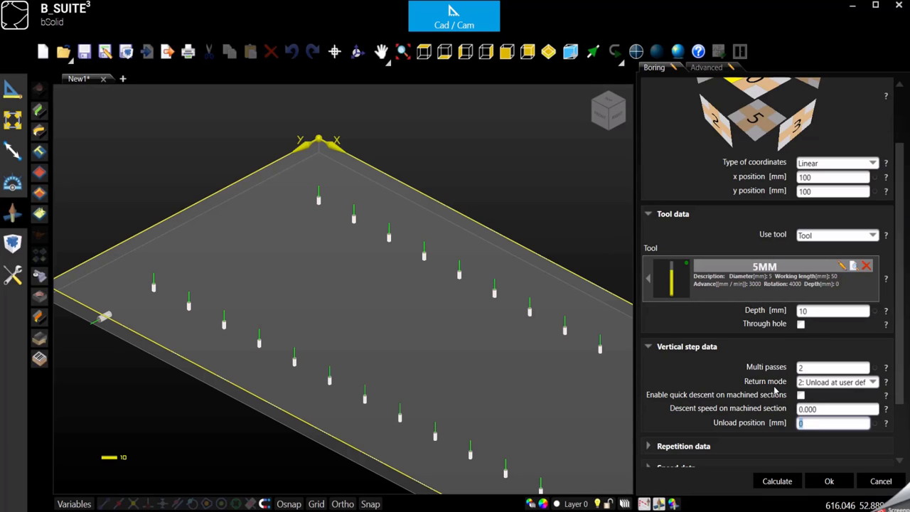
mouse_move(793, 336)
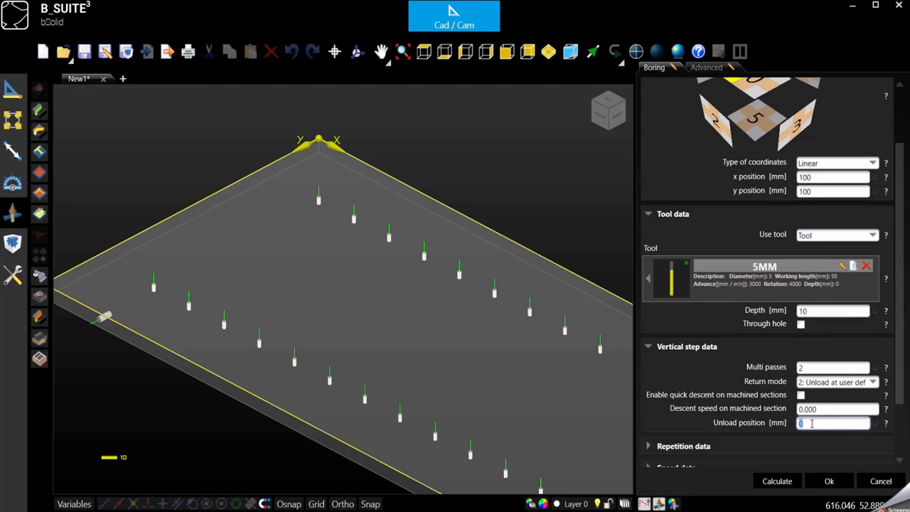
text(3)
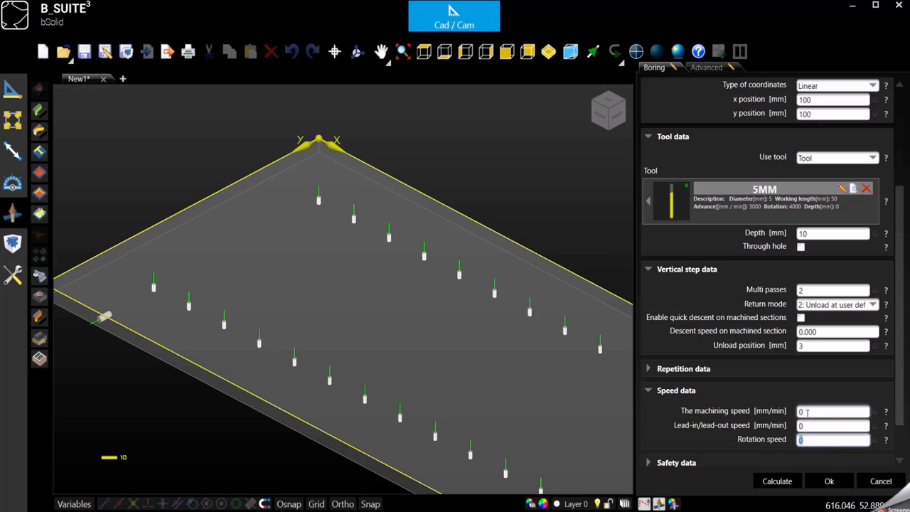
Review rotation and machining speeds at 0, then collapse the Speed data section
click(834, 424)
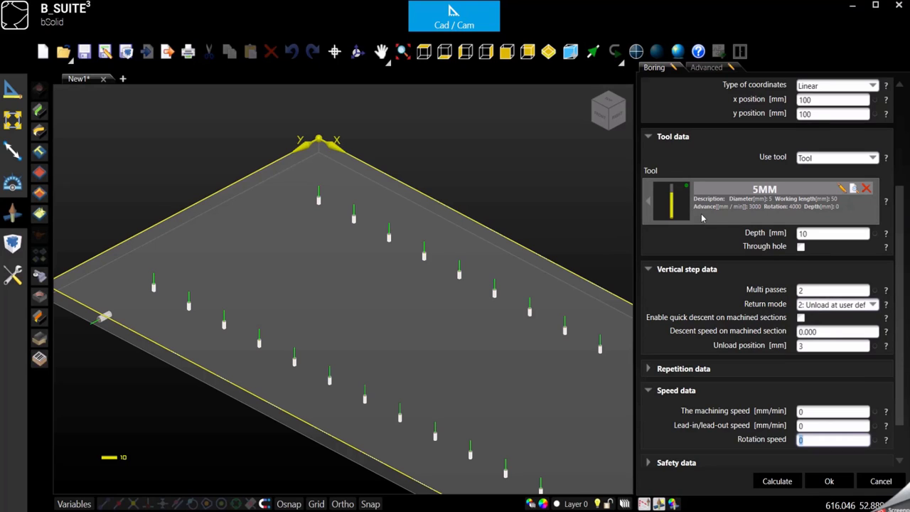
mouse_move(755, 213)
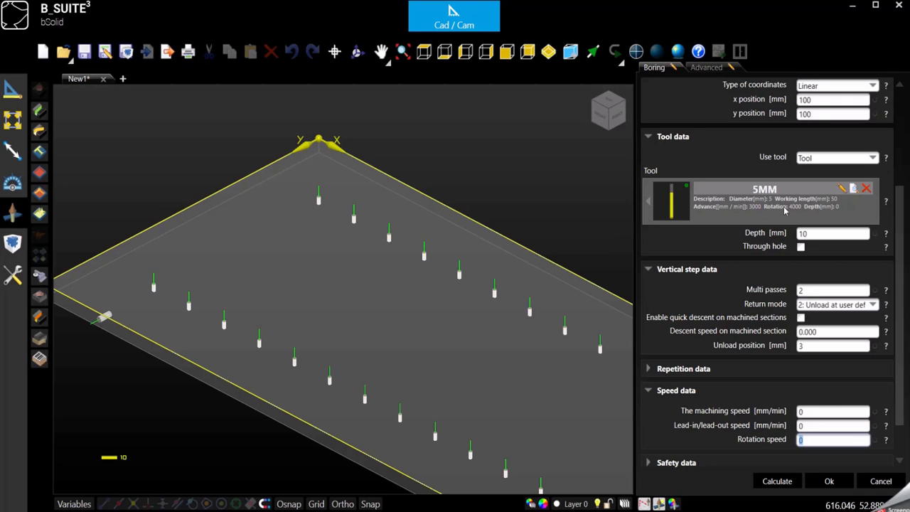
mouse_move(816, 219)
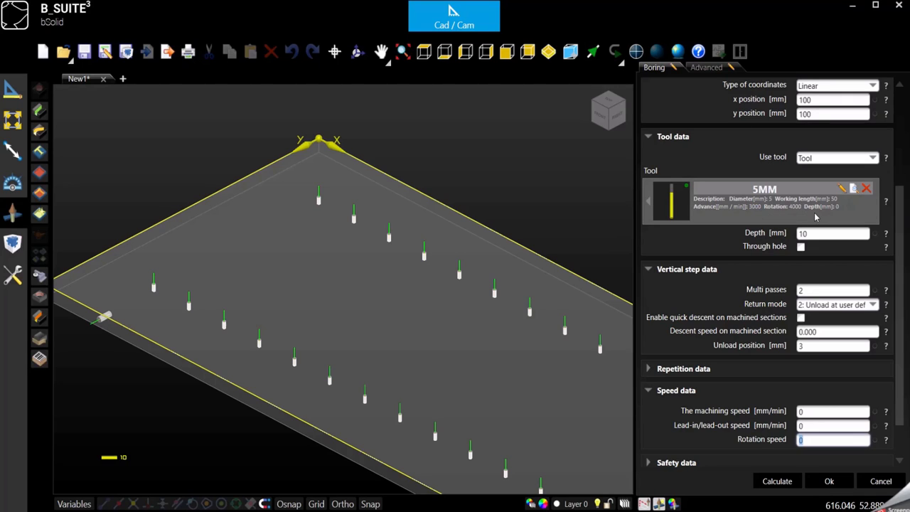
mouse_move(709, 202)
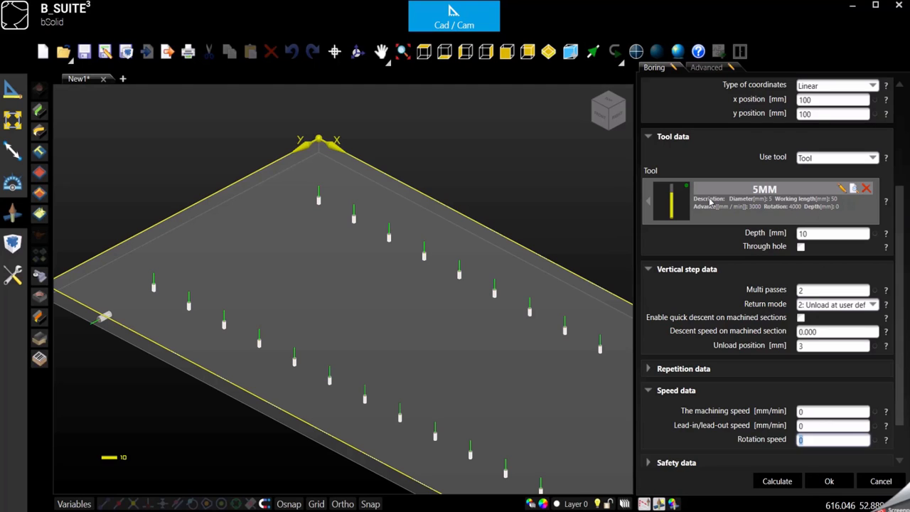
mouse_move(794, 207)
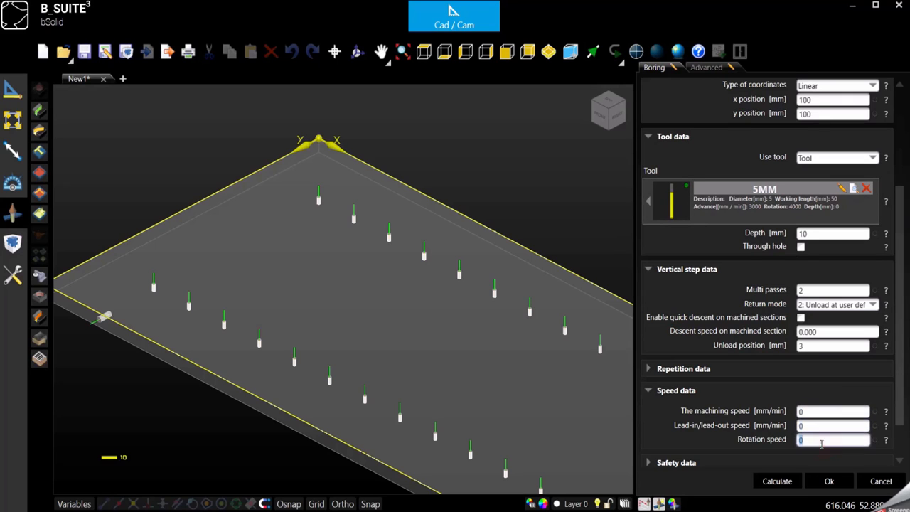
click(833, 411)
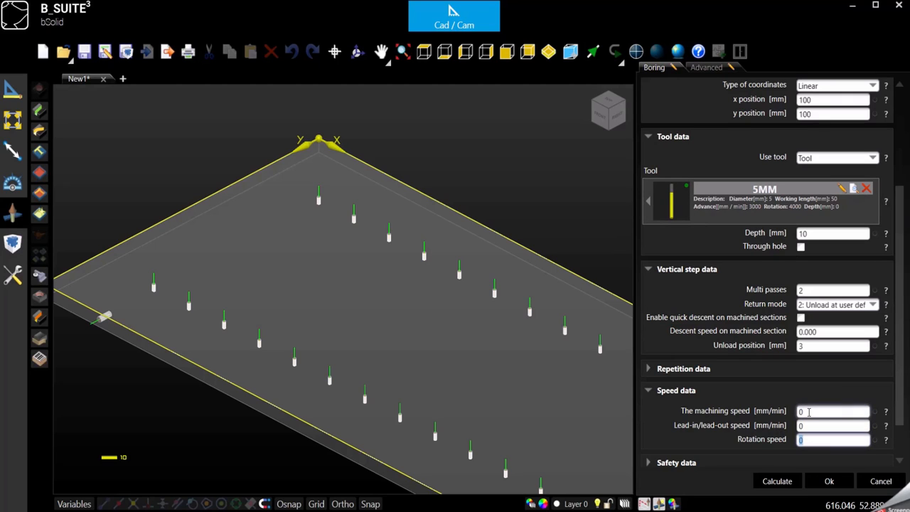
click(832, 424)
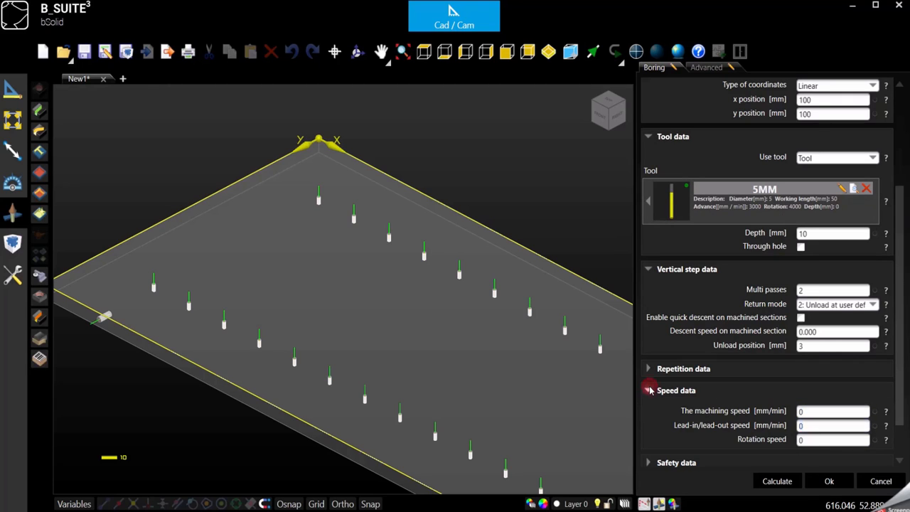
click(648, 390)
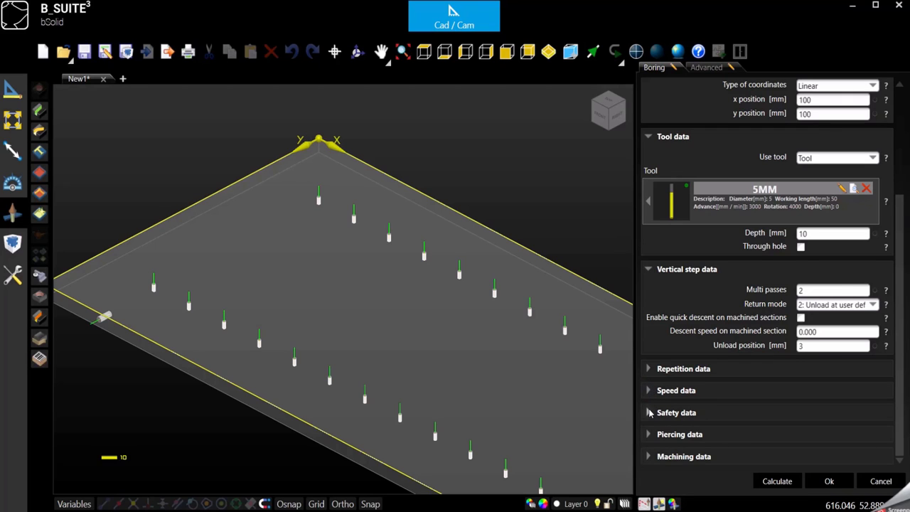
Untick 'Safety data from tool', keeping jig safety 10 and uniclamp safety 30
click(677, 412)
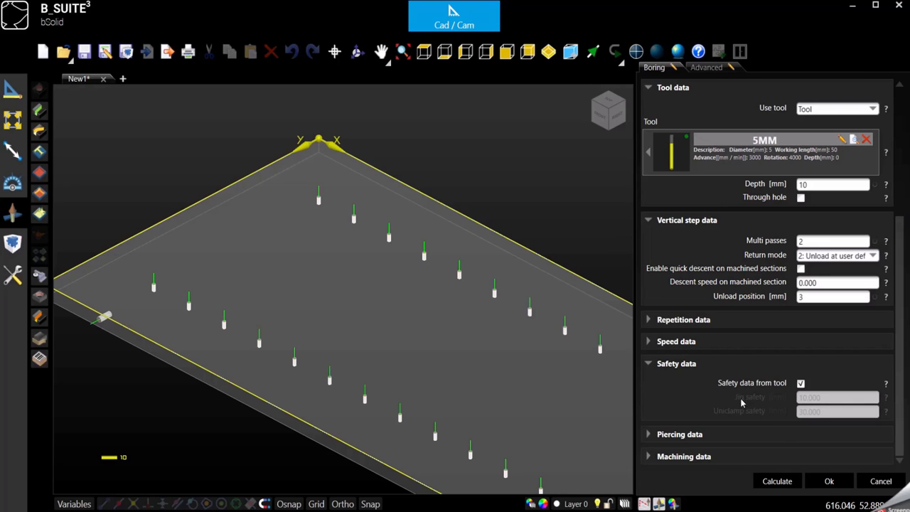
mouse_move(760, 406)
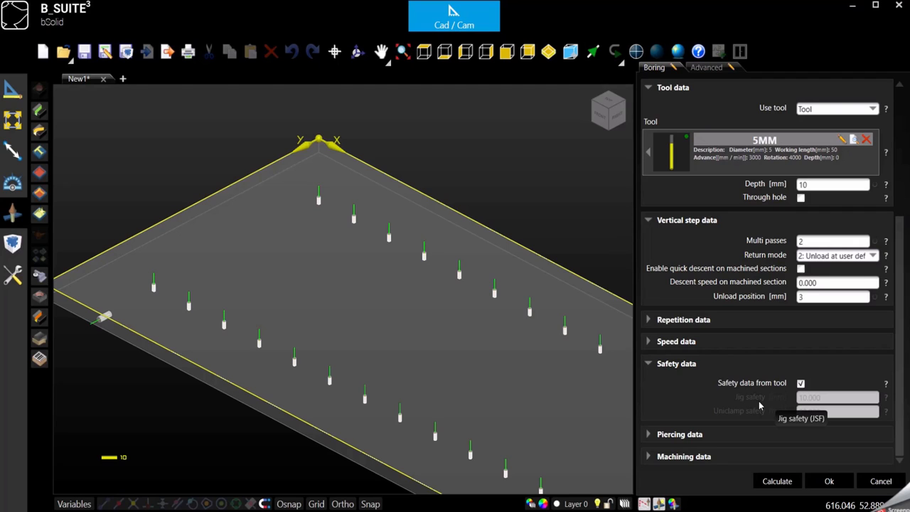
mouse_move(774, 432)
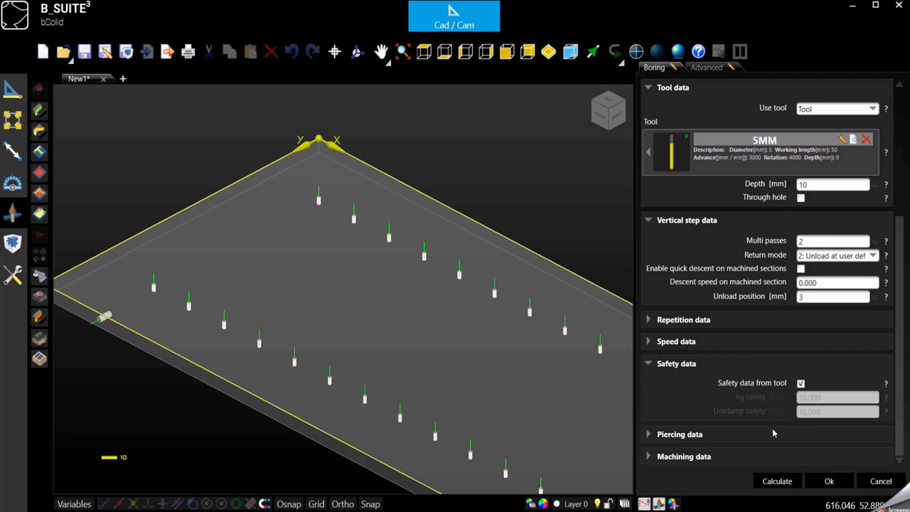
mouse_move(808, 416)
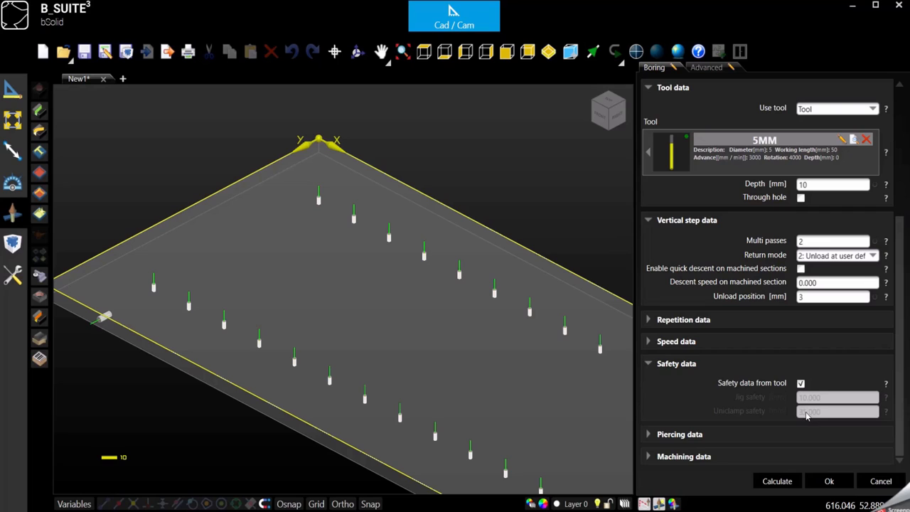
mouse_move(753, 417)
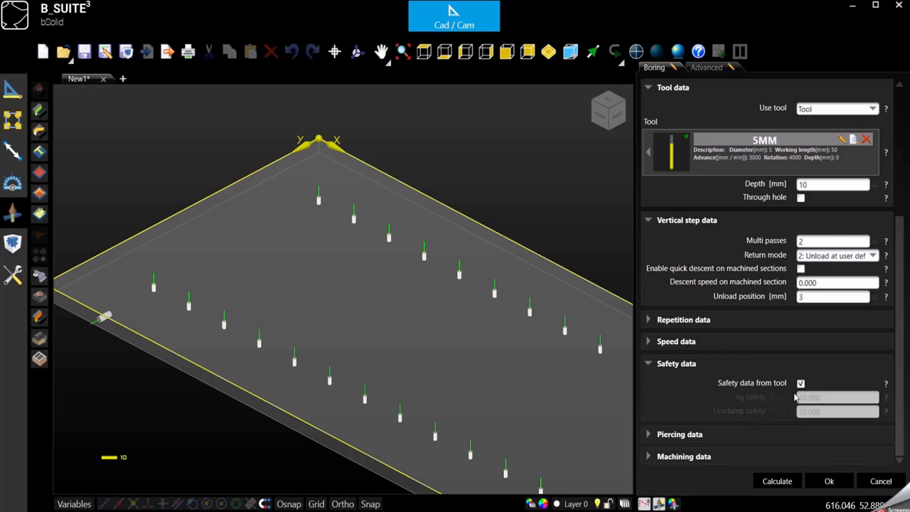
click(801, 383)
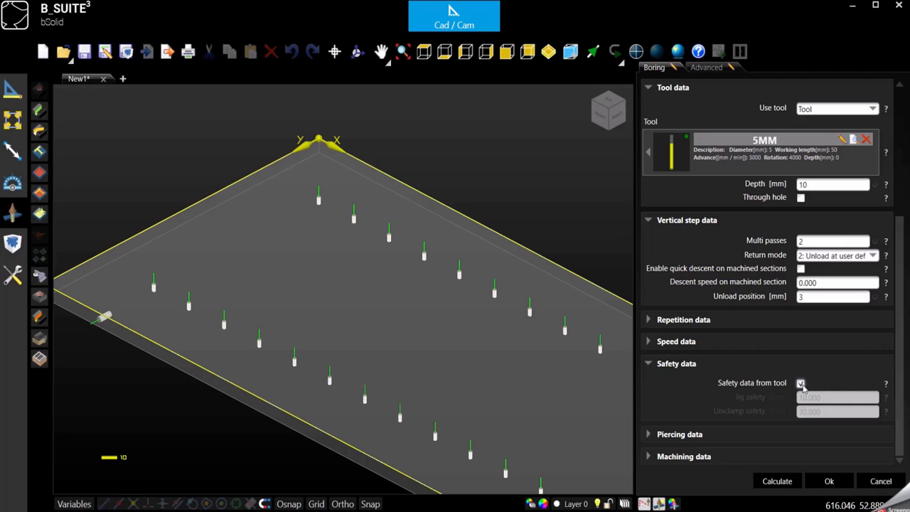
click(803, 383)
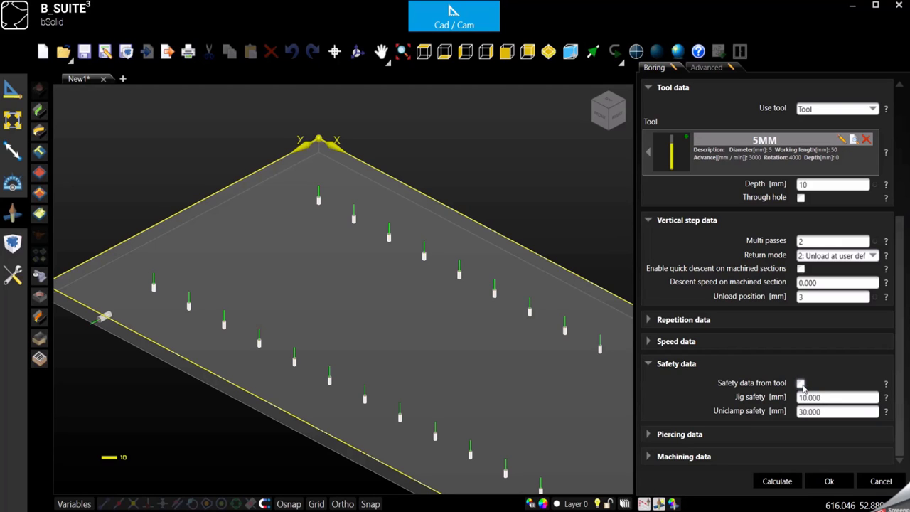
click(838, 411)
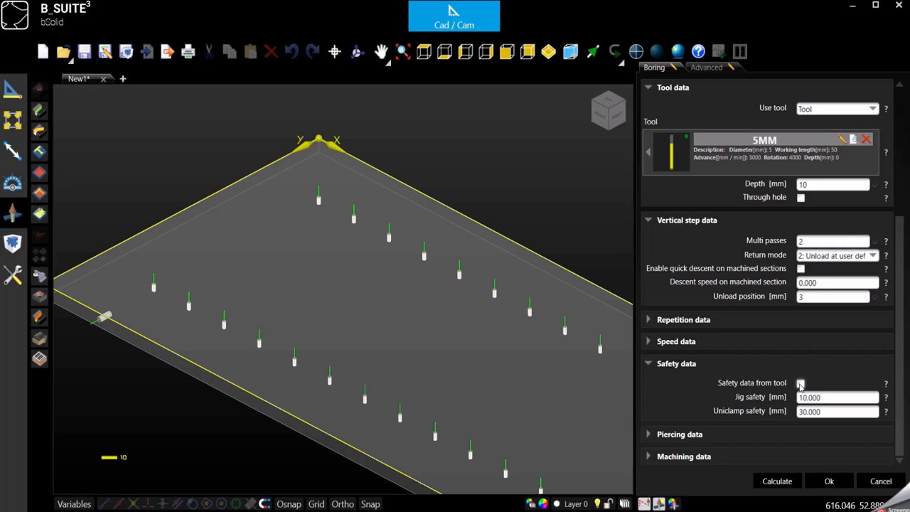
triple_click(836, 411)
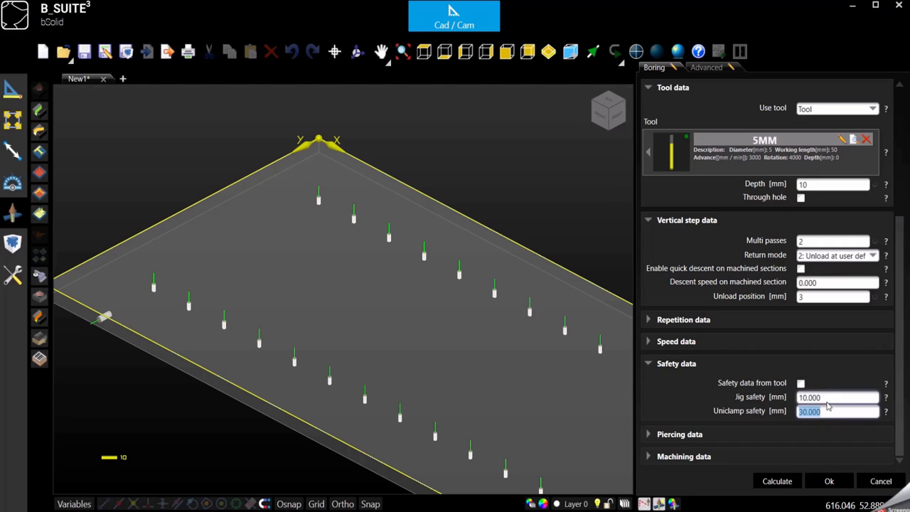
click(838, 397)
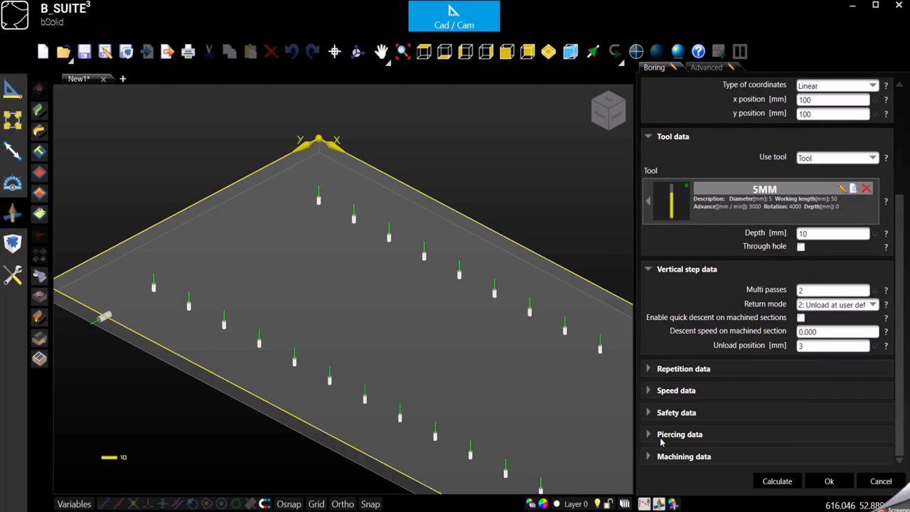
Expand Piercing data with piercing not from tool and distance left at 0
click(648, 435)
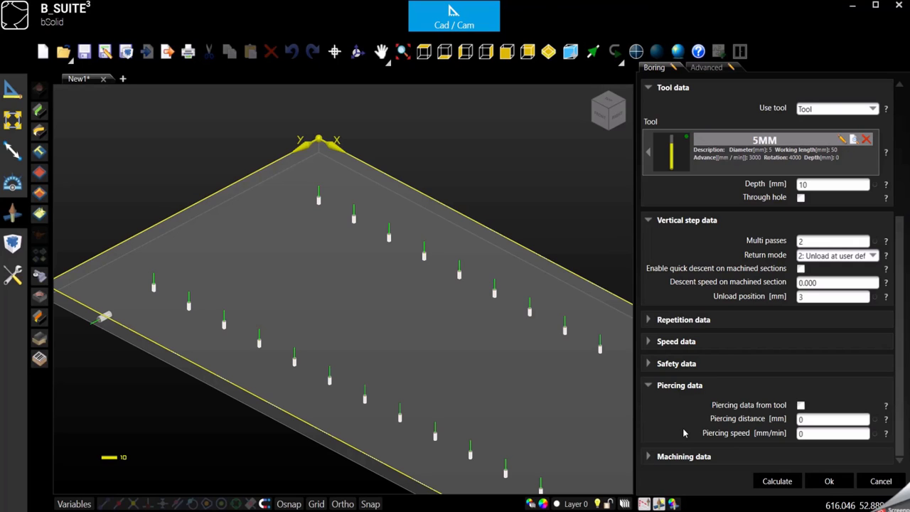
click(832, 419)
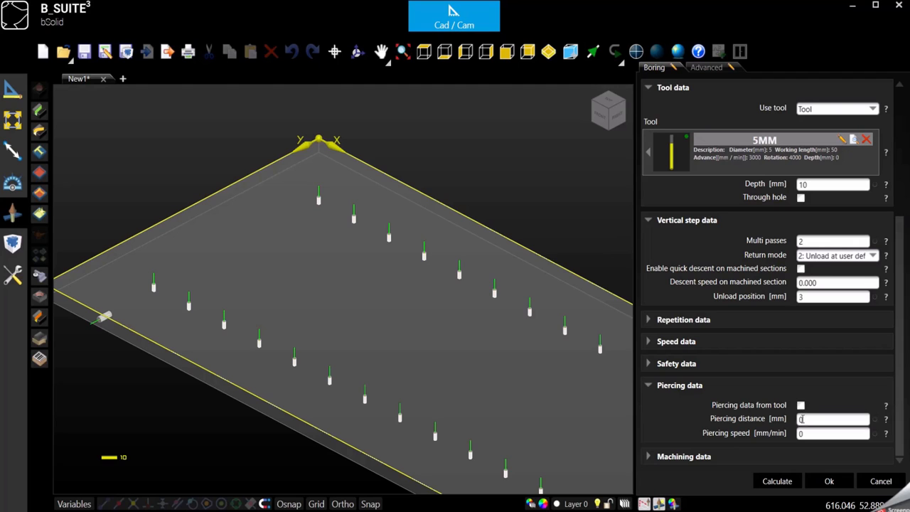
click(833, 419)
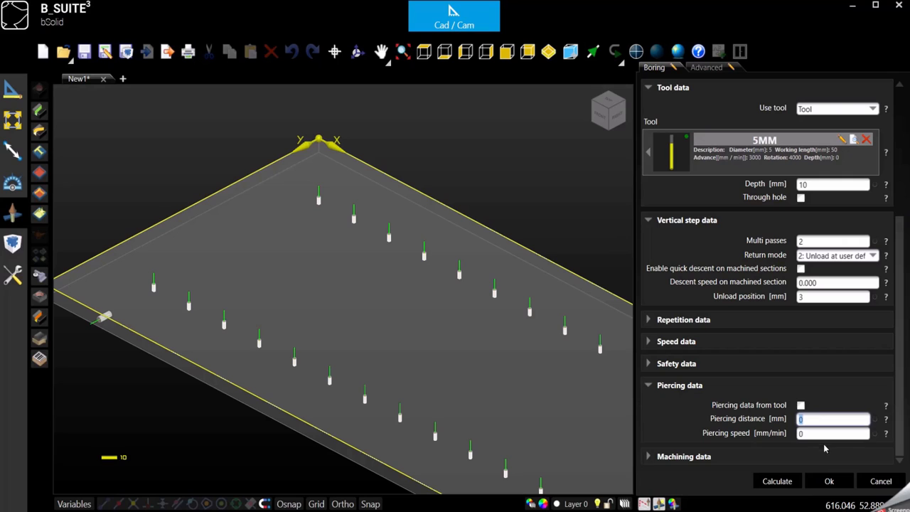
mouse_move(732, 415)
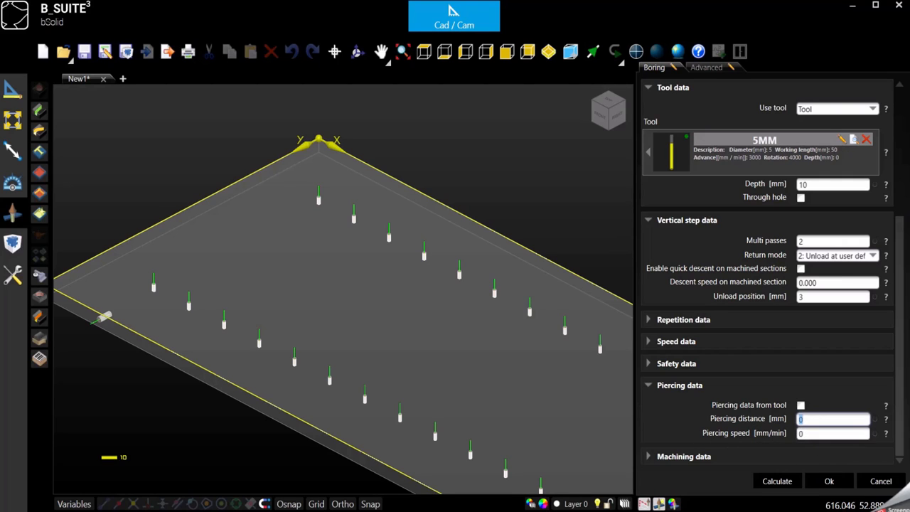
mouse_move(753, 425)
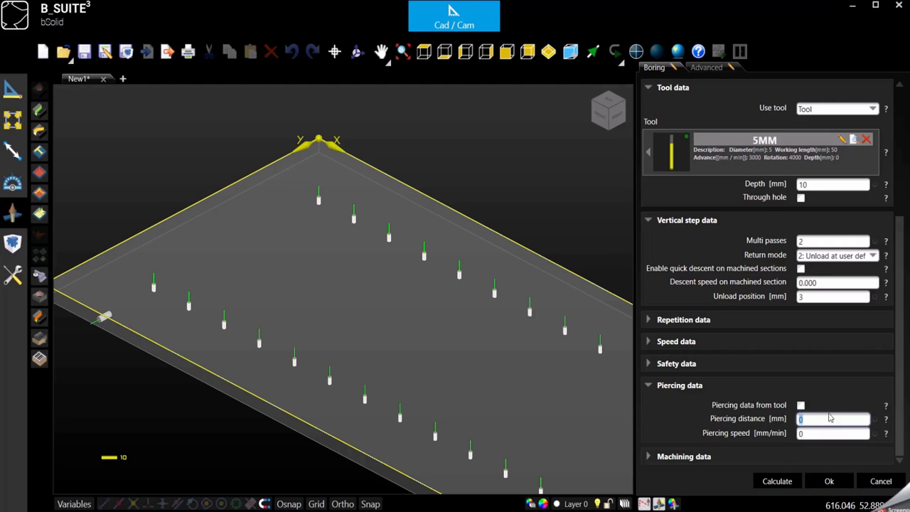
Set the boring depth to 5 mm and view the panel from the side to check it
click(832, 185)
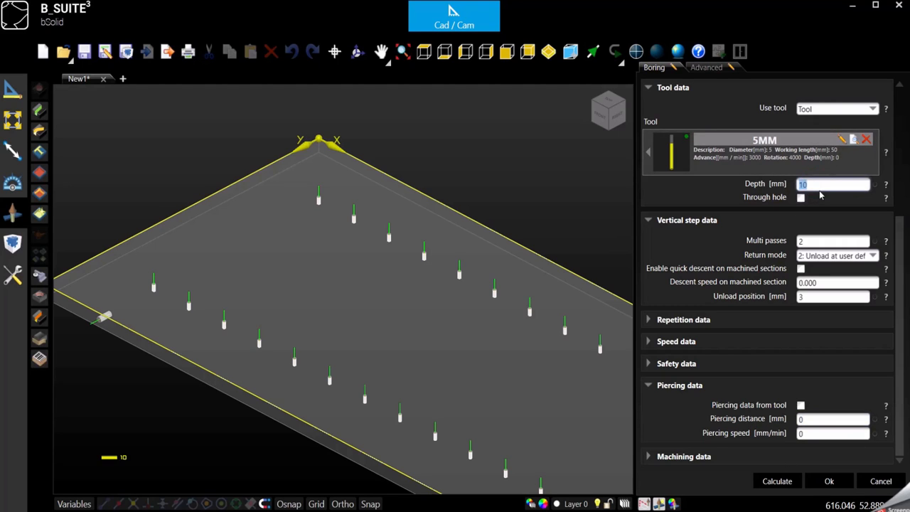
text(5)
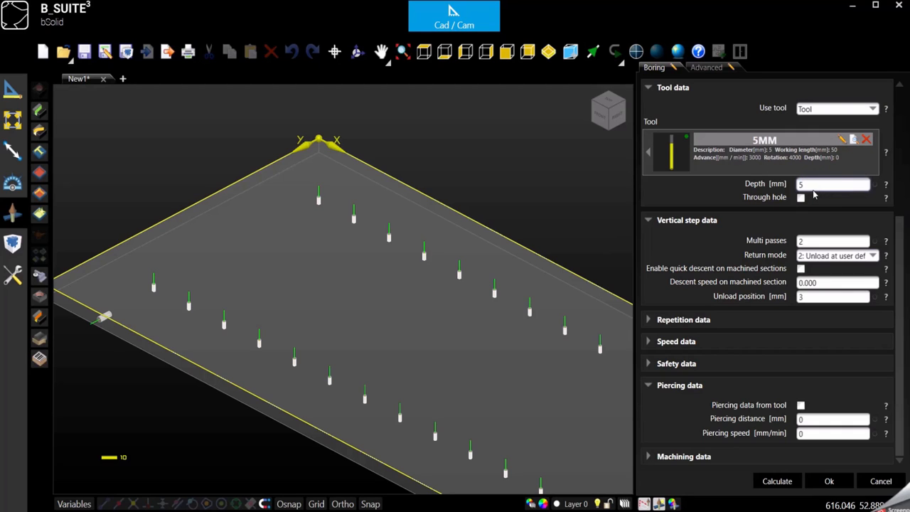
click(801, 198)
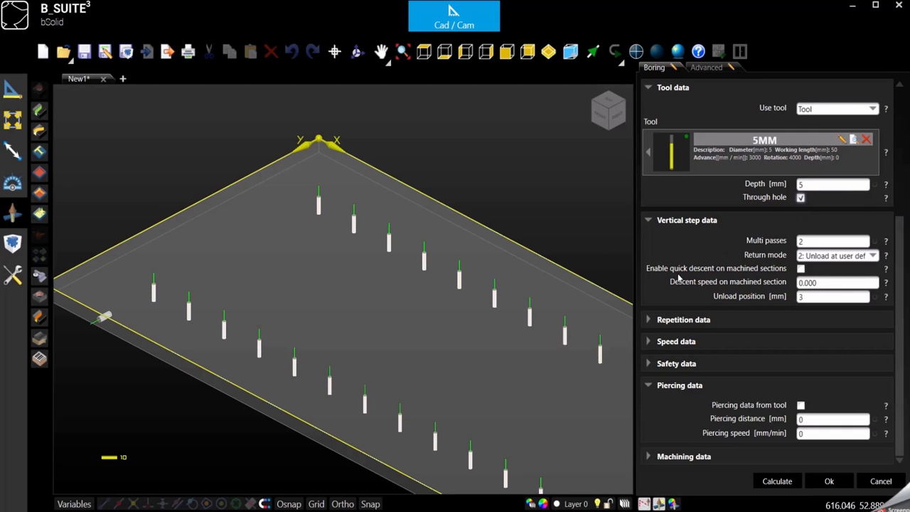
mouse_move(765, 206)
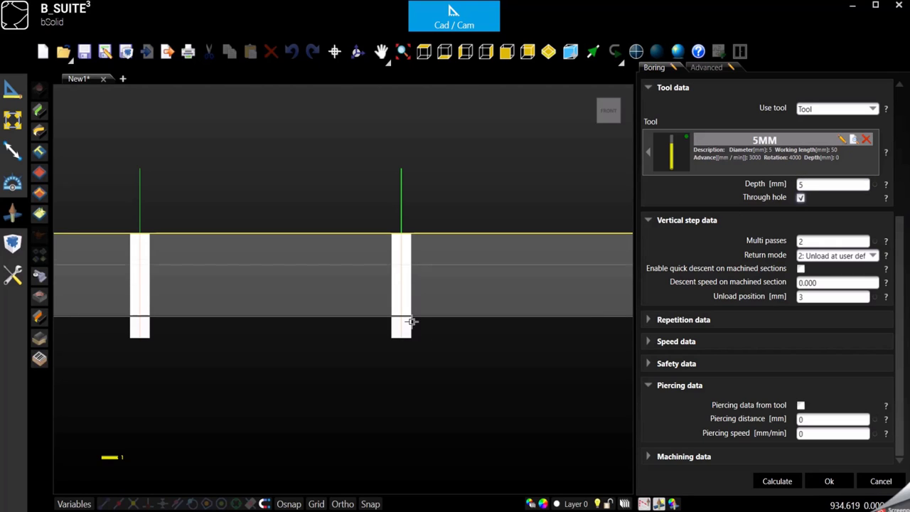
mouse_move(425, 401)
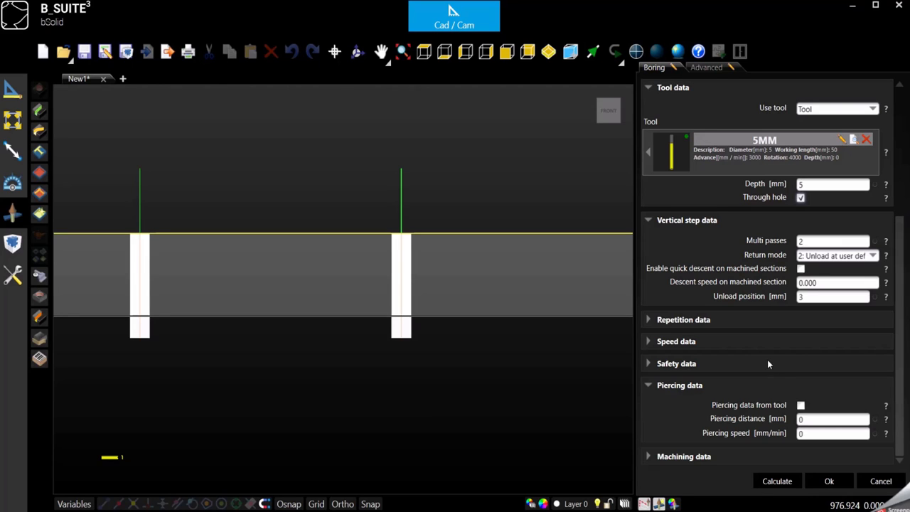
Set piercing distance 1 mm and piercing speed 800 mm/min, then fold Vertical step data away
click(832, 433)
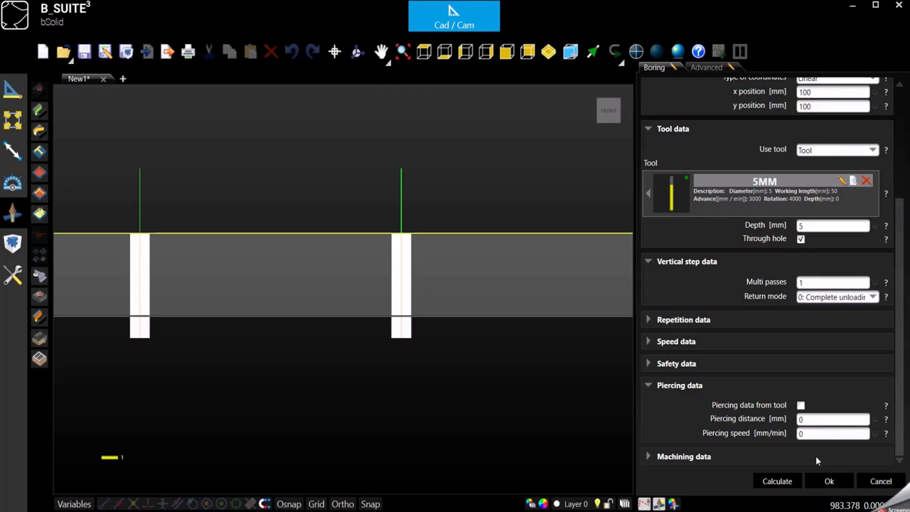
click(832, 418)
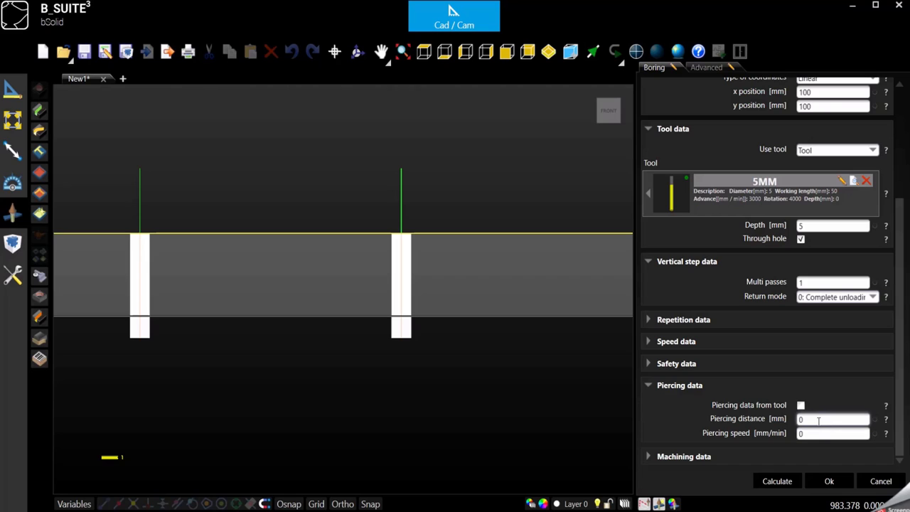
click(832, 418)
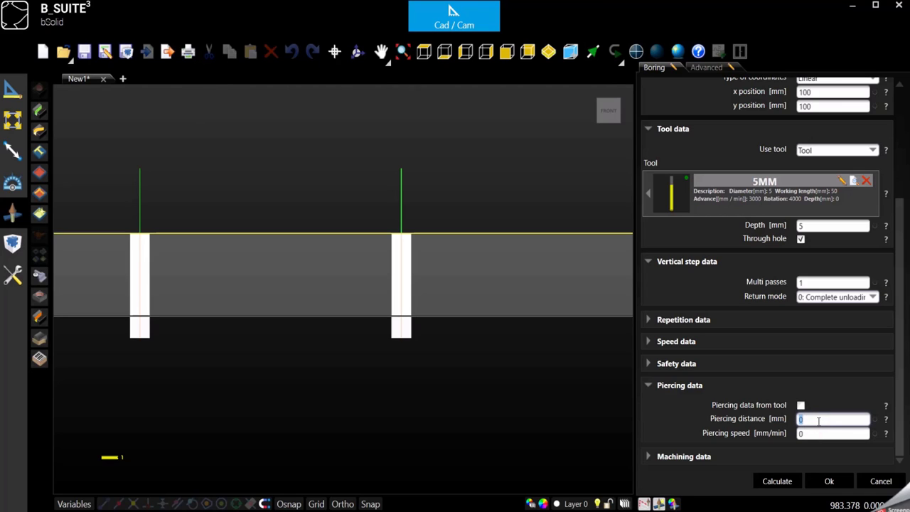
text(1)
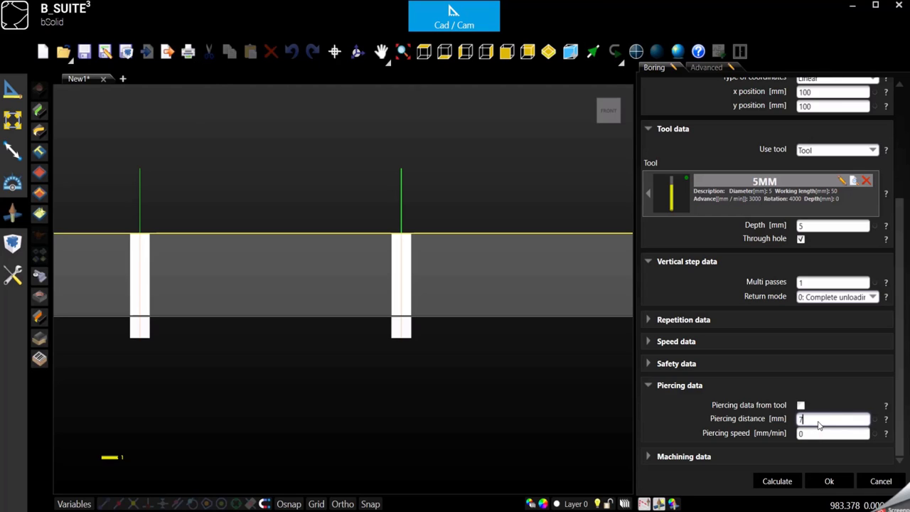
click(832, 432)
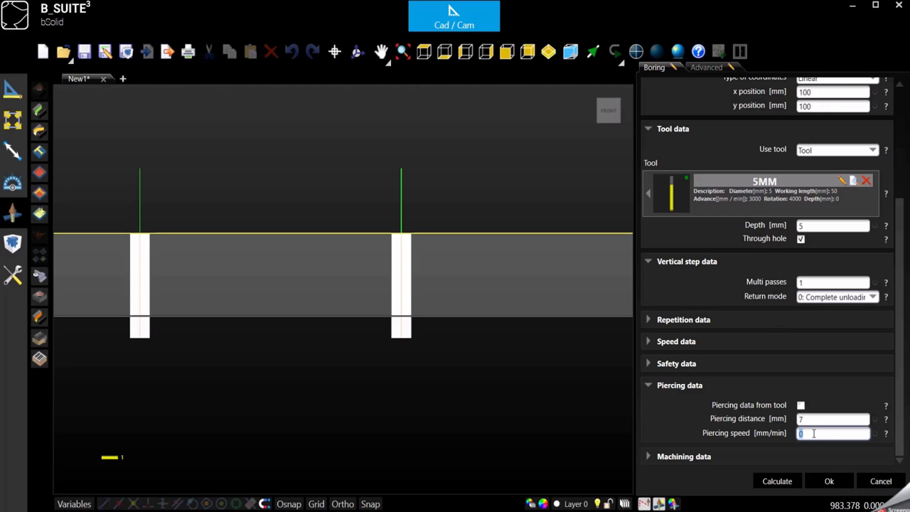
text(800)
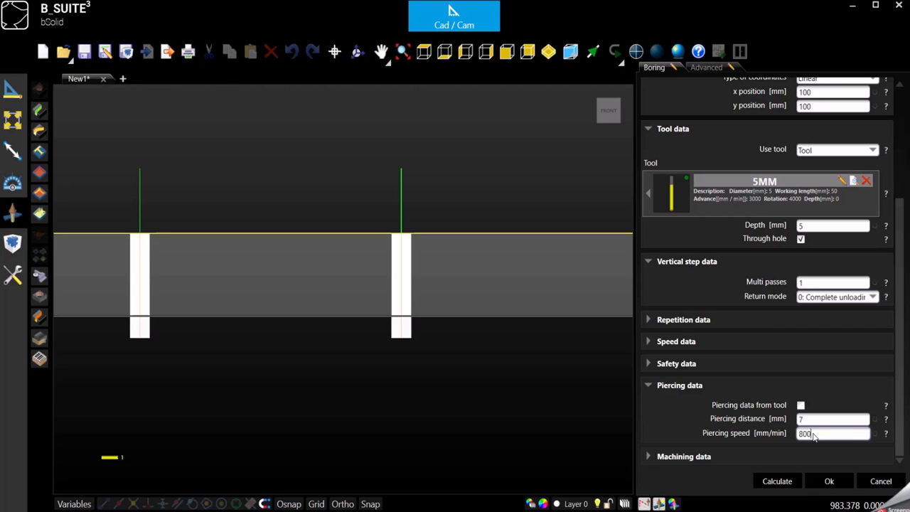
click(833, 418)
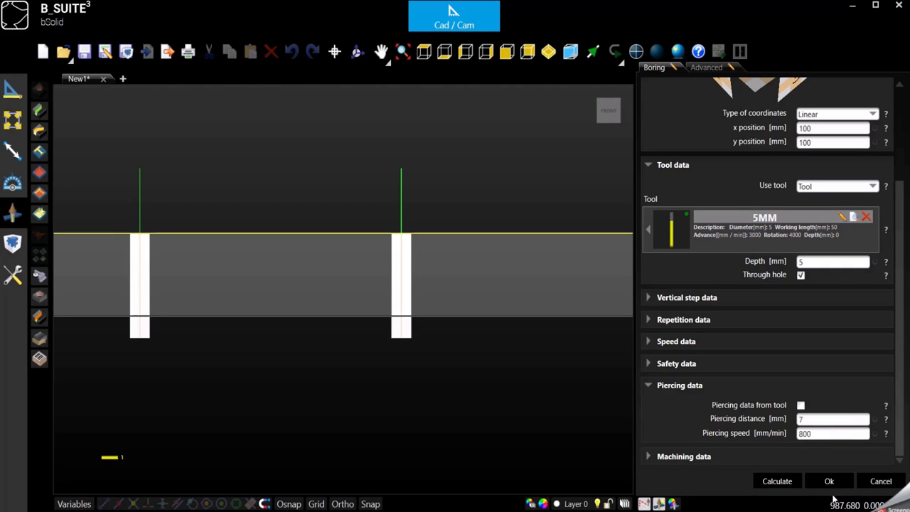
Apply the boring with Ok and reopen the P1007 5MM boring from the tree
click(829, 480)
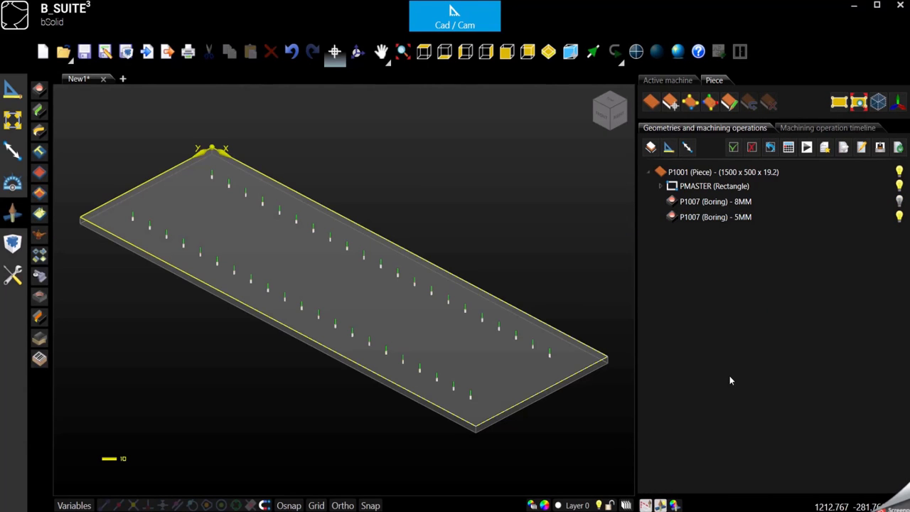
mouse_move(714, 305)
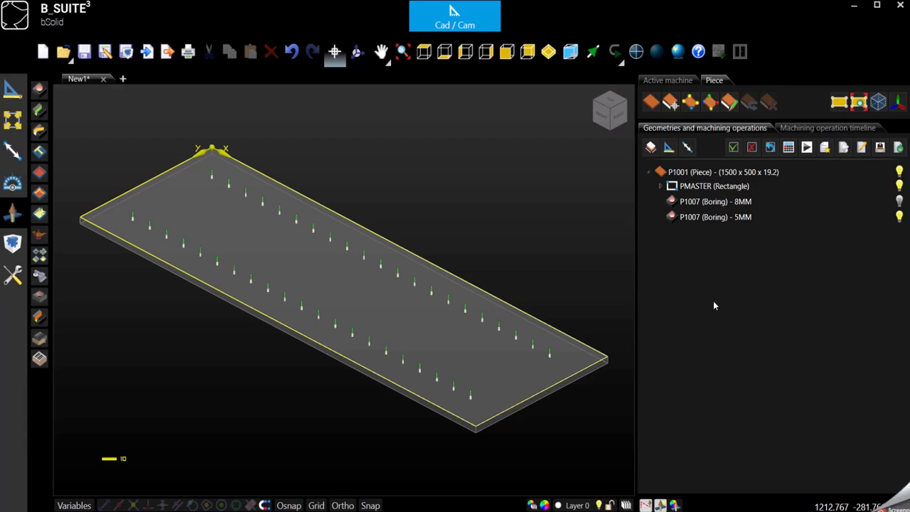
click(715, 216)
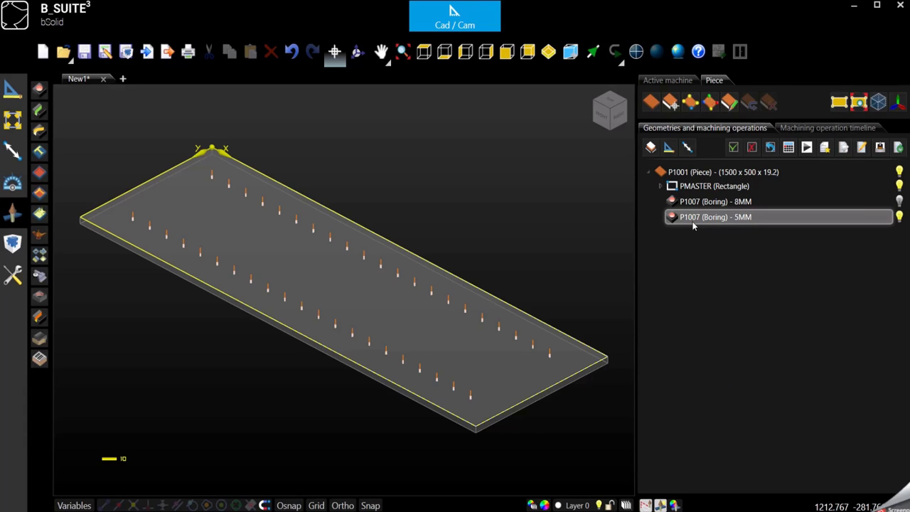
click(714, 217)
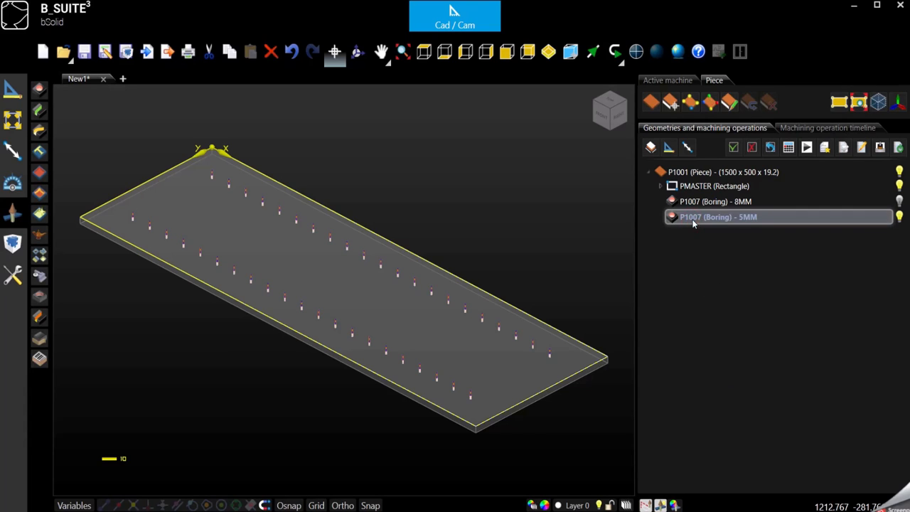
double_click(718, 216)
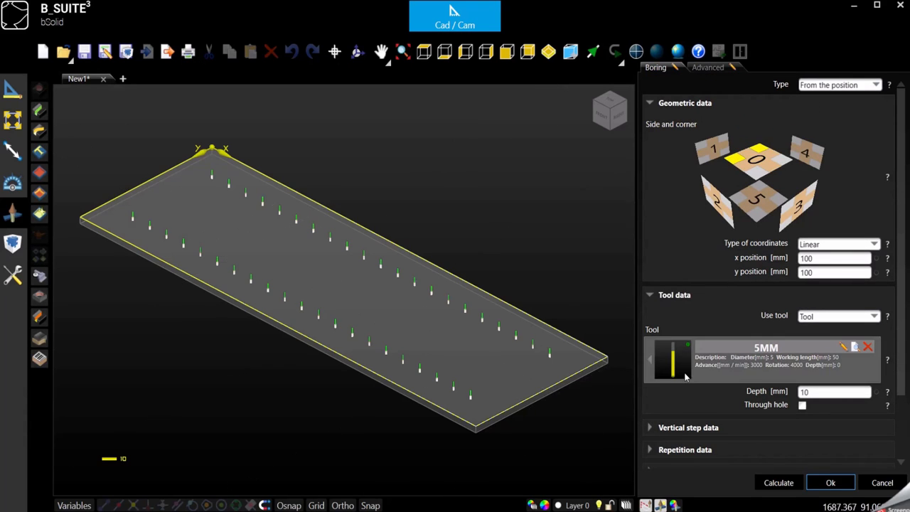
Review the Repetition data section and cancel out to the operations list
click(755, 202)
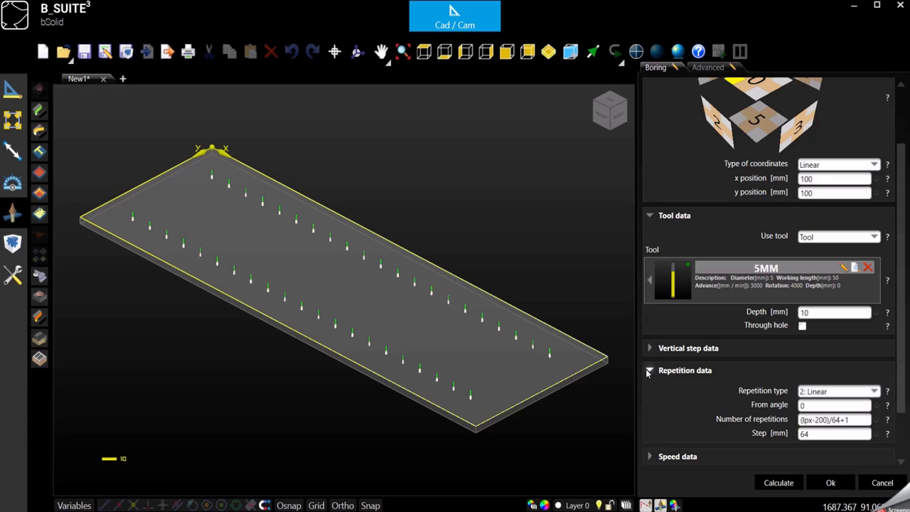
click(650, 370)
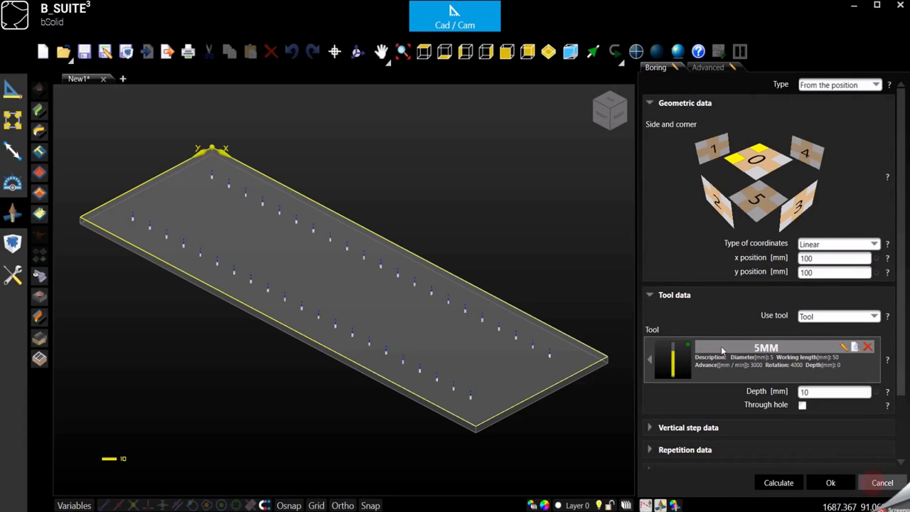
click(830, 483)
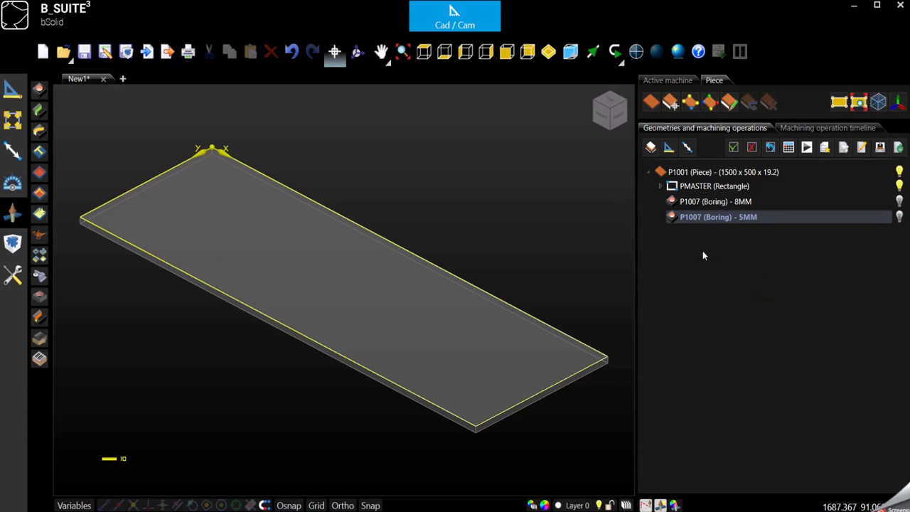
mouse_move(158, 119)
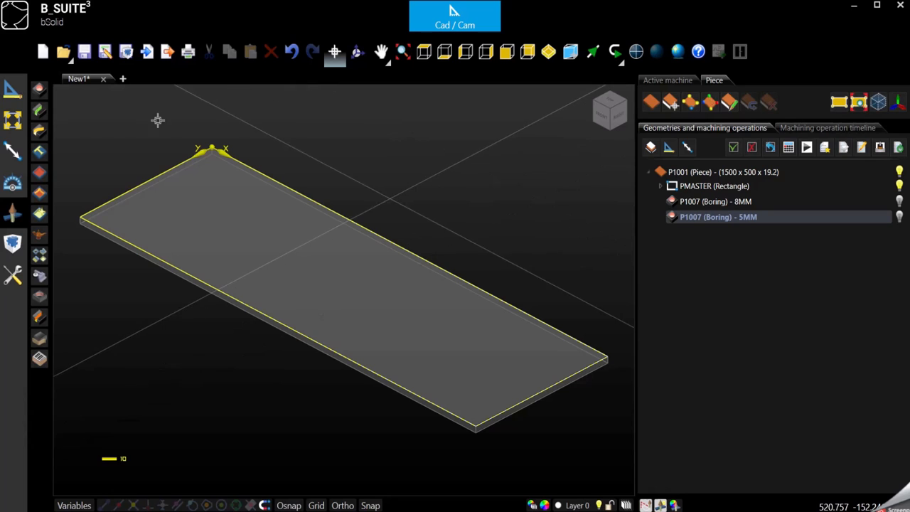
mouse_move(129, 384)
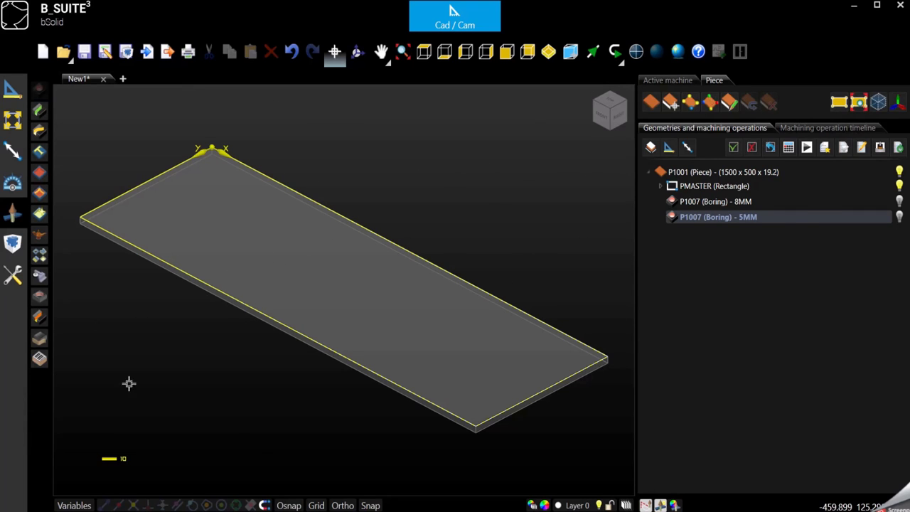
Start a 5MM boring from the top-face corner at x/y 100 with depth 10 mm
double_click(718, 217)
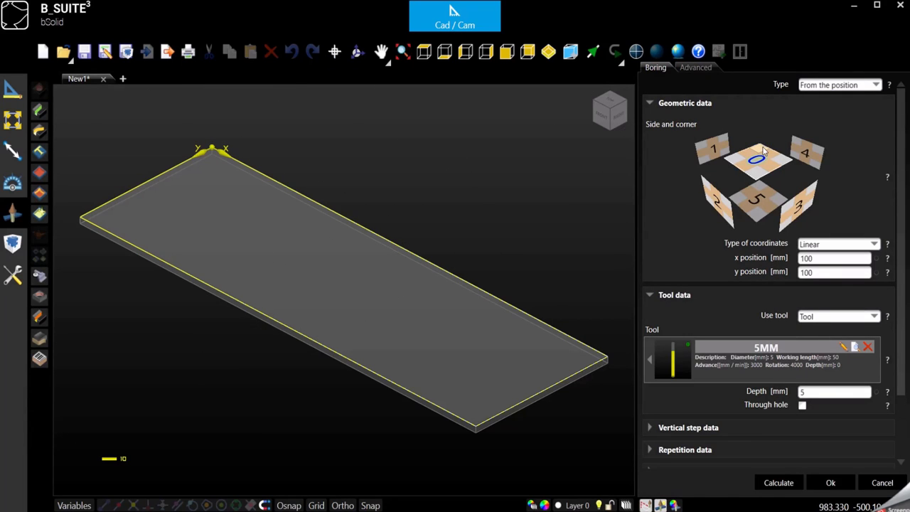
click(757, 158)
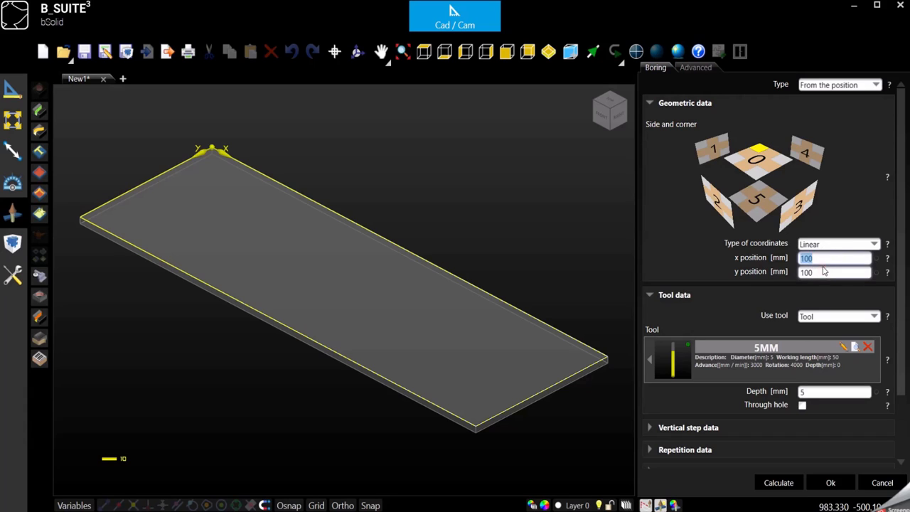
click(835, 272)
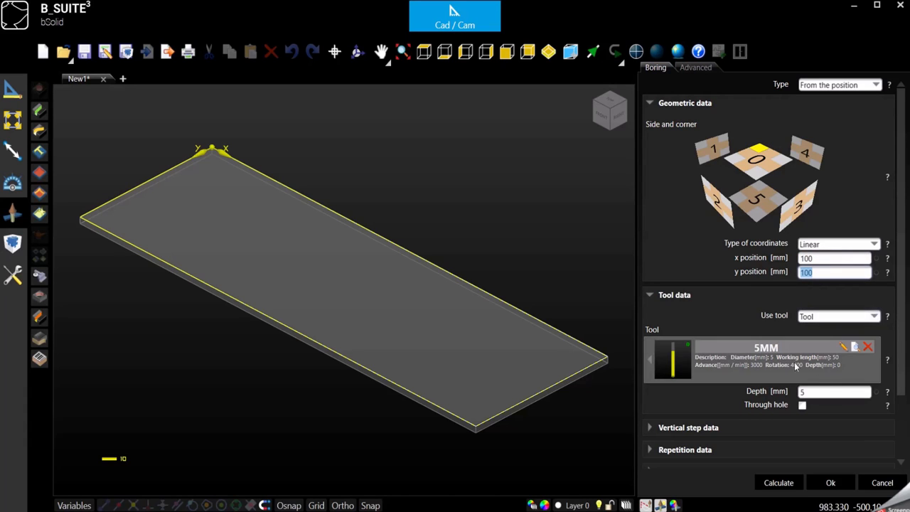
click(834, 391)
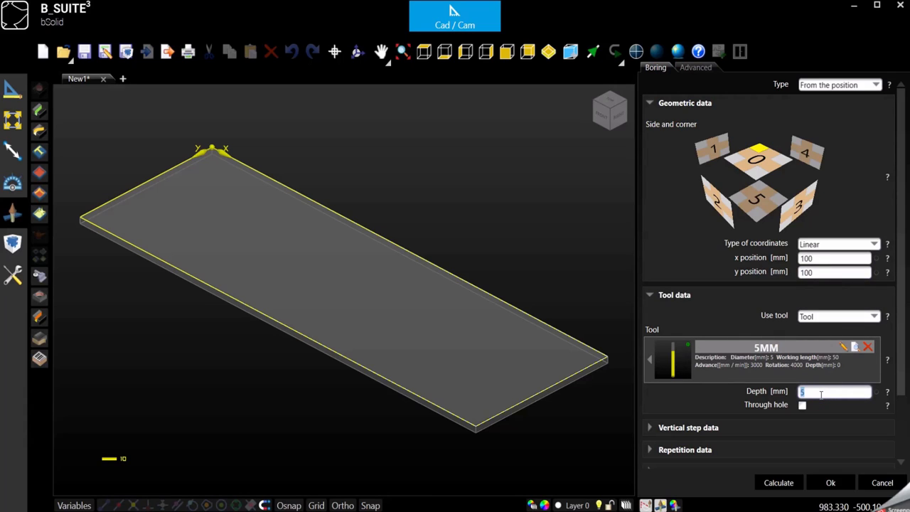
text(10)
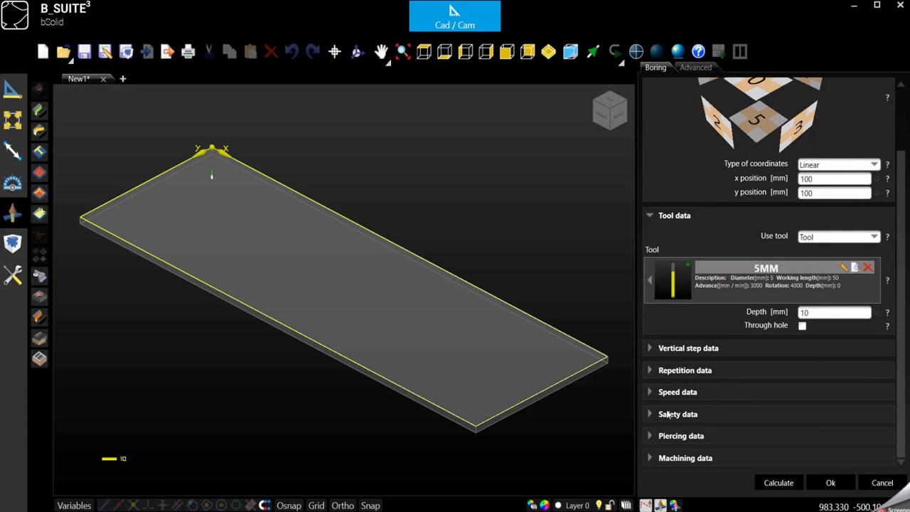
Switch the 5MM boring's repetition type to a matrix pattern
click(686, 370)
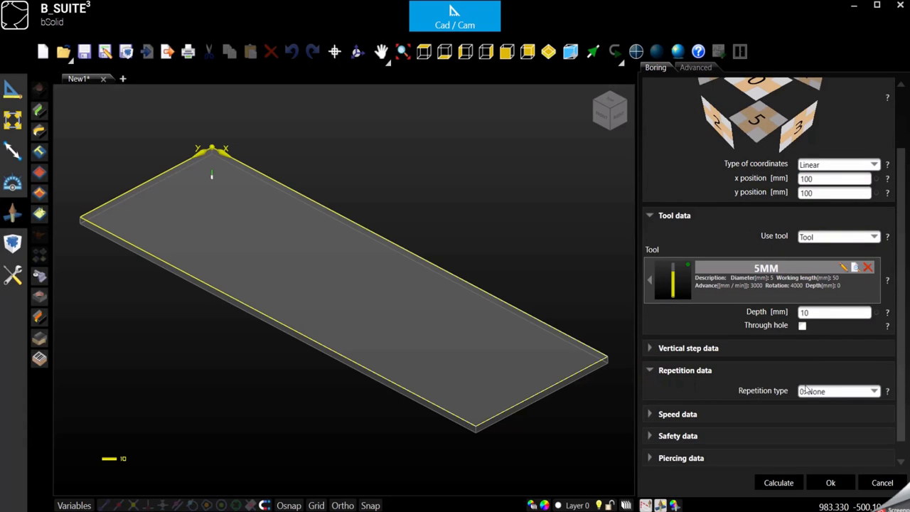
click(840, 389)
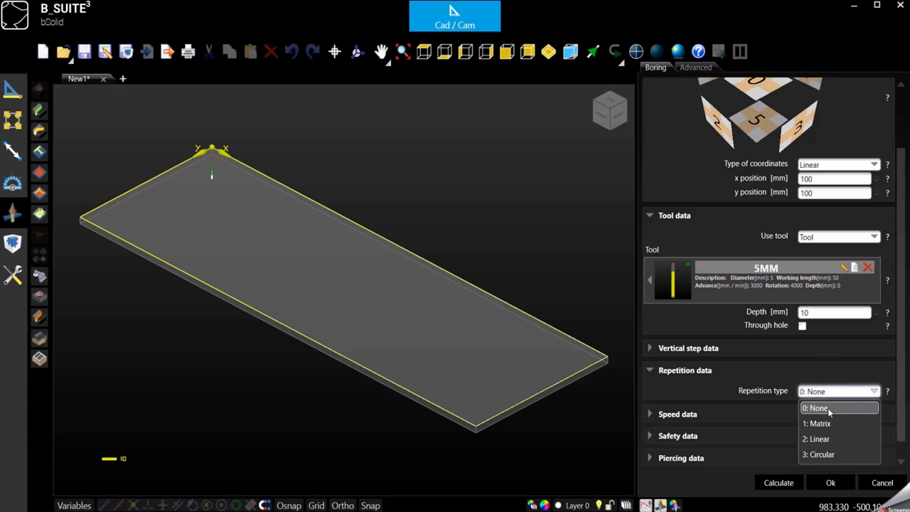
click(816, 424)
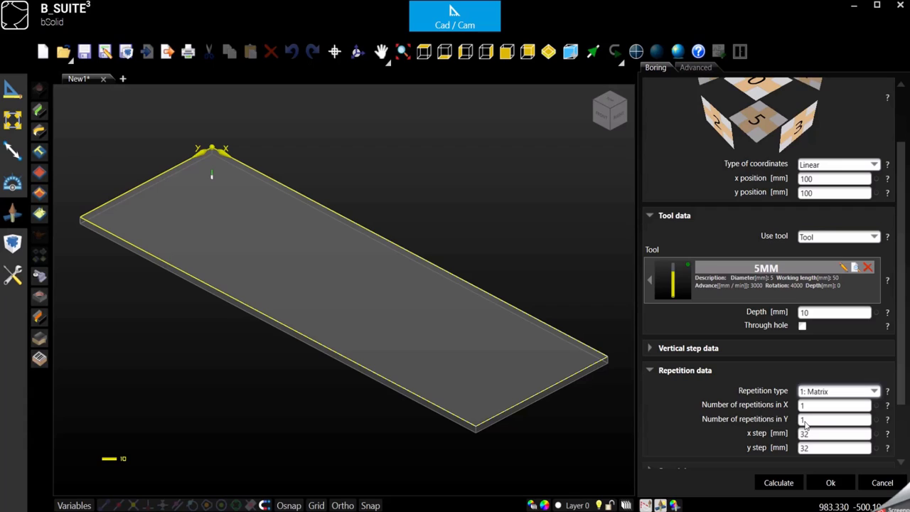
Enter (lpx-200)/64+1 repetitions in X and 2 repetitions in Y
click(833, 404)
text((lpx)
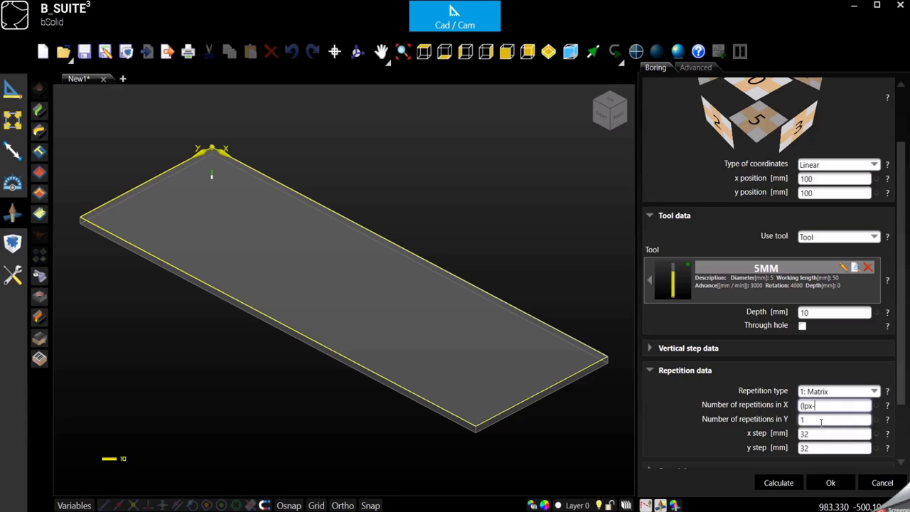
text(-200))
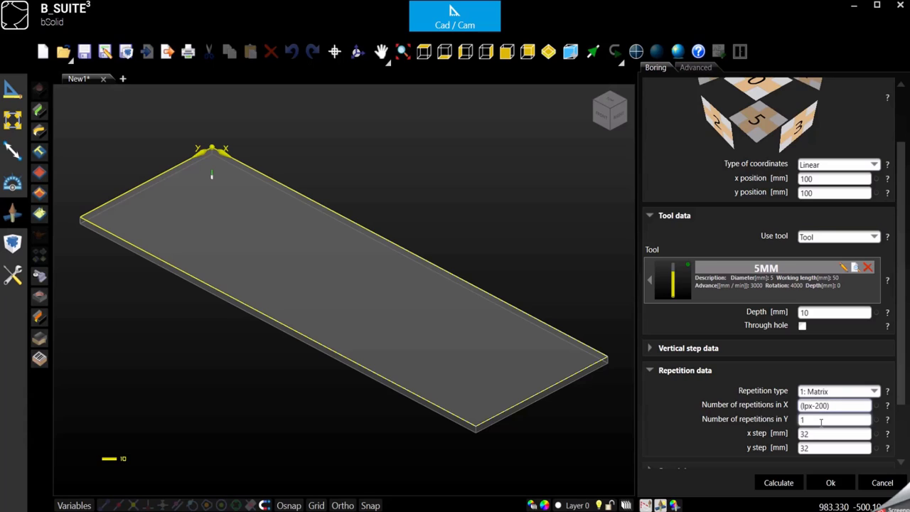
text(/)
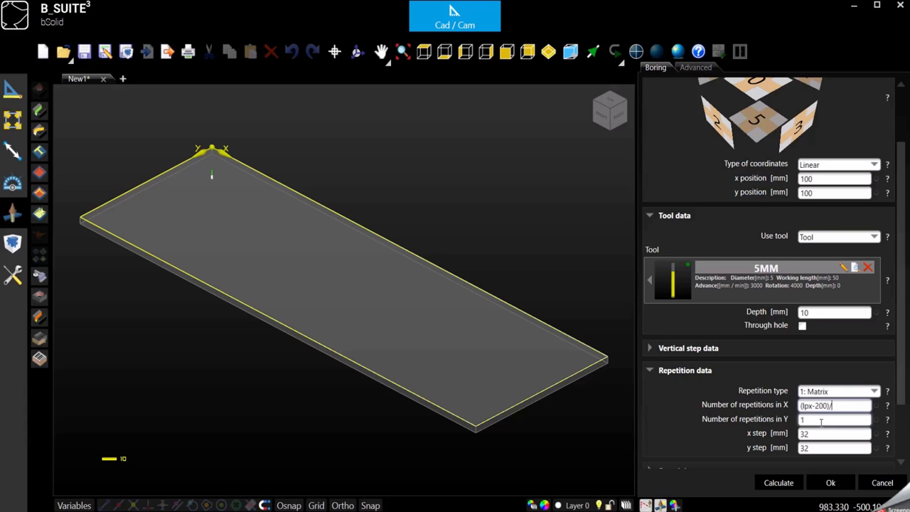
text(64)
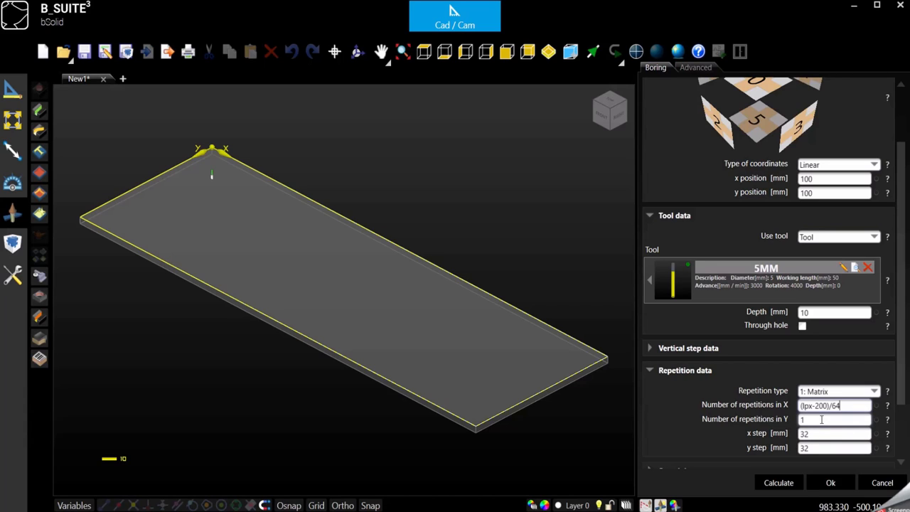
text(+1)
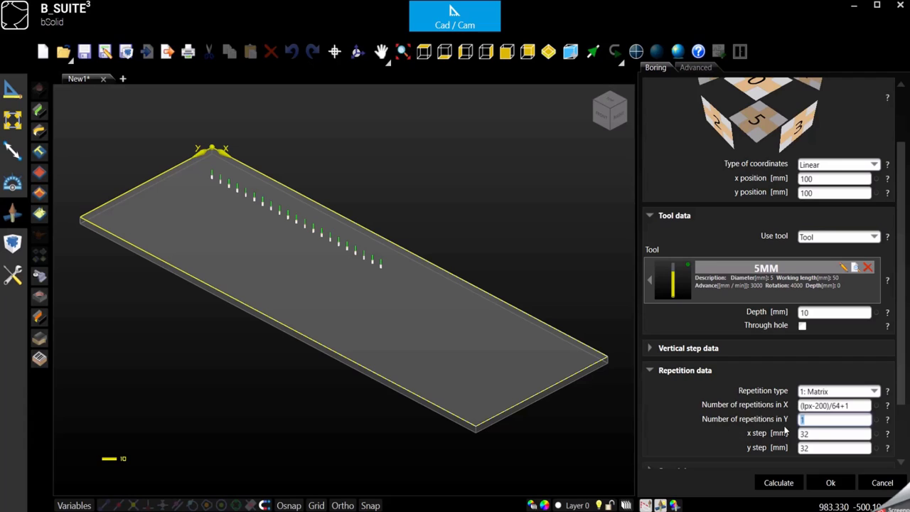
text(2)
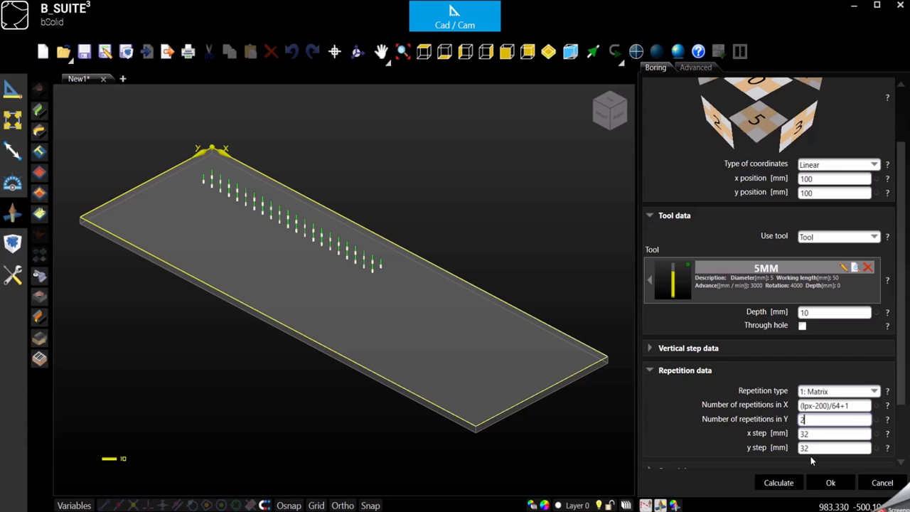
Set x step 64 and y step lpy-180 for the matrix rows and confirm the boring
click(834, 432)
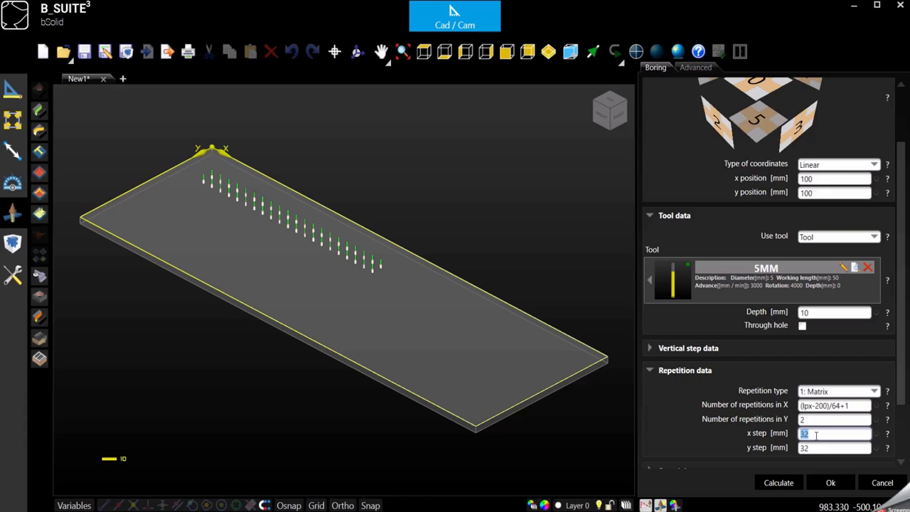
text(64)
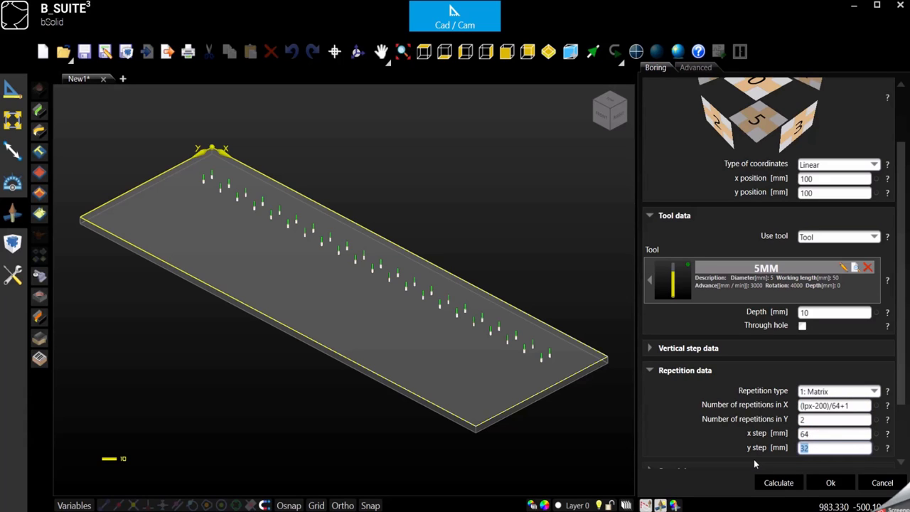
text(lp)
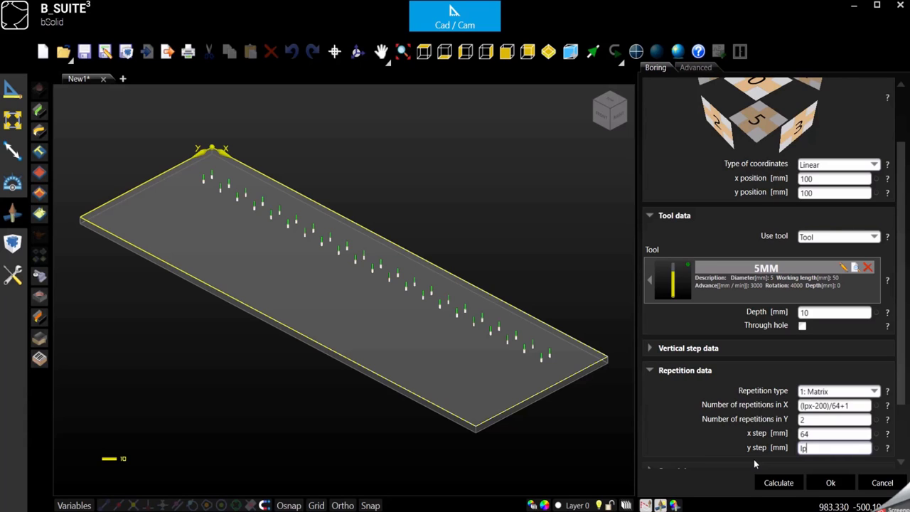
text(py-)
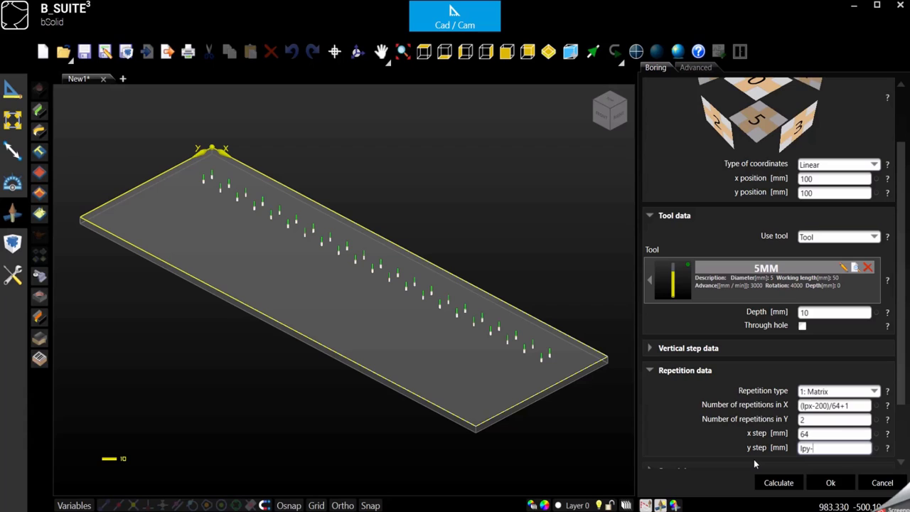
text(200)
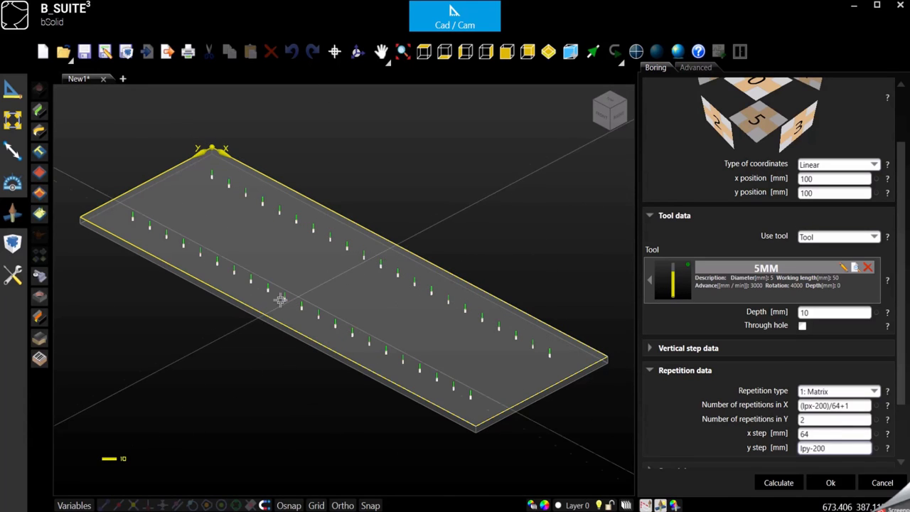
mouse_move(358, 236)
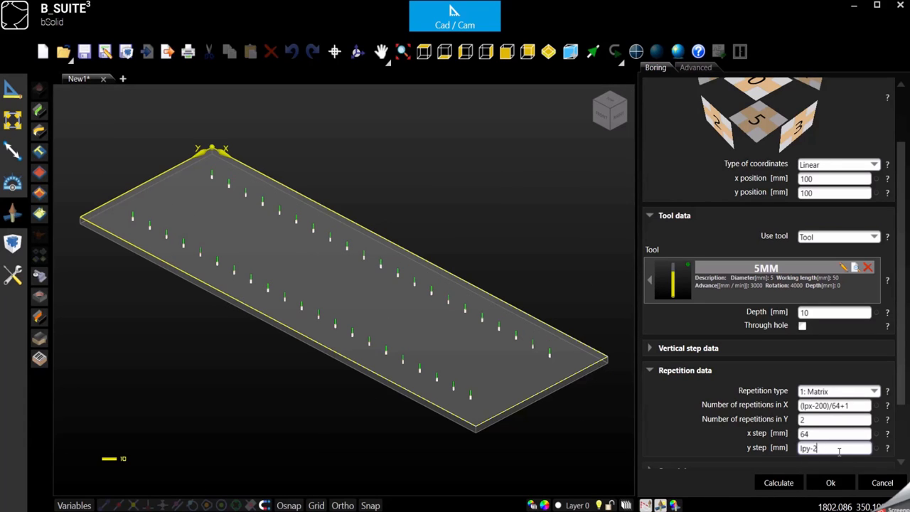
mouse_move(839, 455)
text(50)
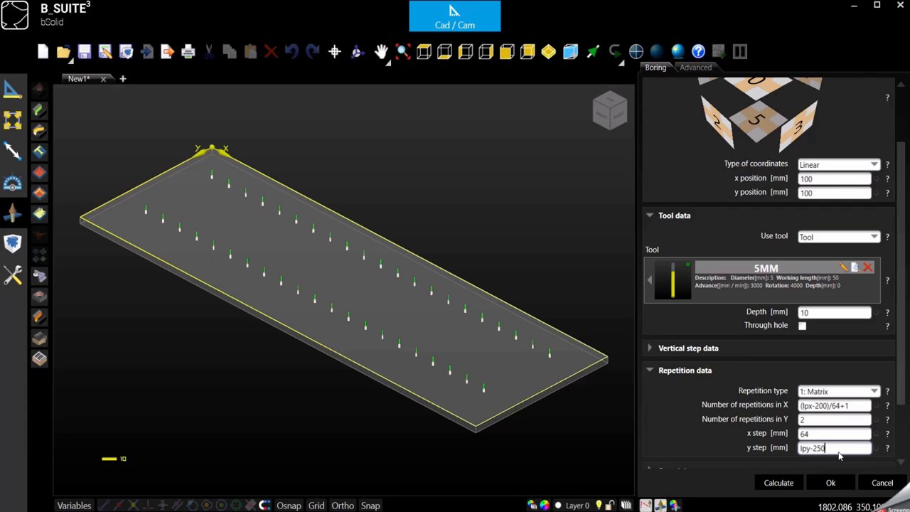
key(BackSpace)
text(18)
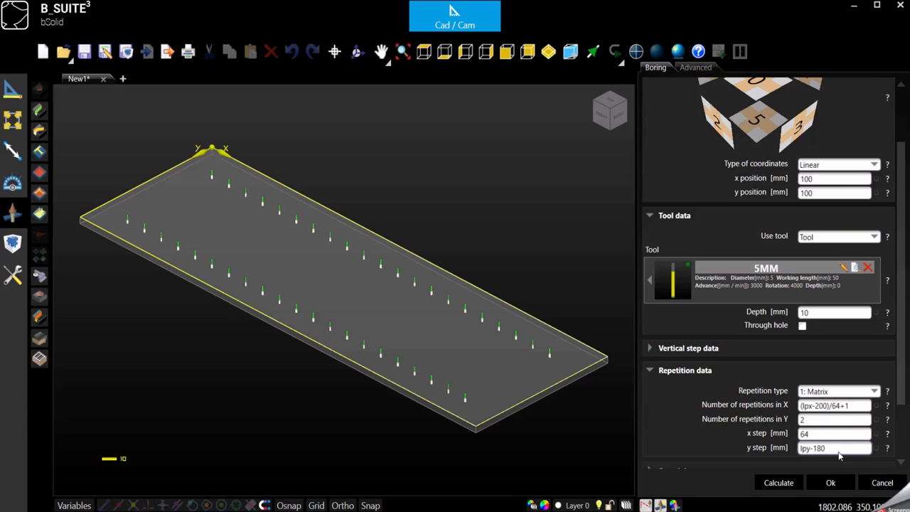
click(831, 484)
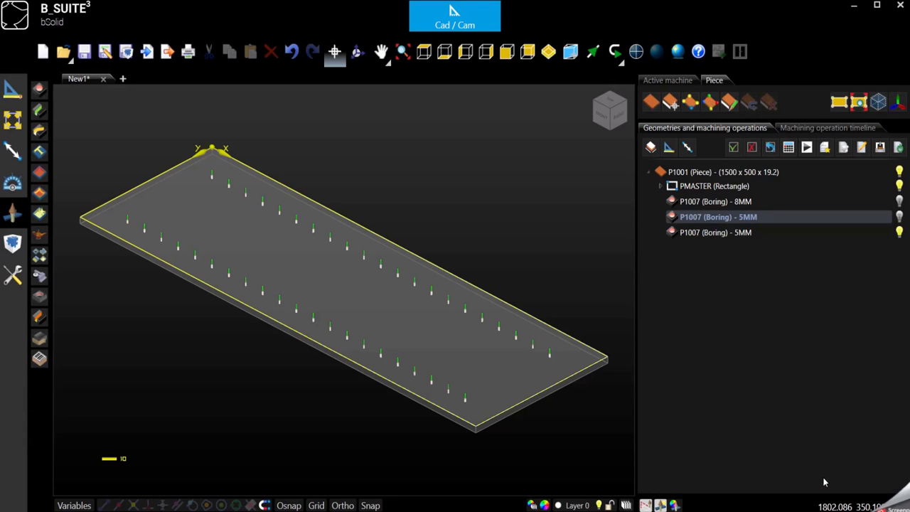
click(718, 217)
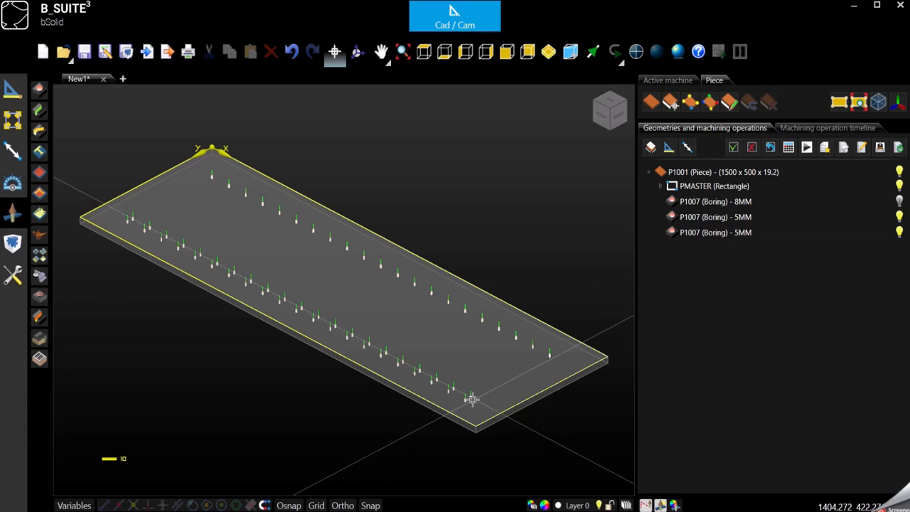
mouse_move(479, 438)
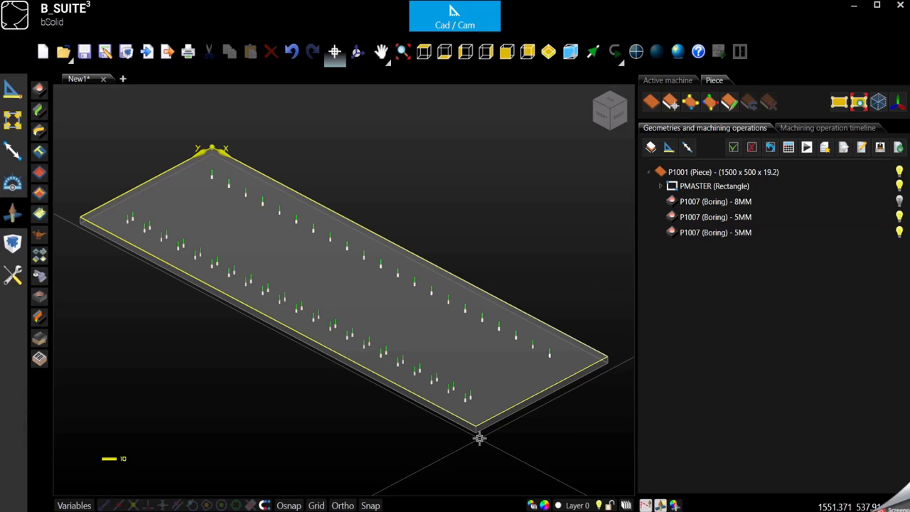
mouse_move(475, 410)
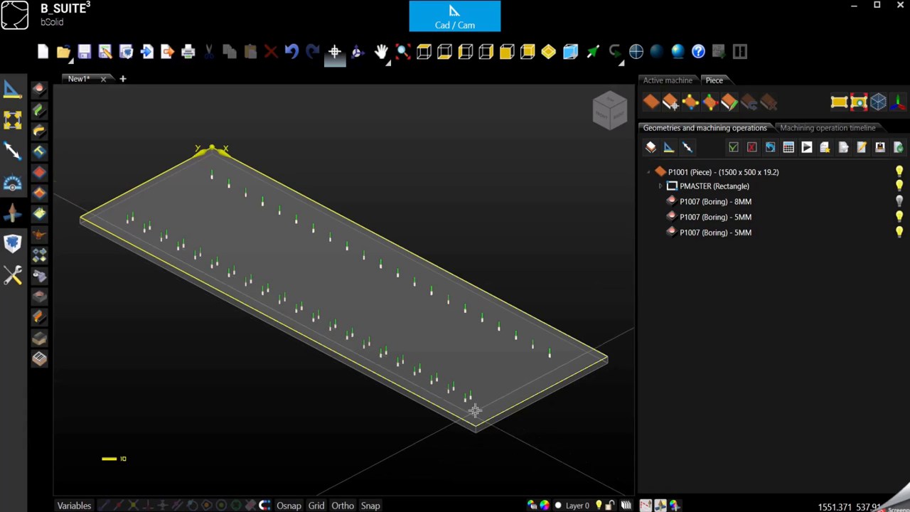
click(714, 234)
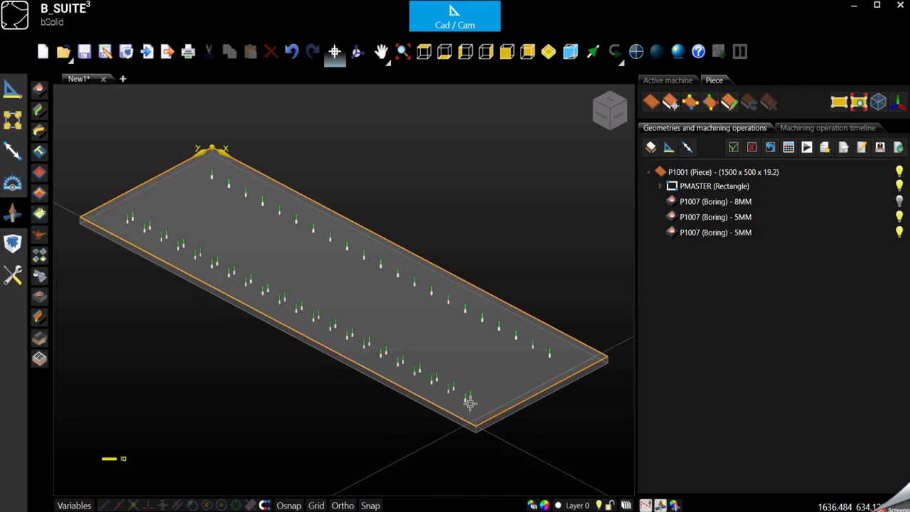
click(715, 233)
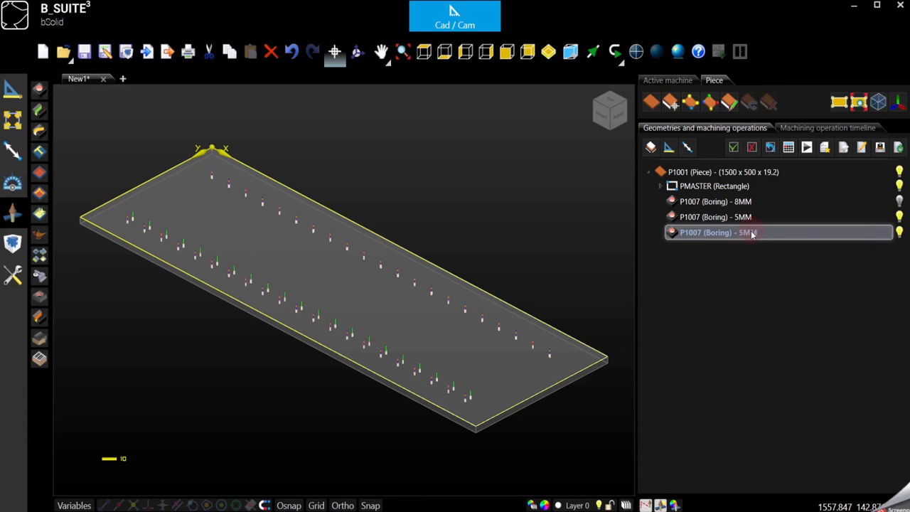
Edit the two-row 5MM boring's y step to lpy-200, confirm, and review both borings in the tree
double_click(714, 234)
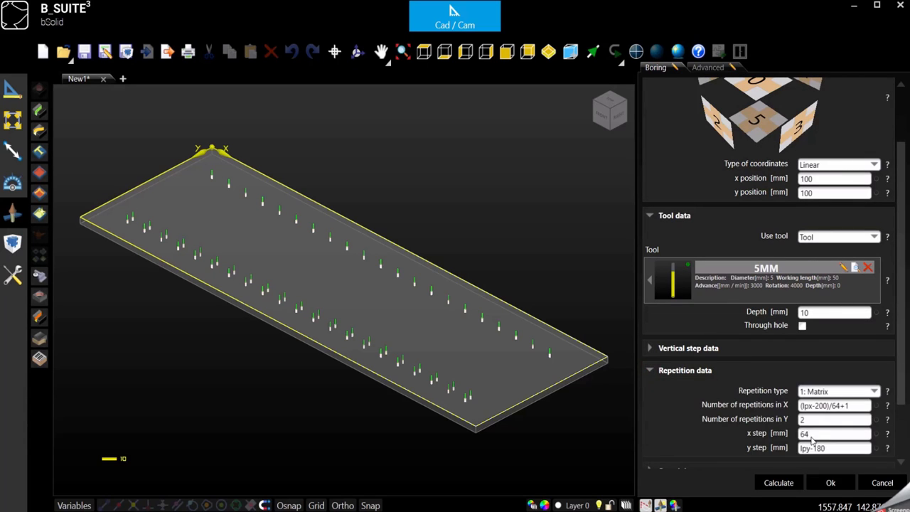
mouse_move(477, 401)
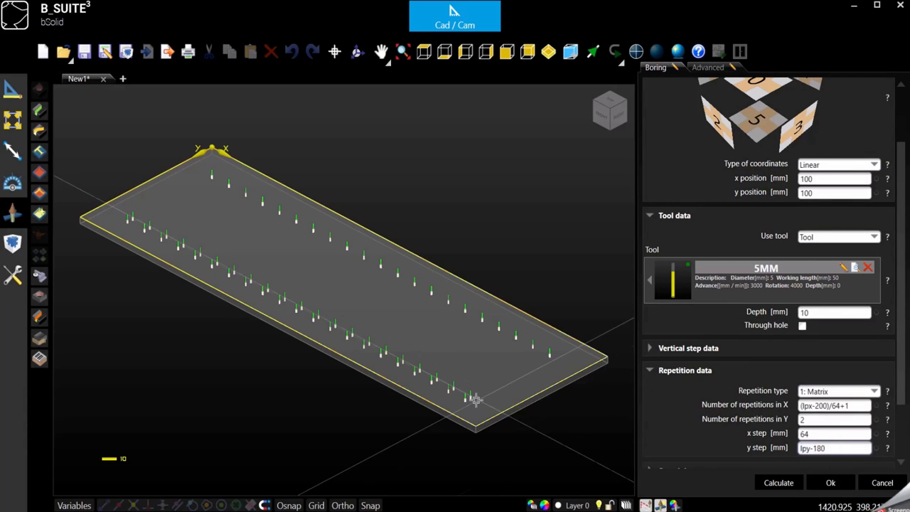
mouse_move(567, 353)
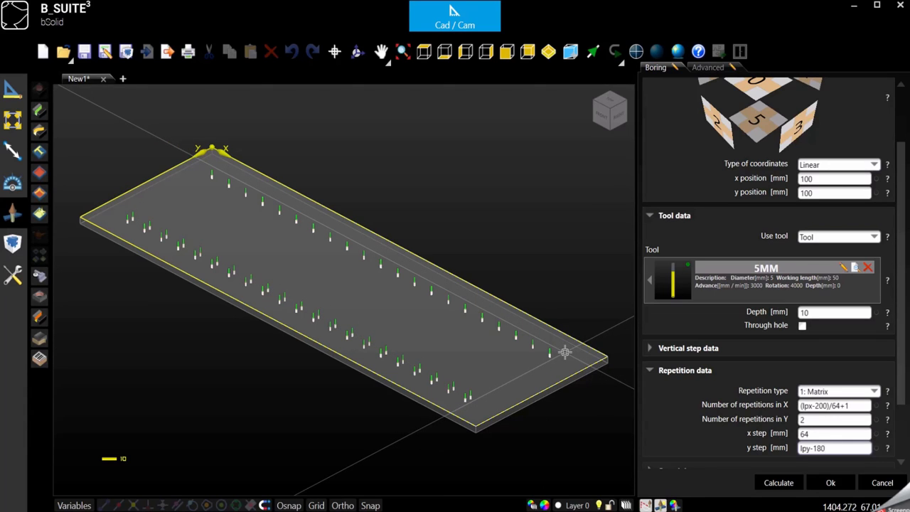
mouse_move(554, 355)
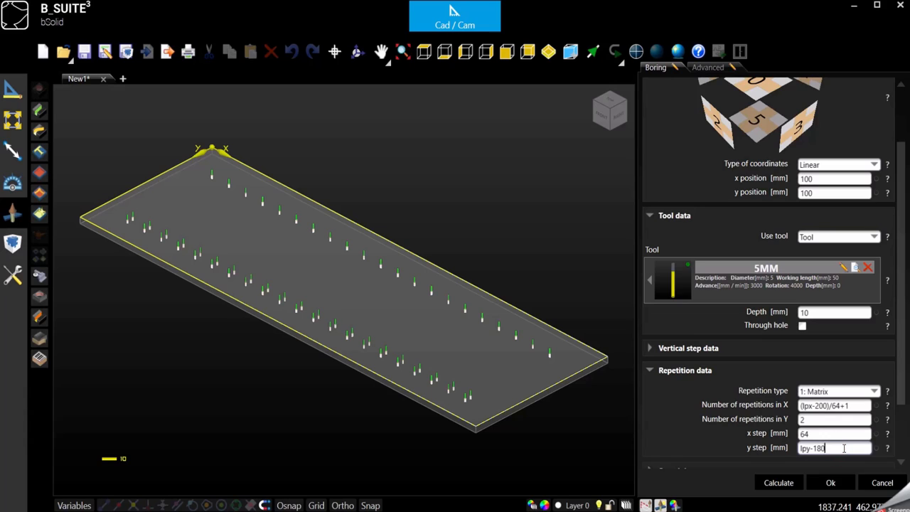
key(BackSpace)
text(200)
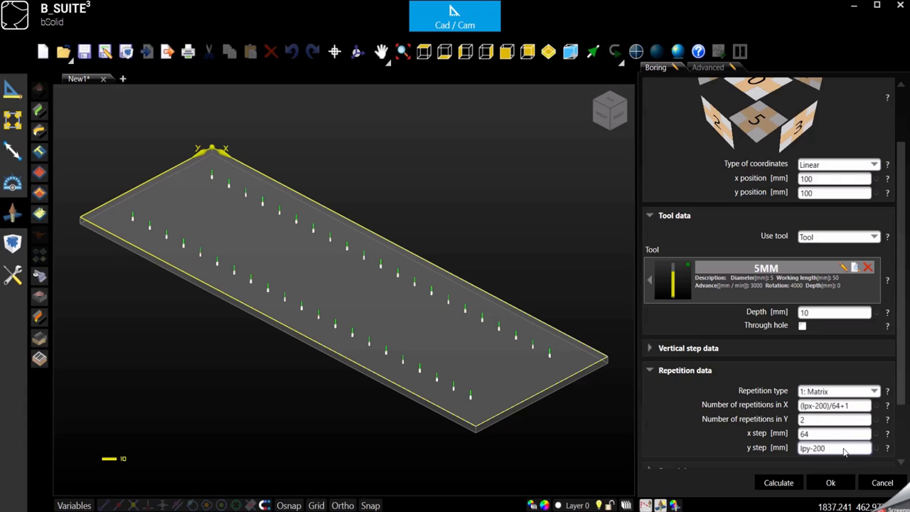
click(831, 484)
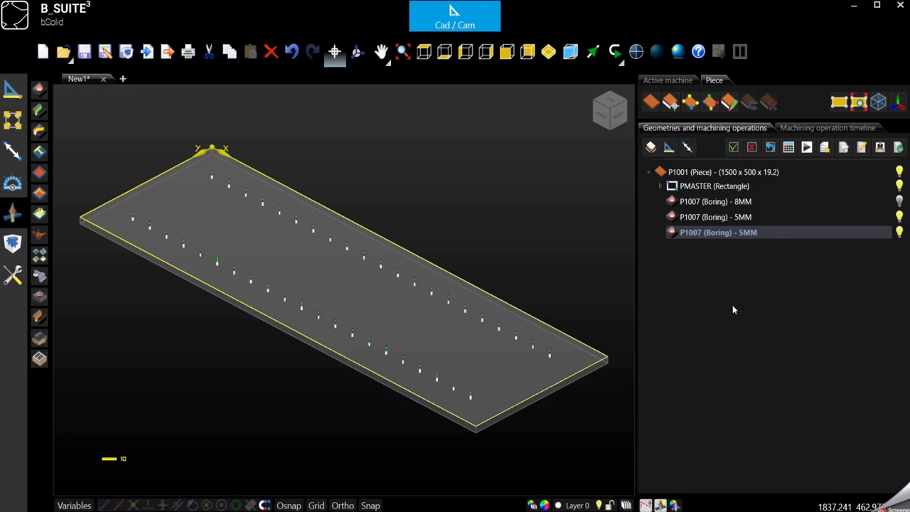
click(714, 217)
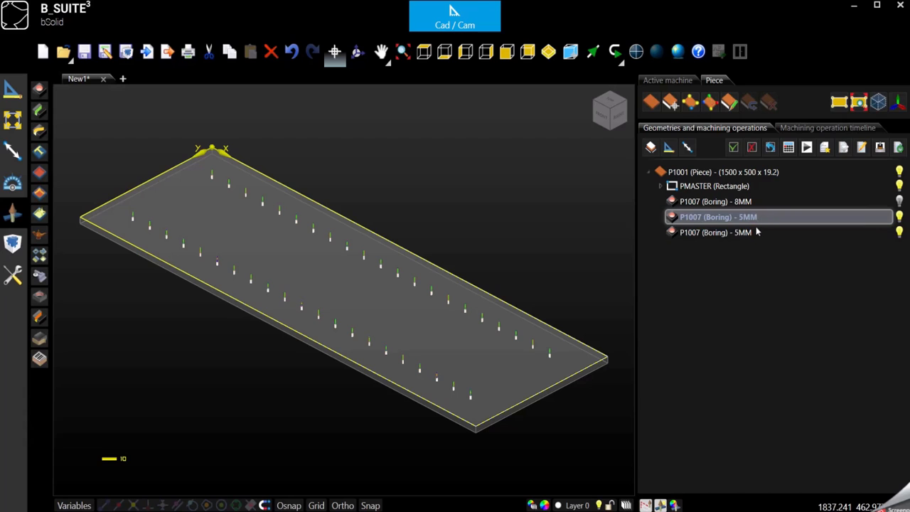
click(719, 233)
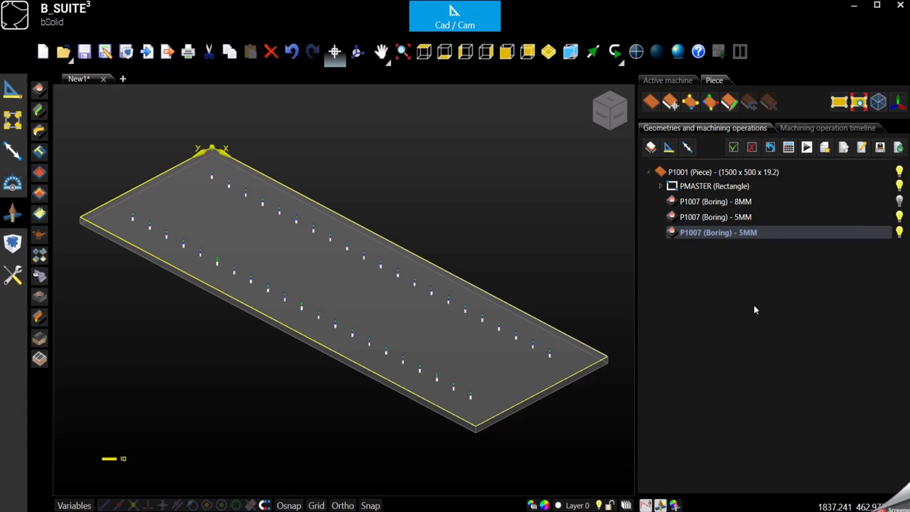